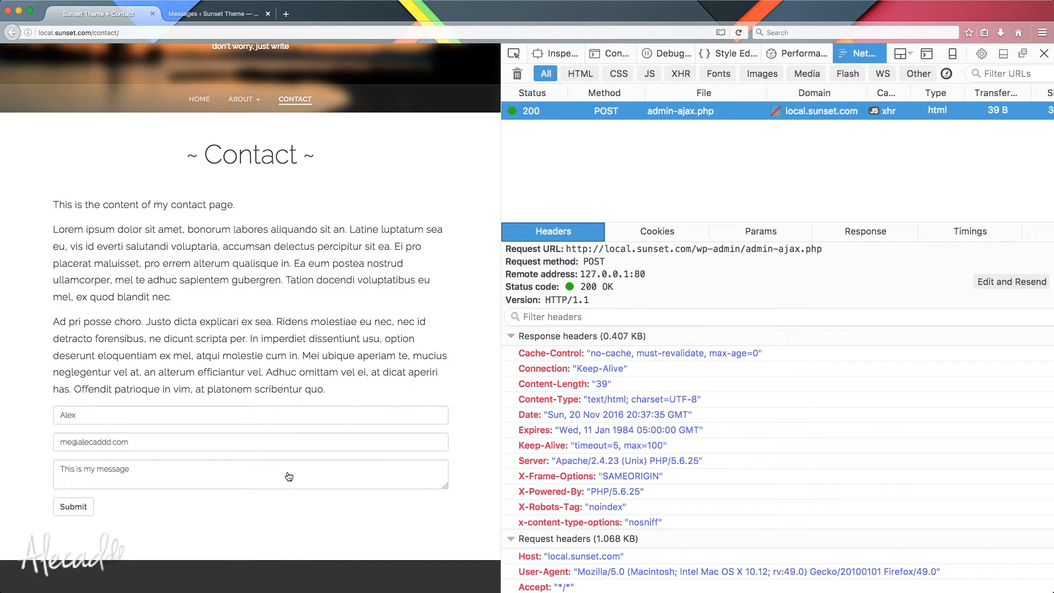
mouse_move(293, 478)
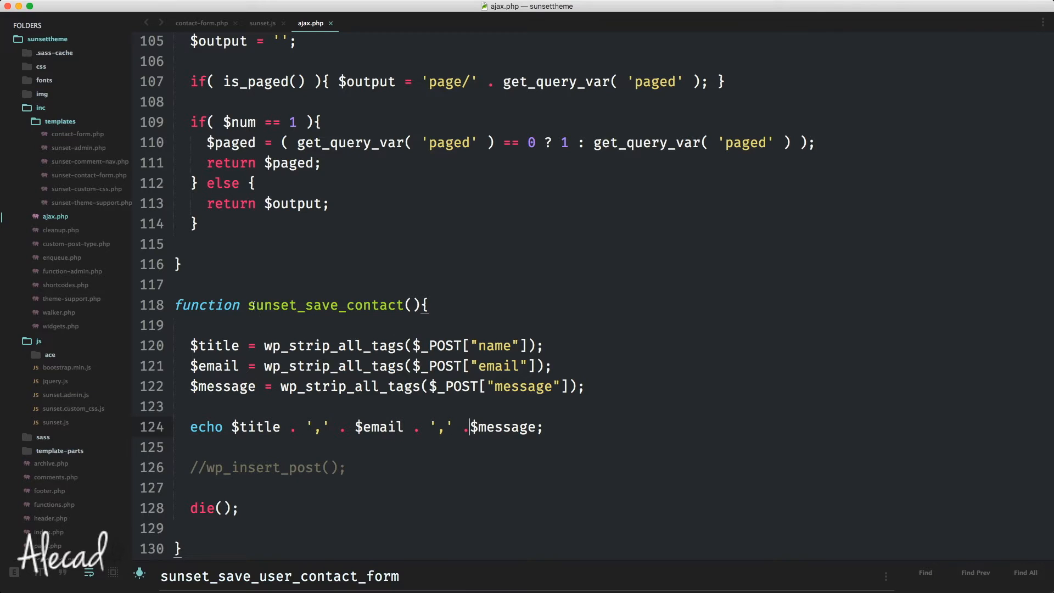
Step: Delete the echo of $title, $email and $message inside sunset_save_contact
double_click(325, 305)
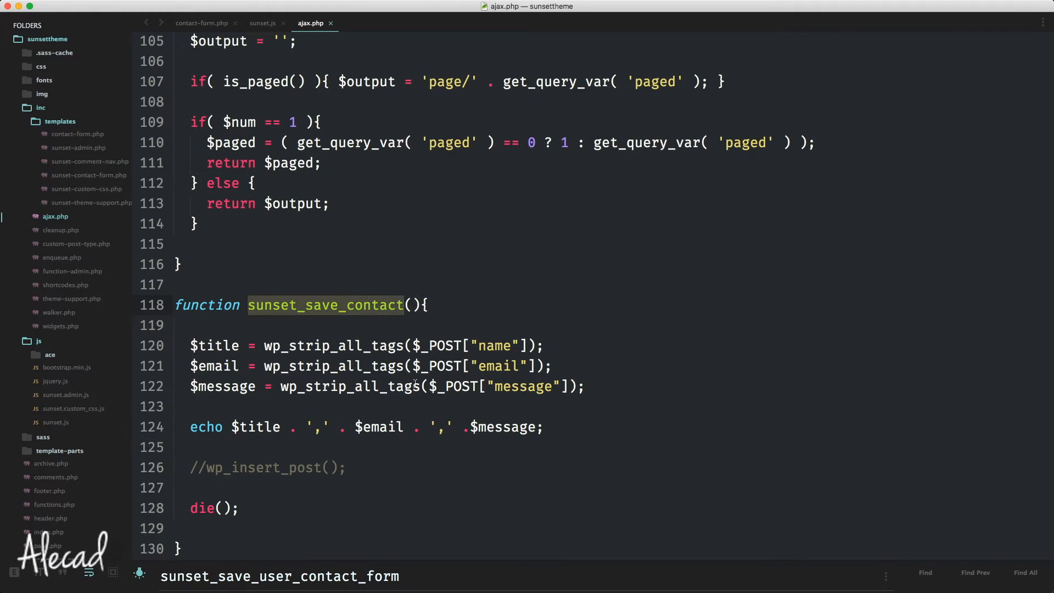
scroll("down", 3)
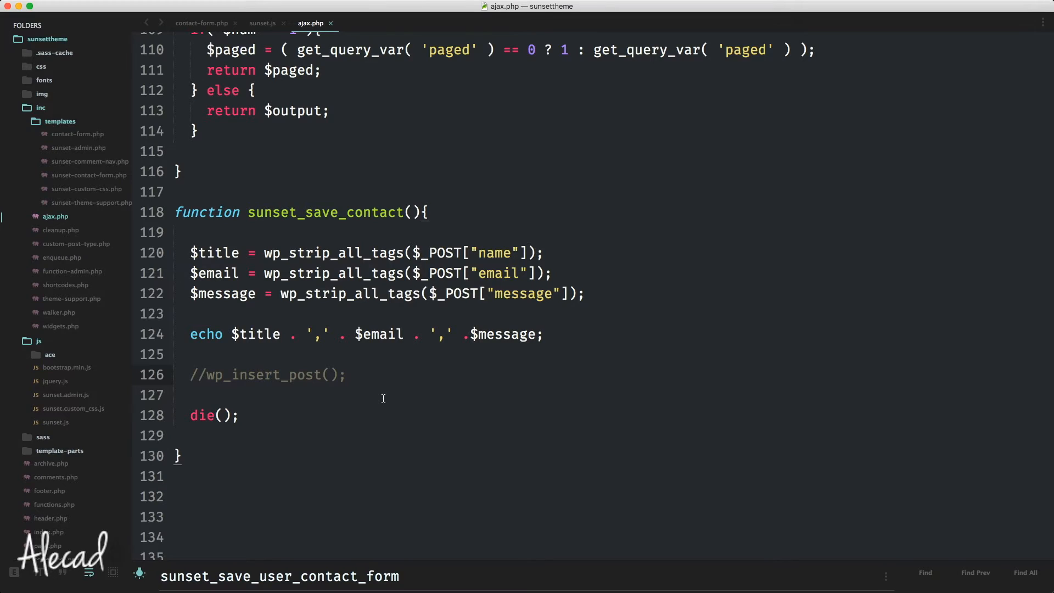
left_click(190, 374)
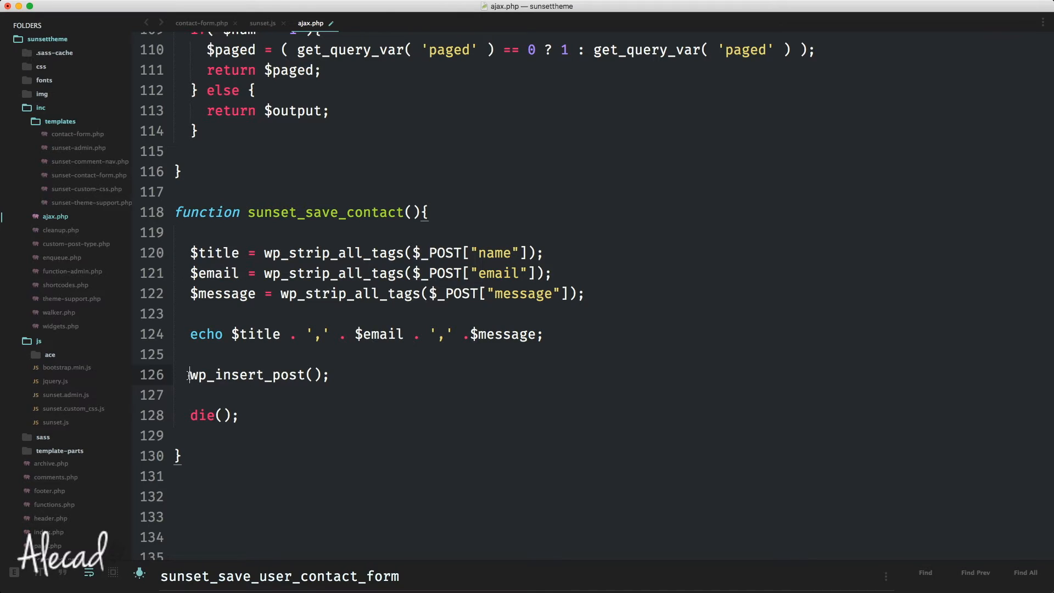
type("//")
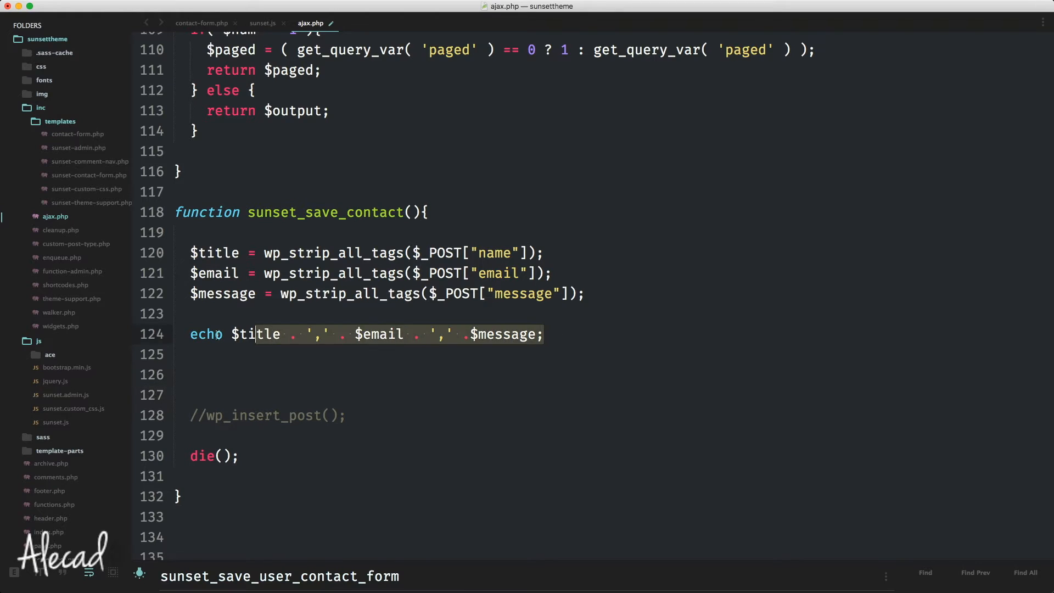
key("Backspace")
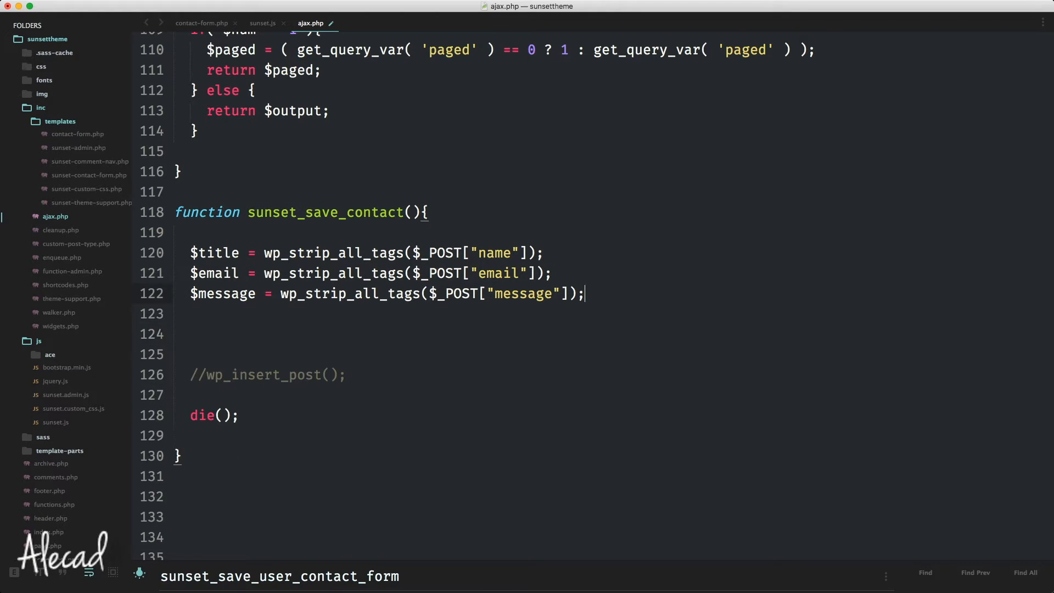
Step: Start an $args list with 'post_title' => $title, correcting the stray semicolon to a comma
type("$a")
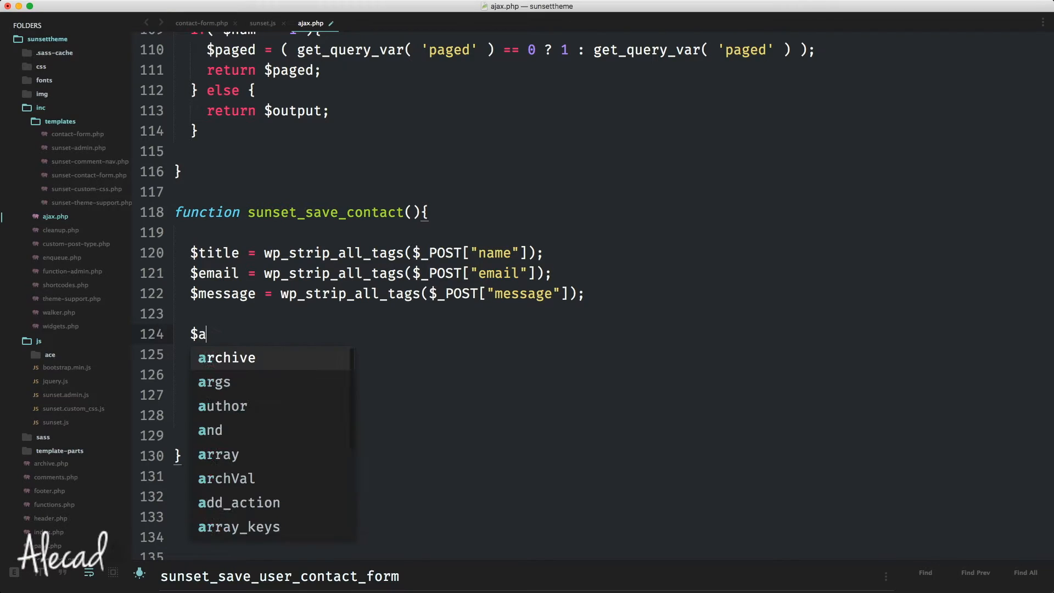
type("rgs")
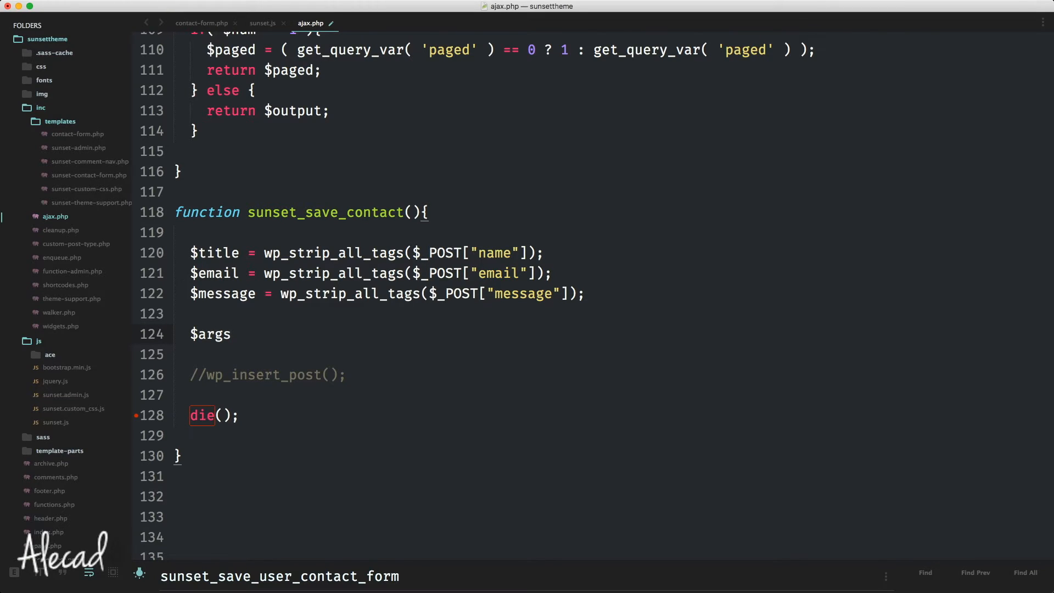
left_click(231, 334)
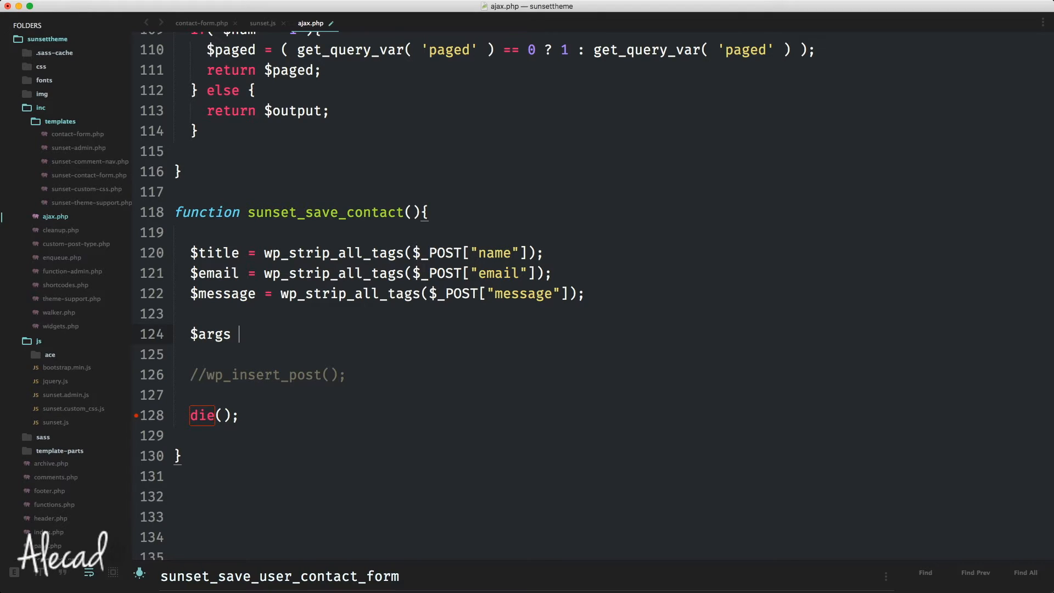
type("= {")
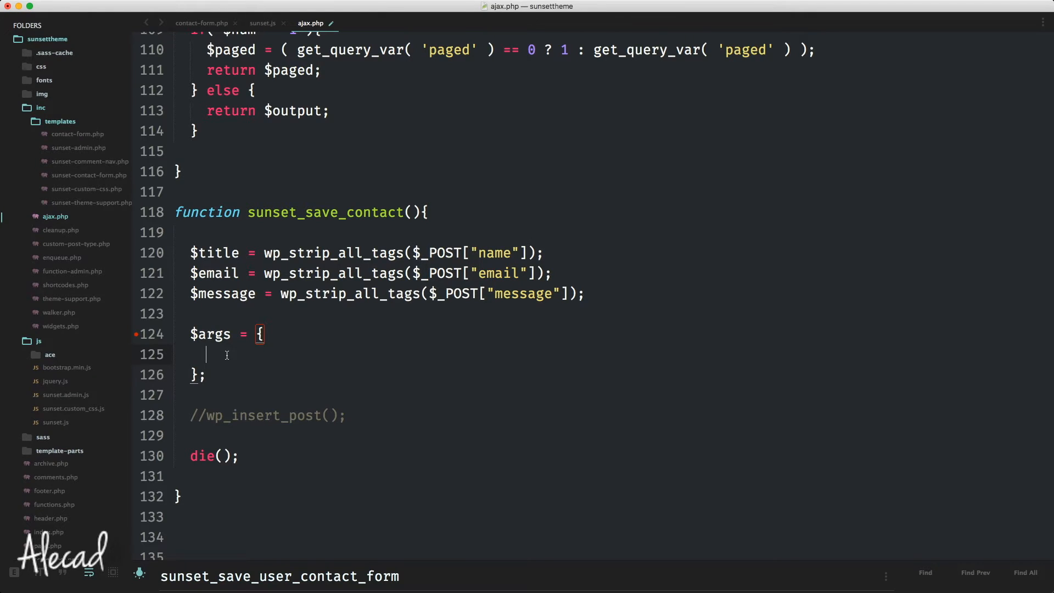
type("'post_title'")
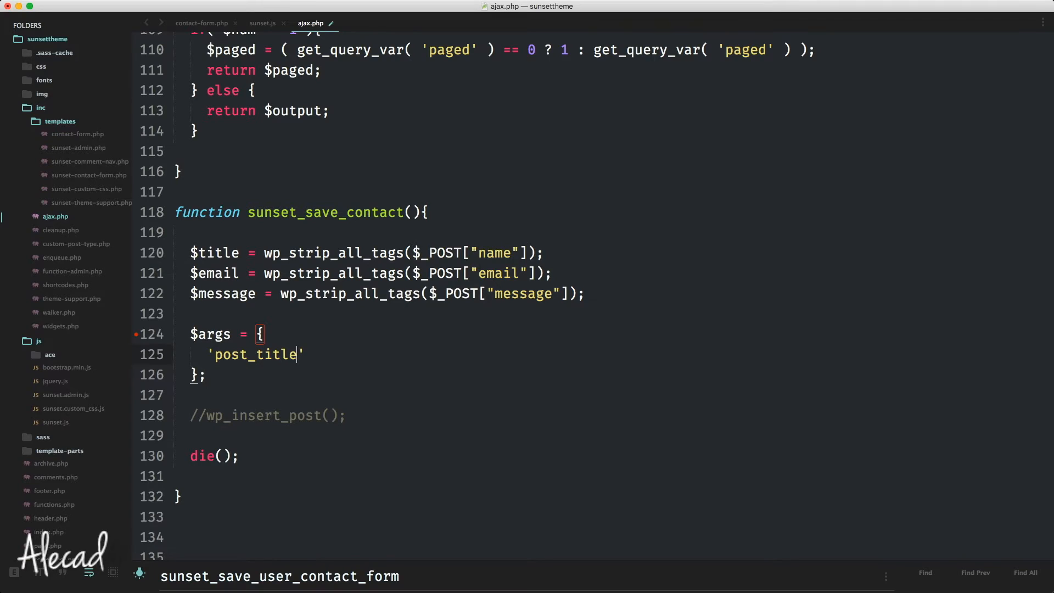
type("=>")
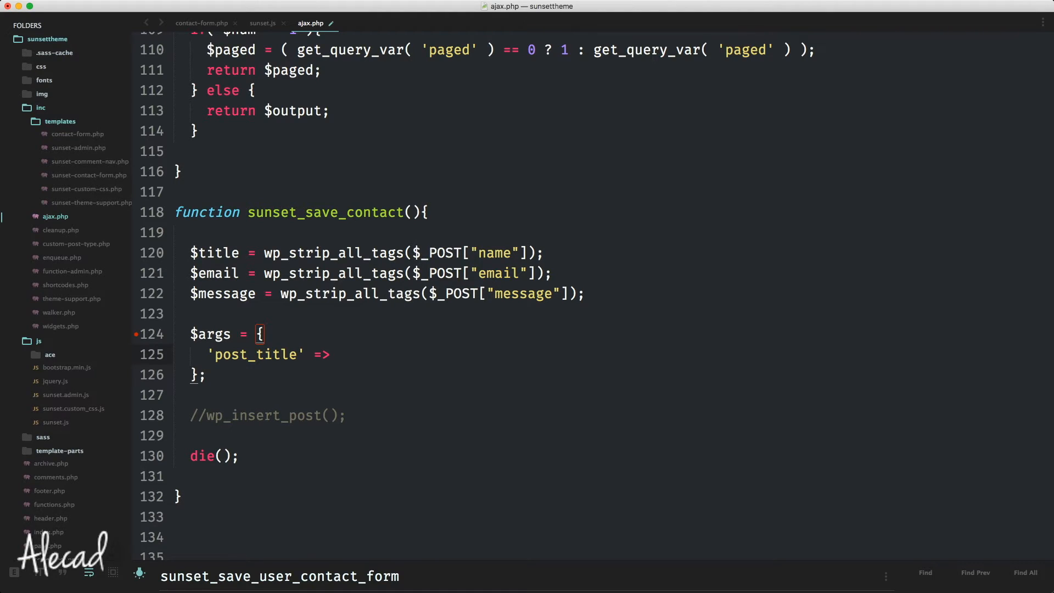
type("$")
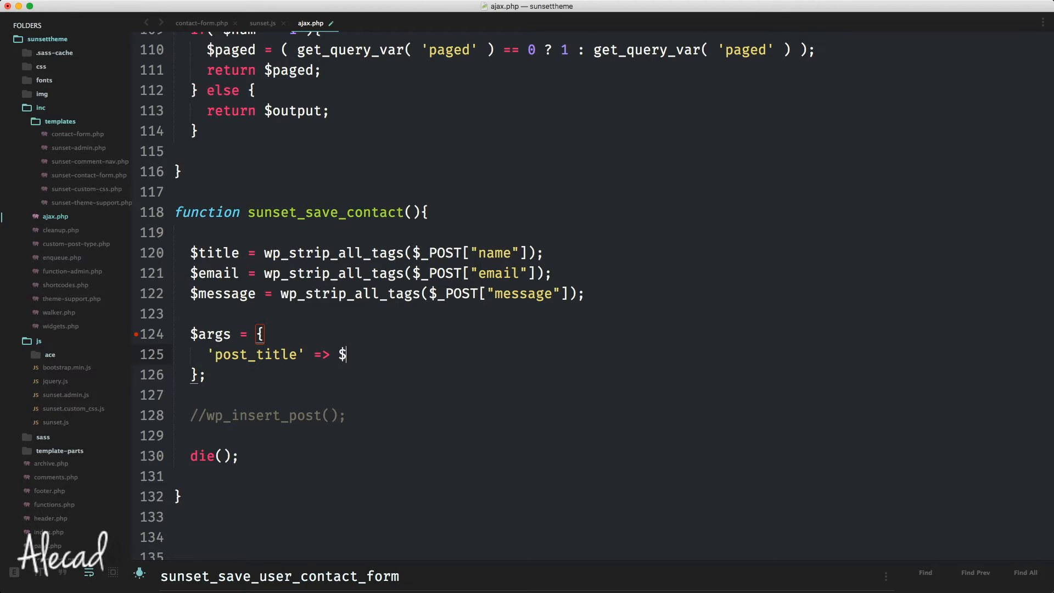
type("title;")
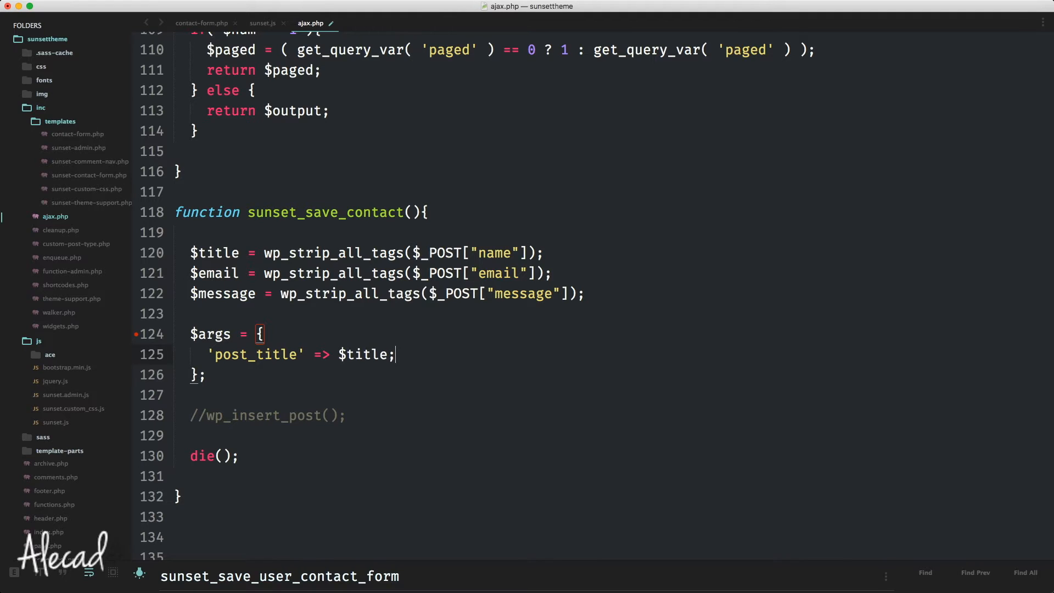
key("enter")
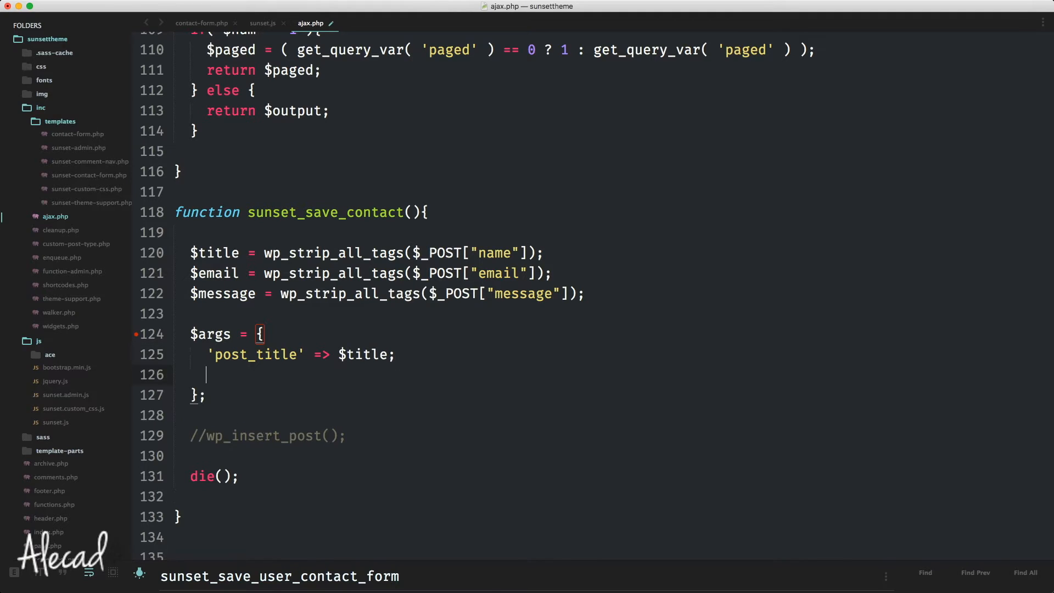
key("Backspace")
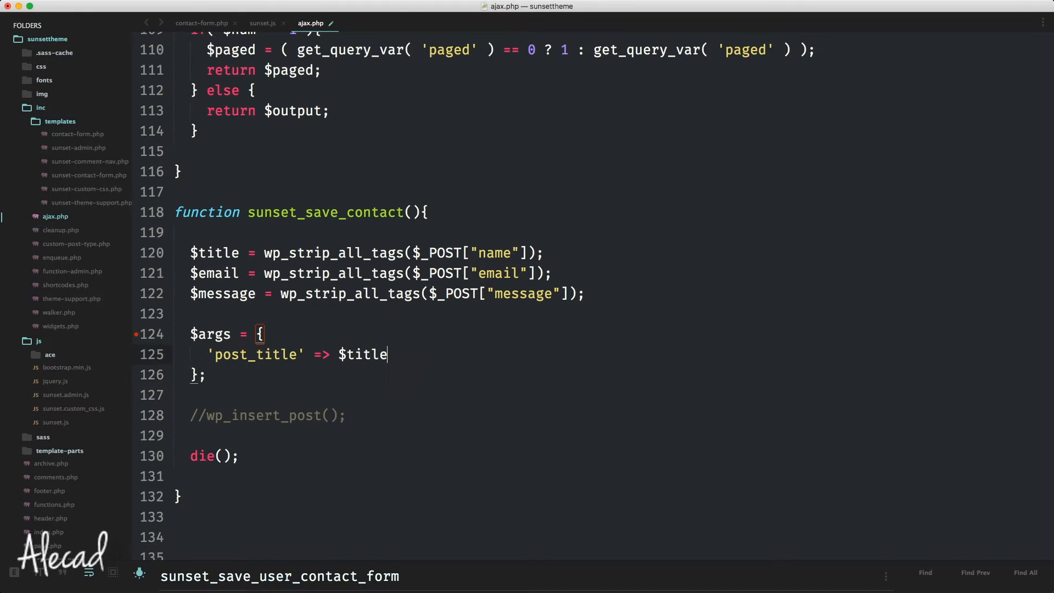
type(",")
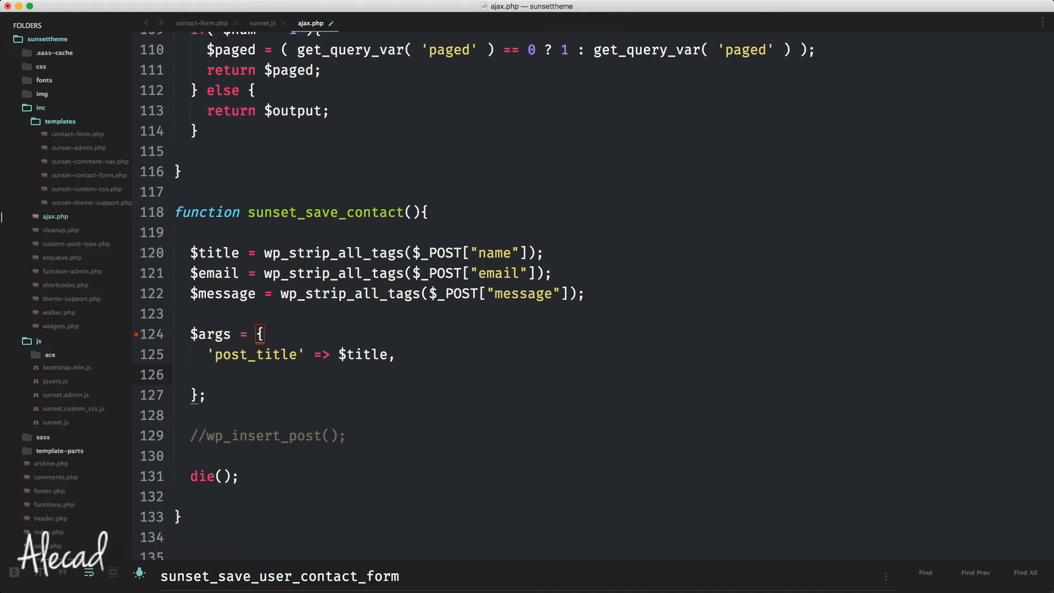
Step: Add 'post_content' => $message, as the second $args entry
left_click(208, 374)
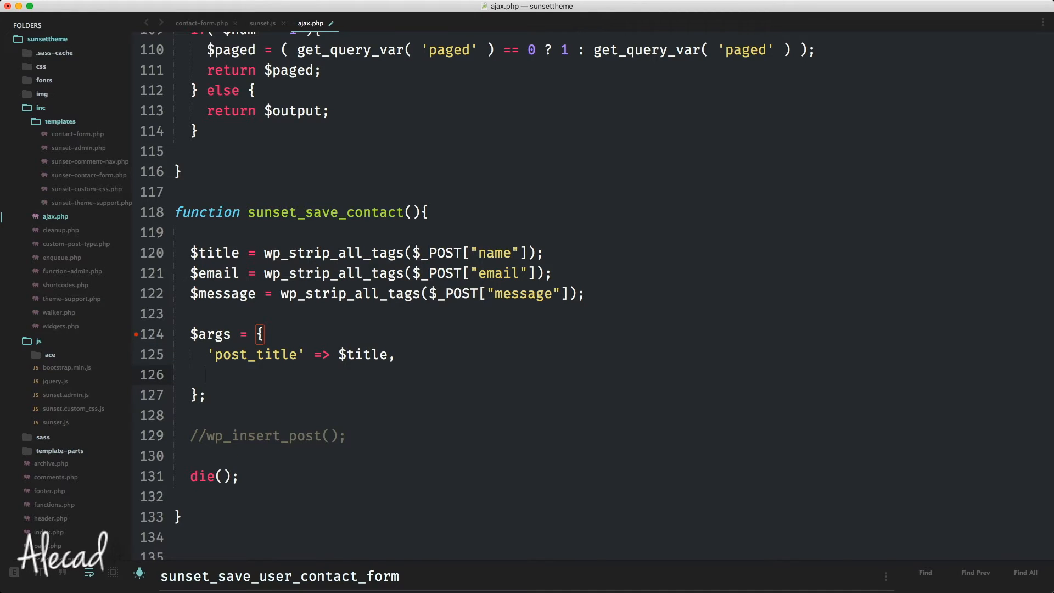
type("'post'")
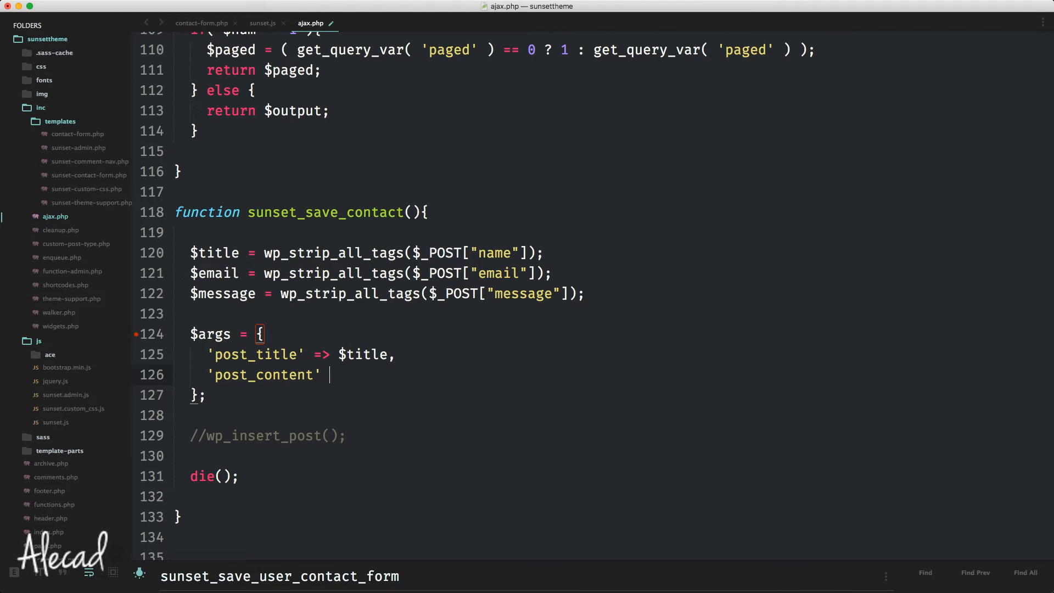
type("=>")
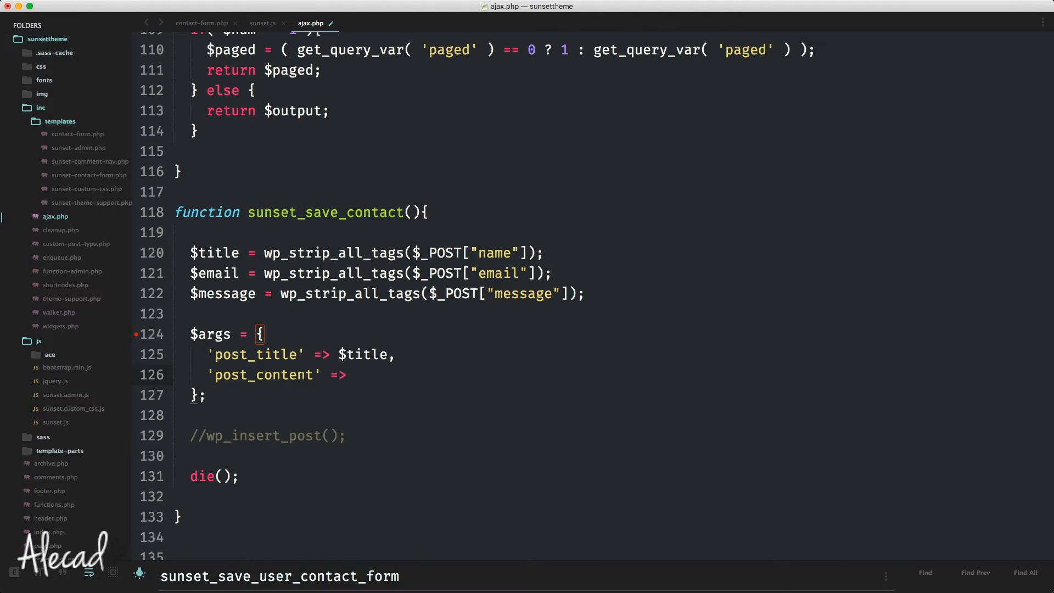
type("$message")
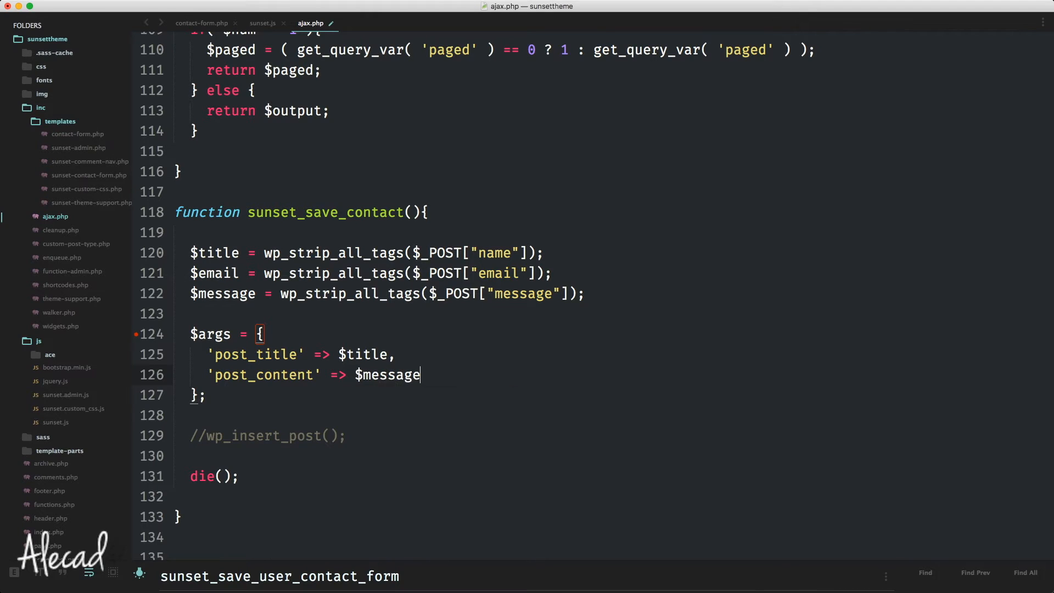
type(",")
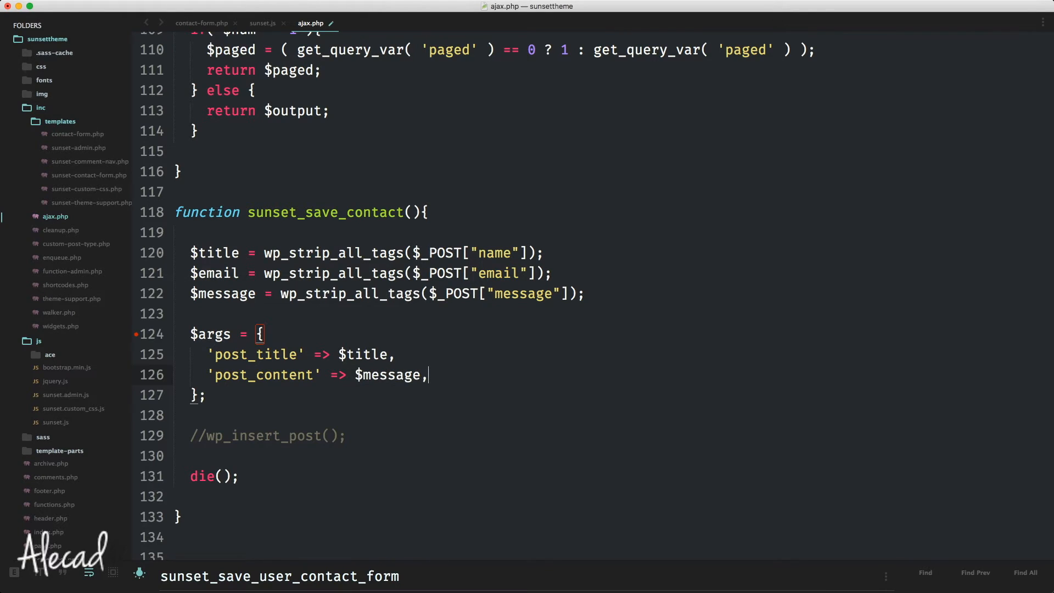
Step: Add 'post_author' => 1 as a new $args entry
key("Return")
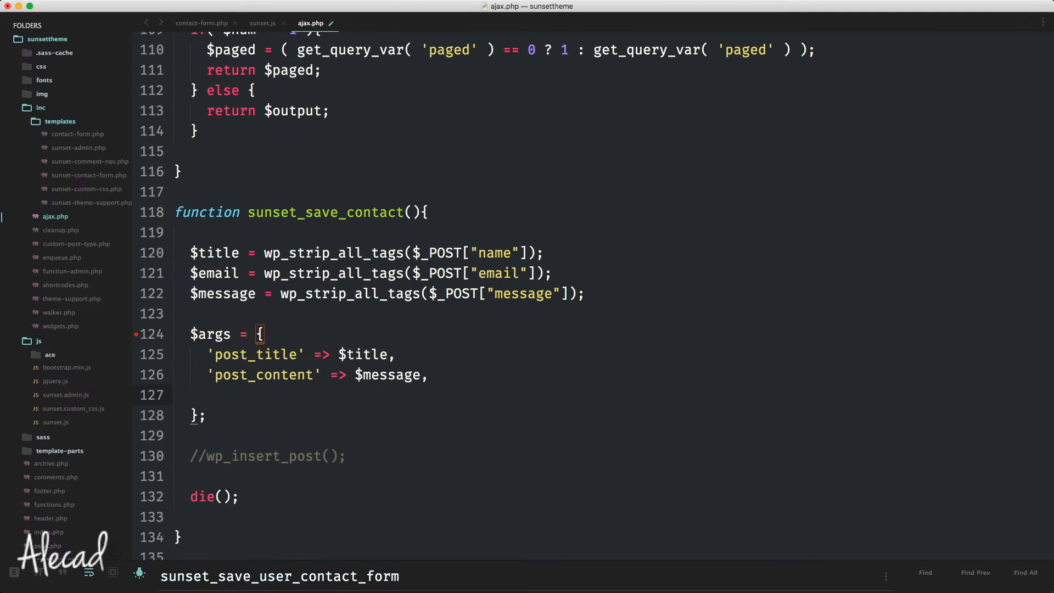
type("''")
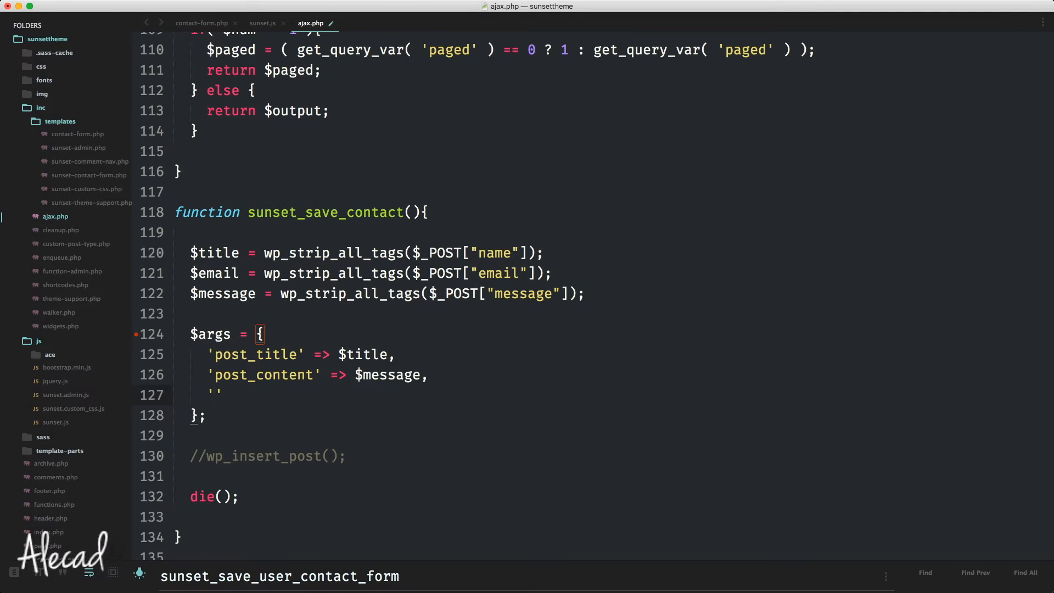
type("post_author")
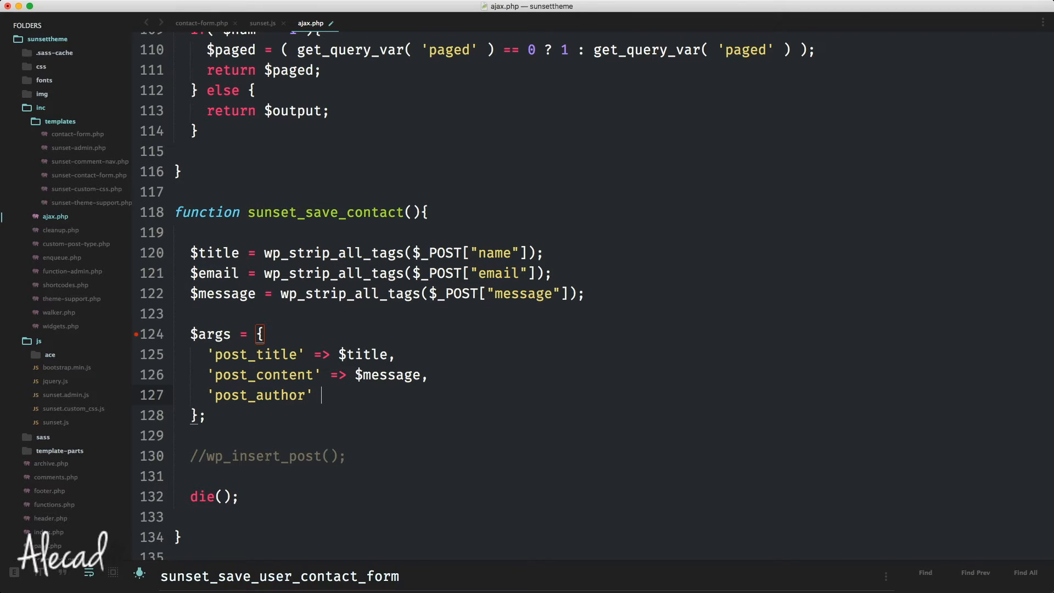
type("=>")
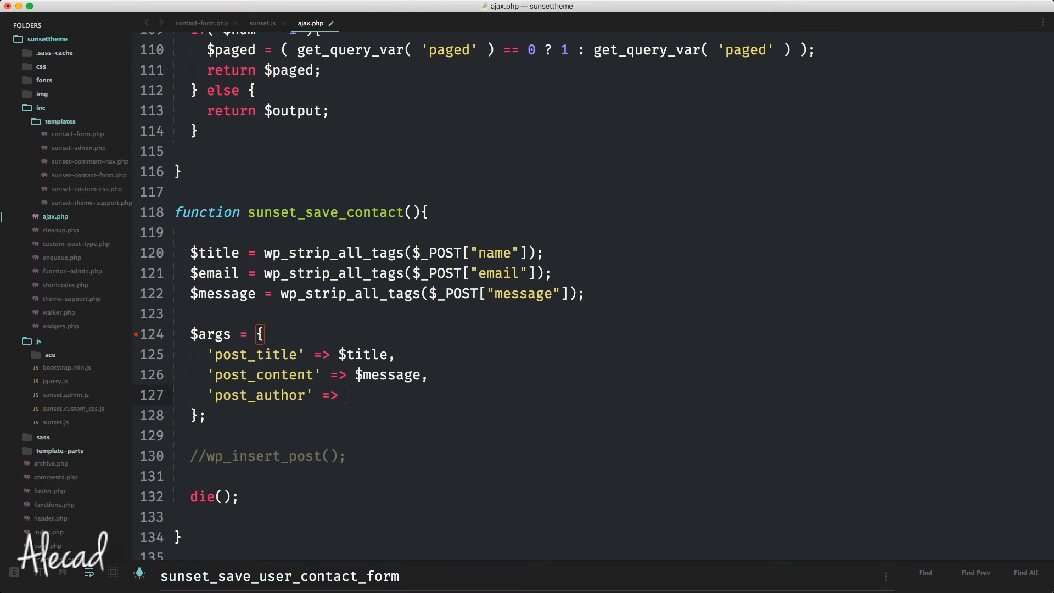
type("1")
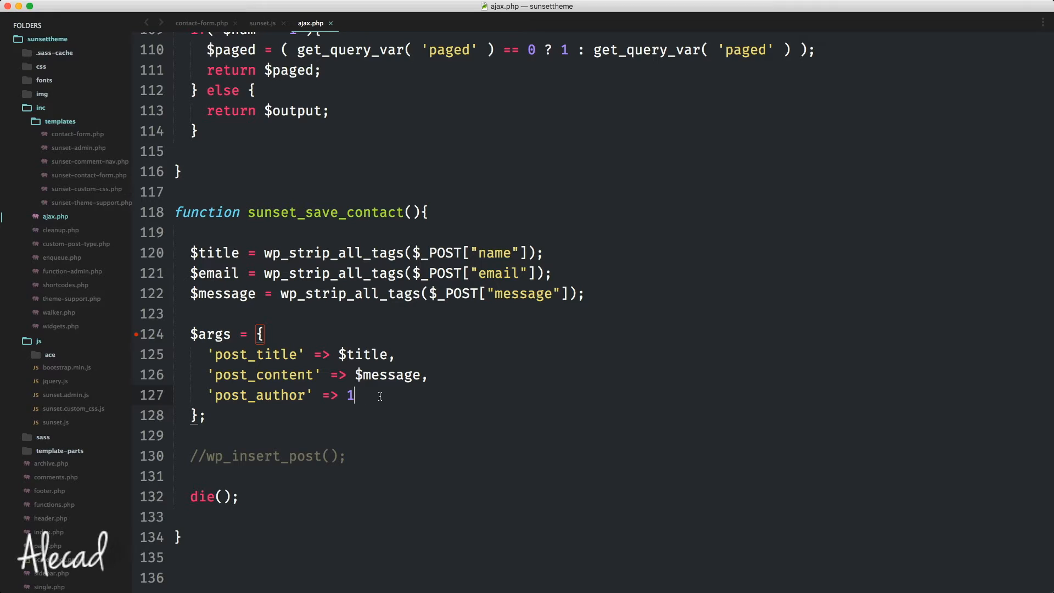
Step: Replace the curly braces around $args with array( ... ) syntax
left_click(258, 334)
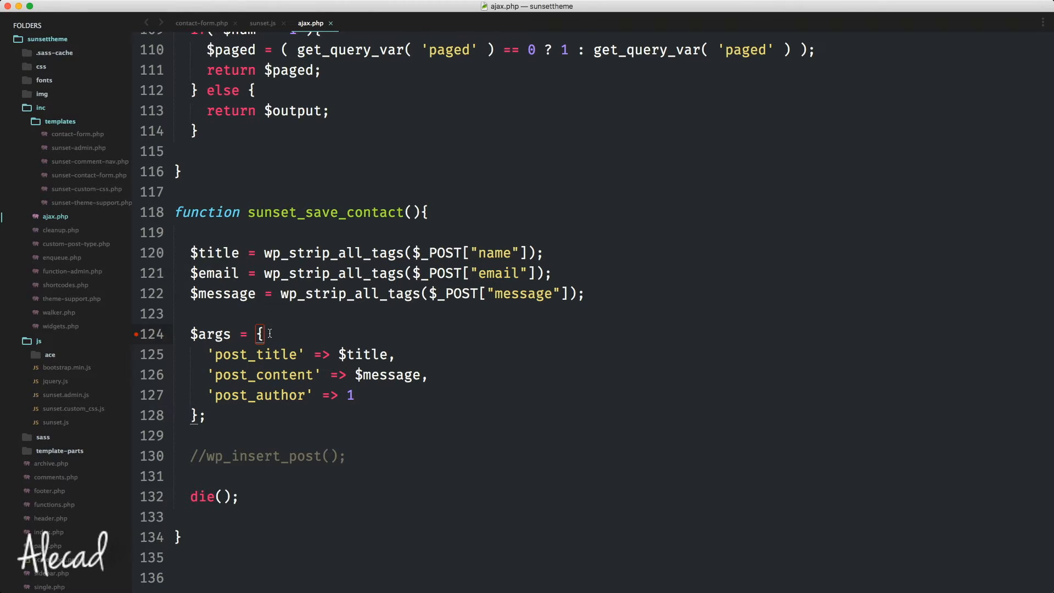
type("array(")
left_click(211, 415)
type(")")
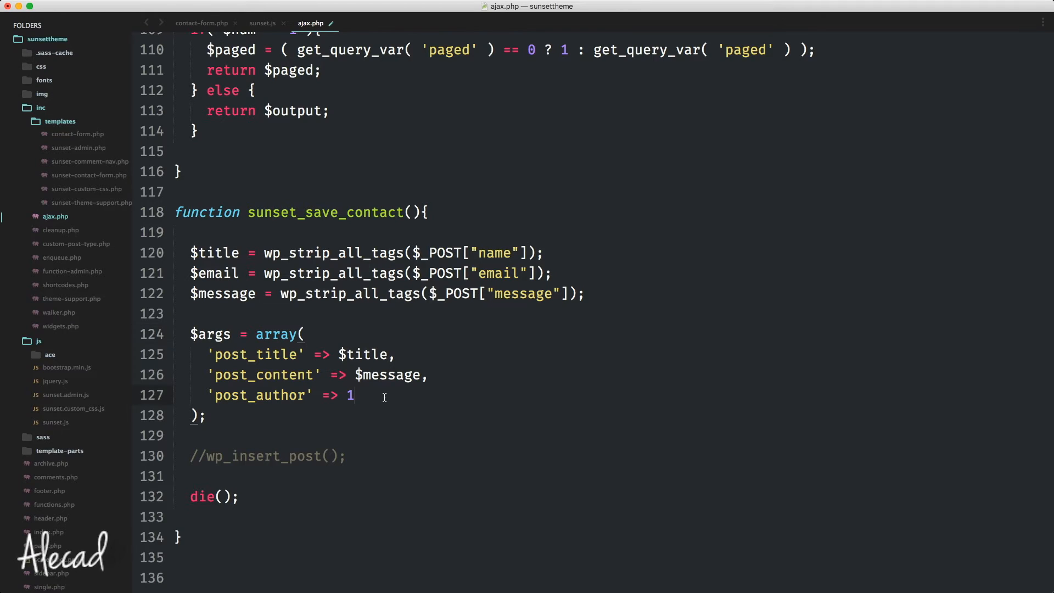
type(",")
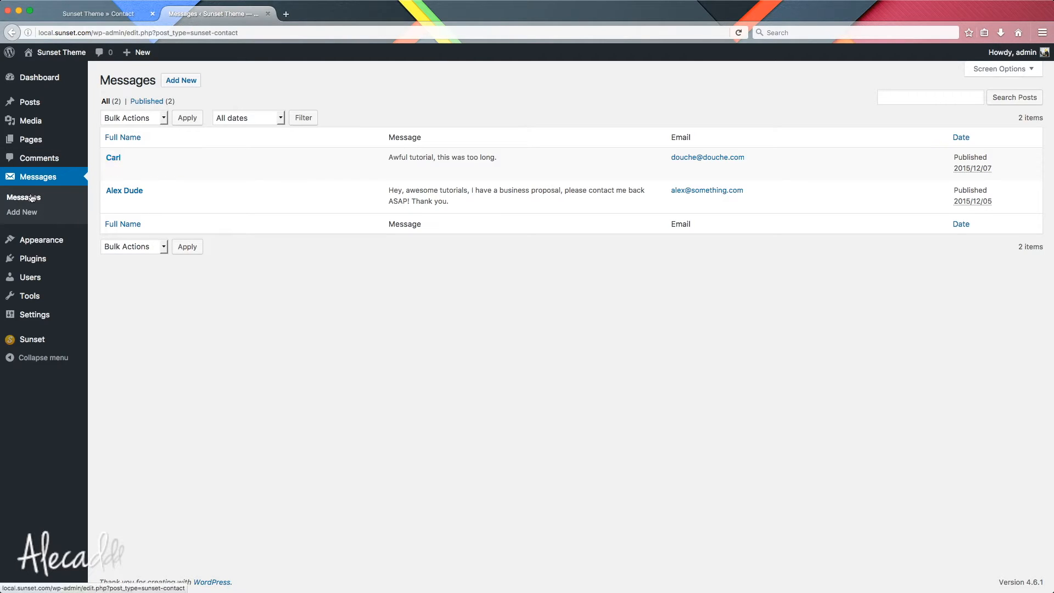
left_click(114, 157)
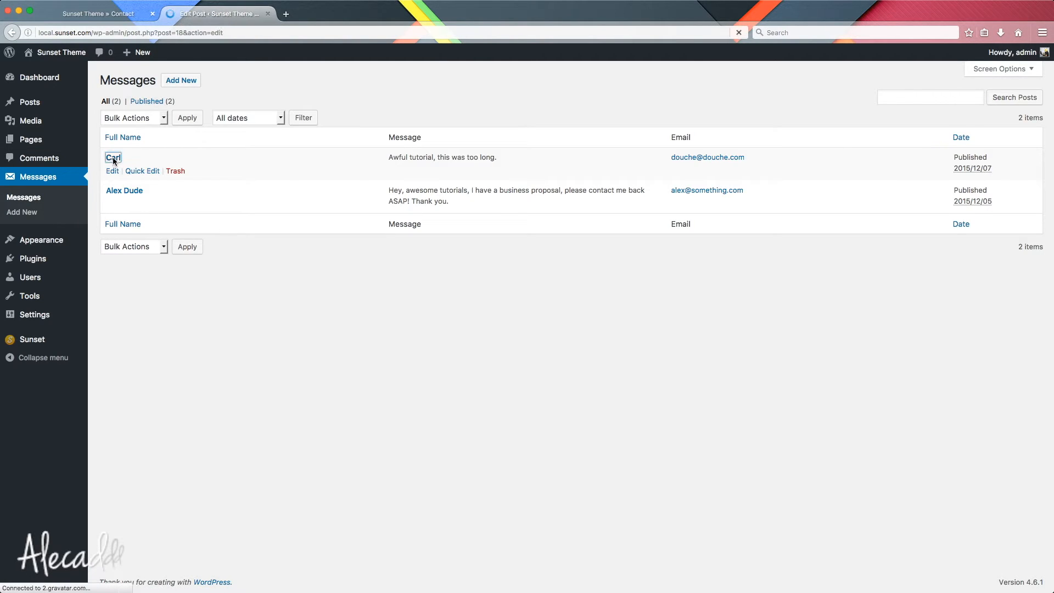
left_click(112, 157)
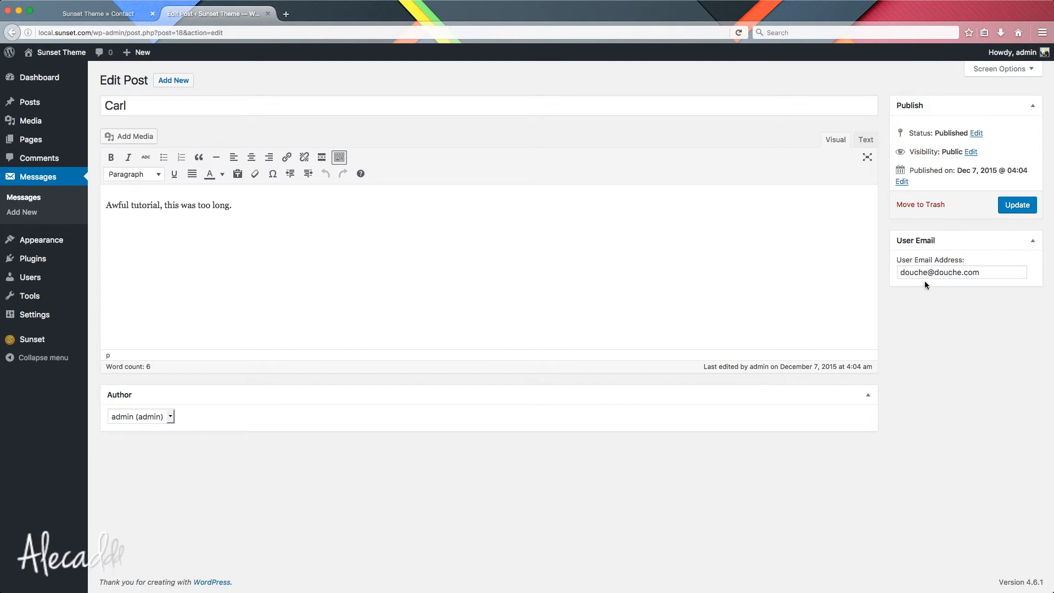
mouse_move(916, 222)
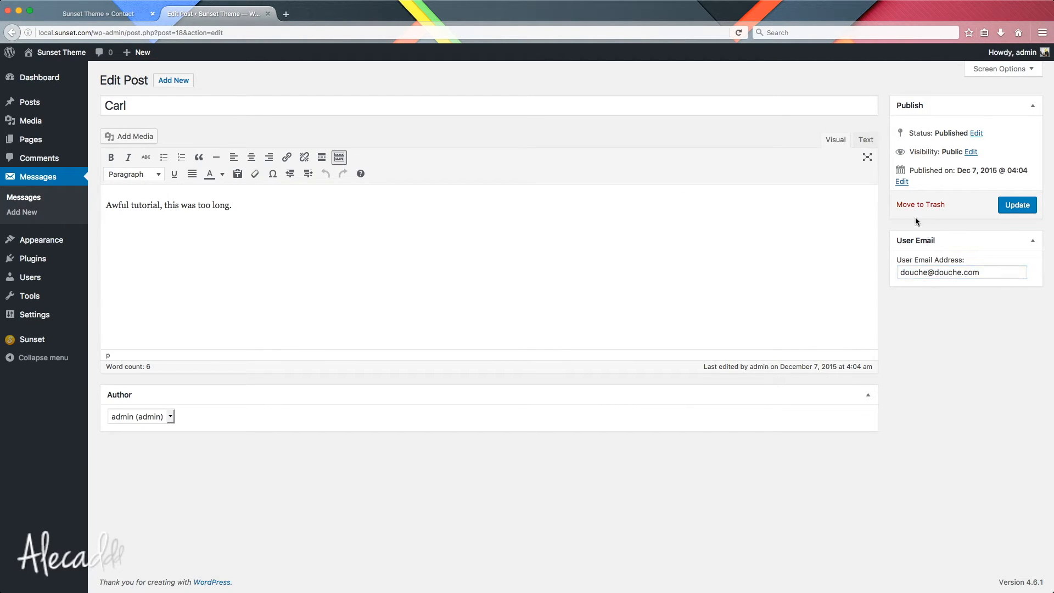
mouse_move(954, 295)
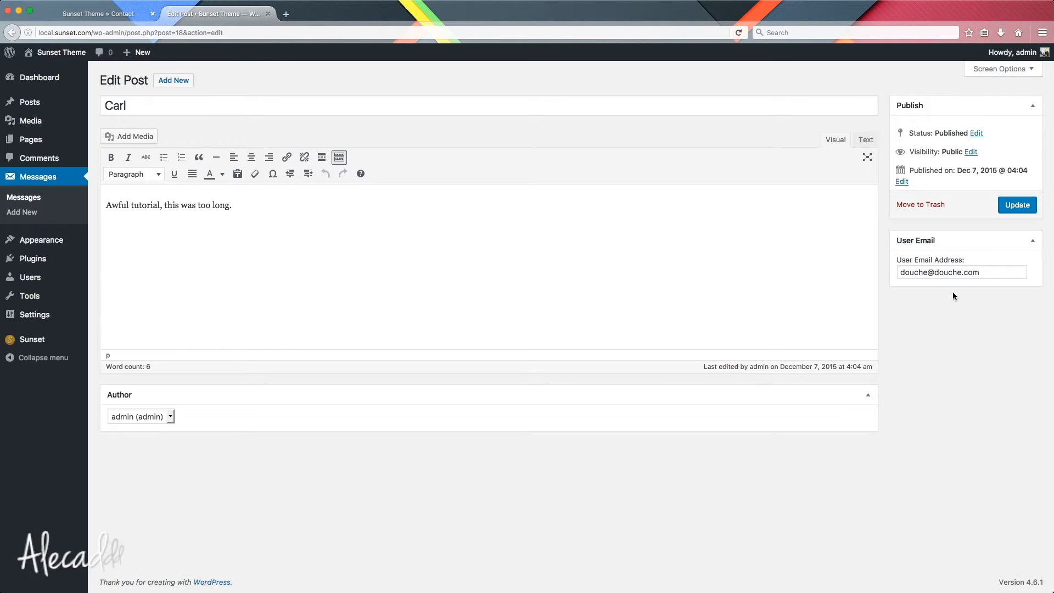
mouse_move(272, 215)
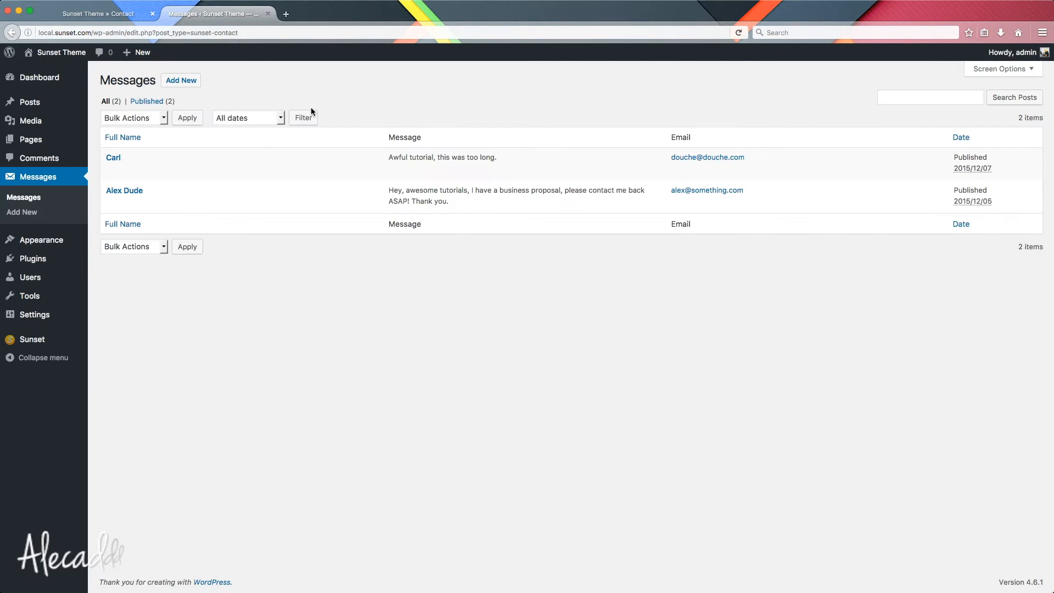
left_click(246, 32)
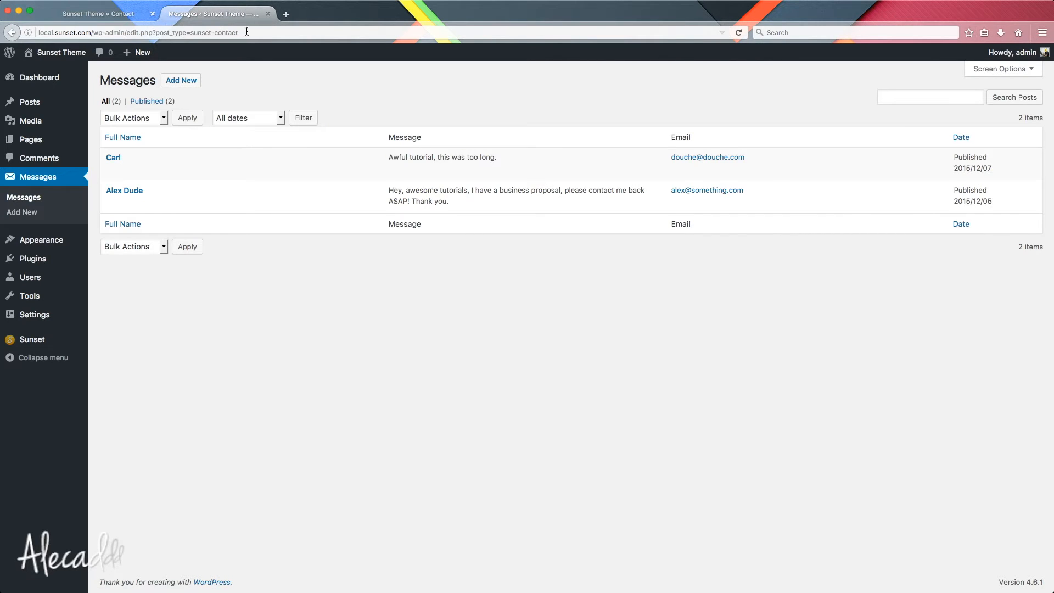
mouse_move(424, 91)
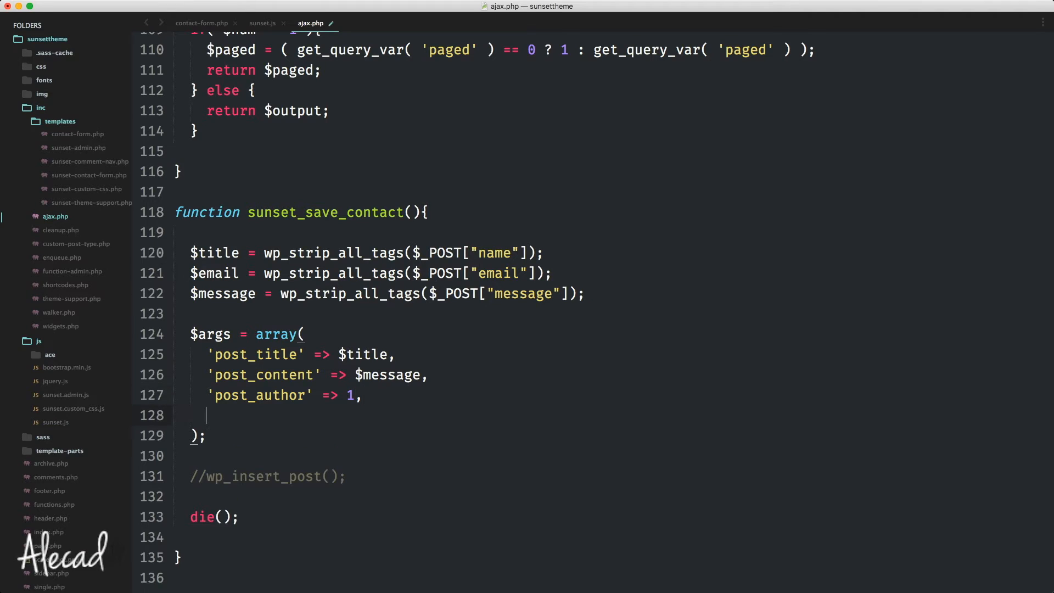
Step: Add 'post_type' => 'sunset-contact' after post_author in $args
type("post_type'")
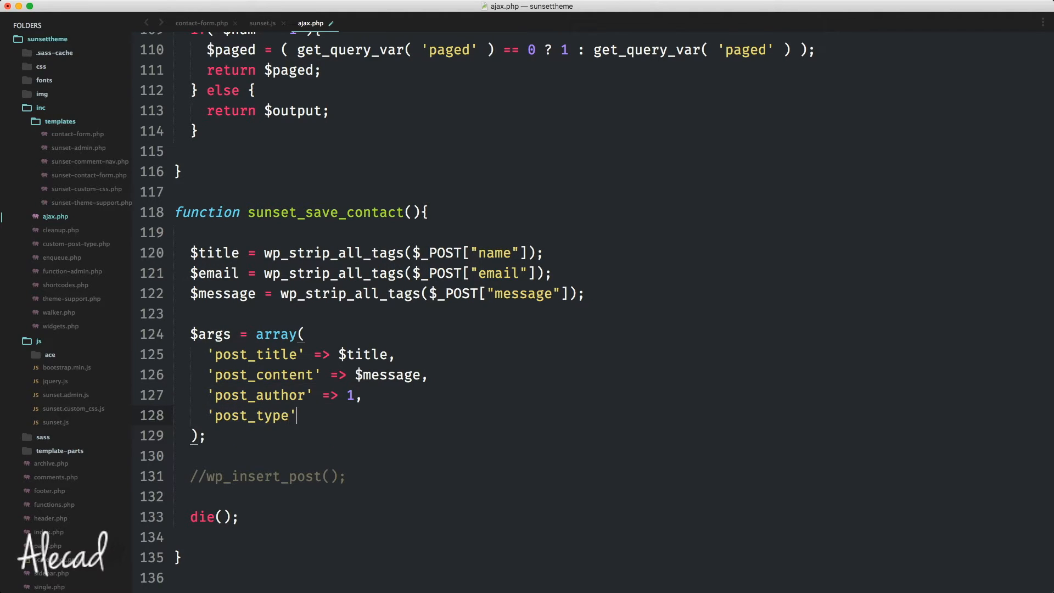
type("=>")
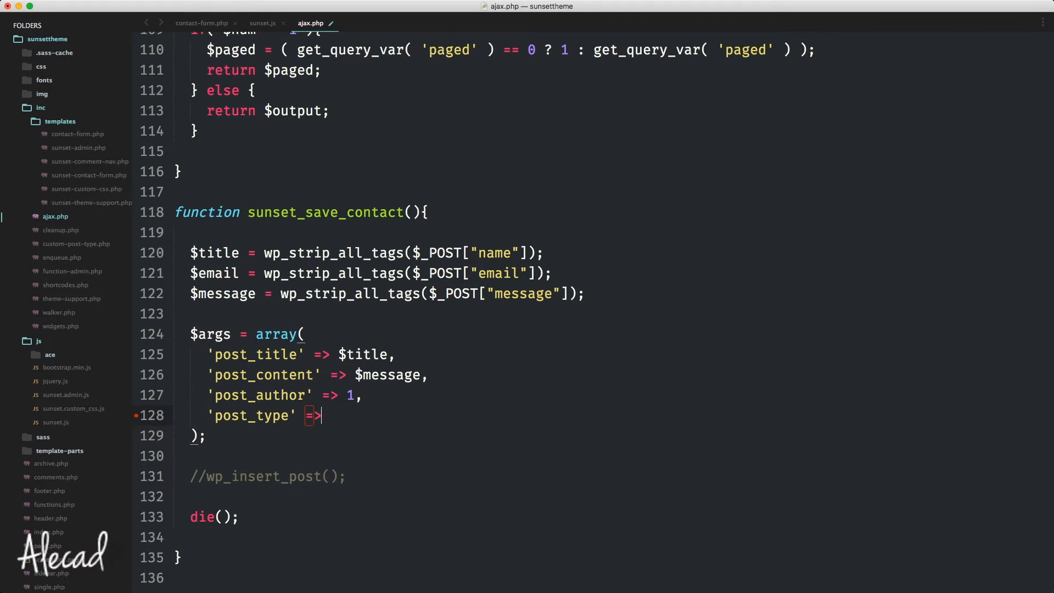
type("'sunse")
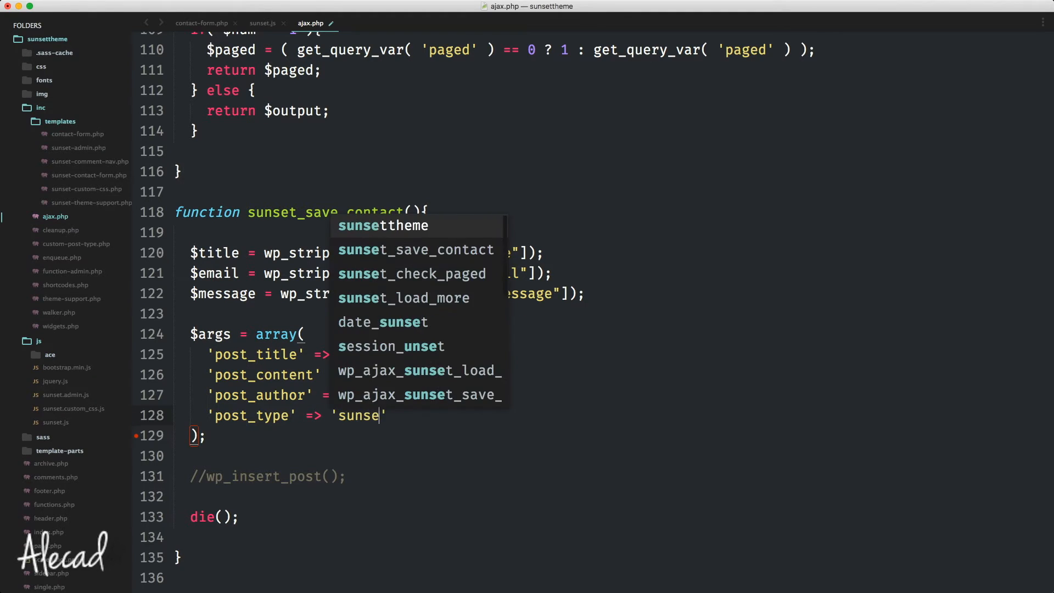
type("t-contac")
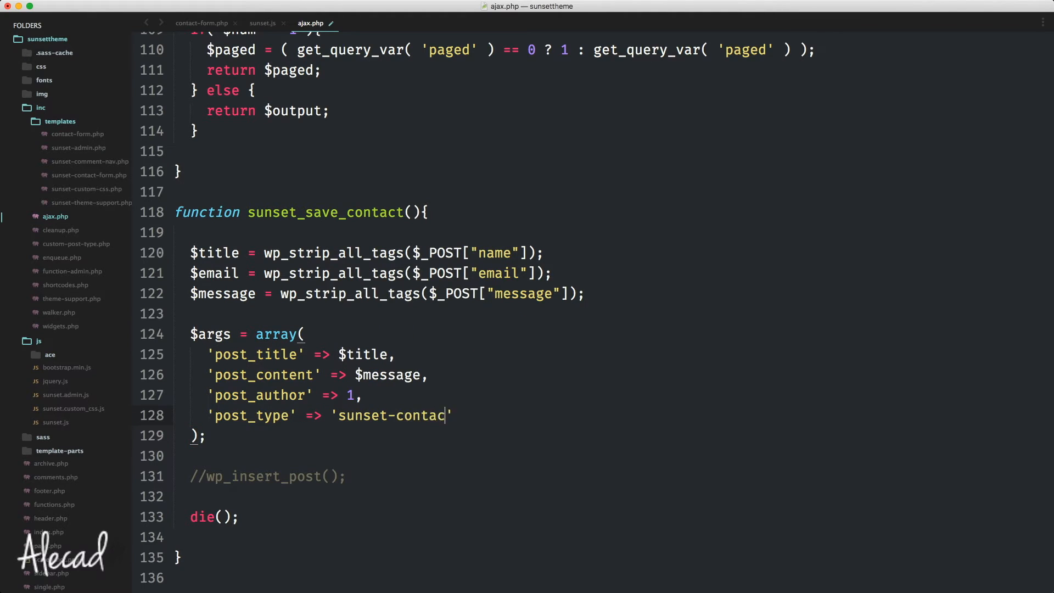
type("t'")
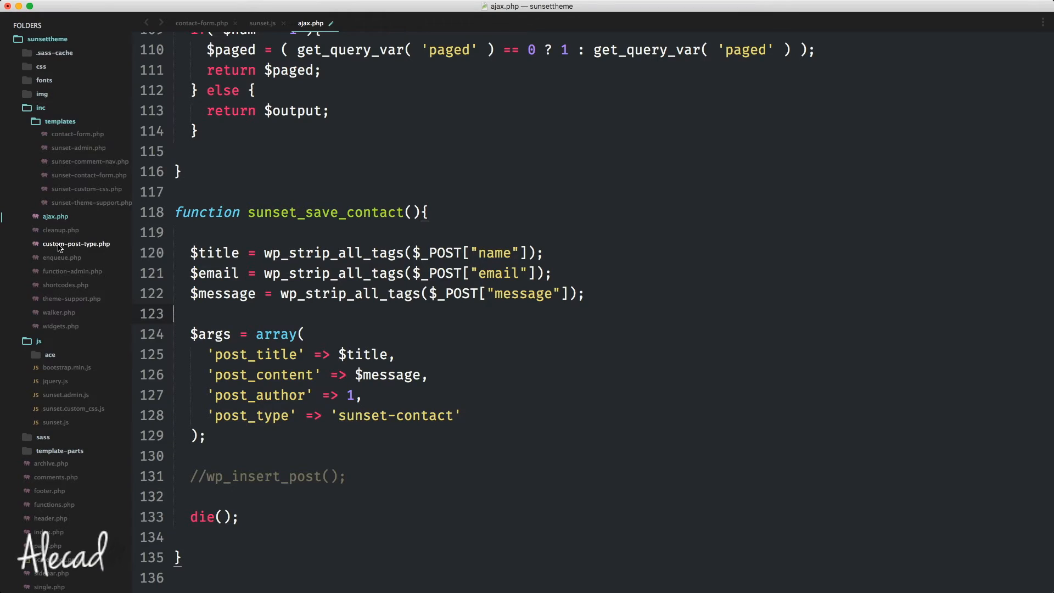
Step: Check the sunset-contact registration and email meta box in custom-post-type.php, then return to ajax.php
left_click(76, 244)
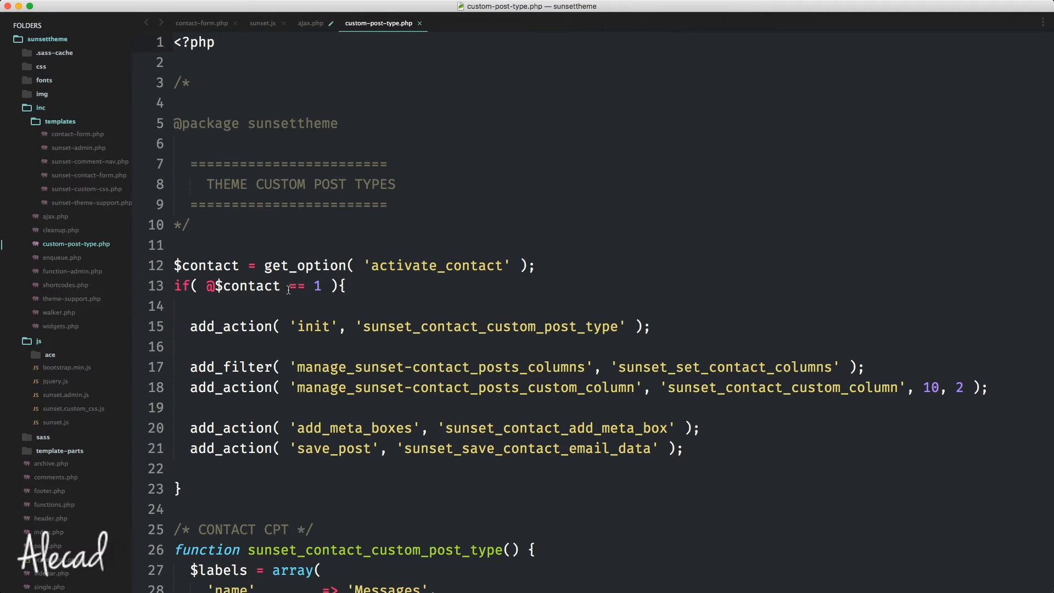
type("sunset-contact")
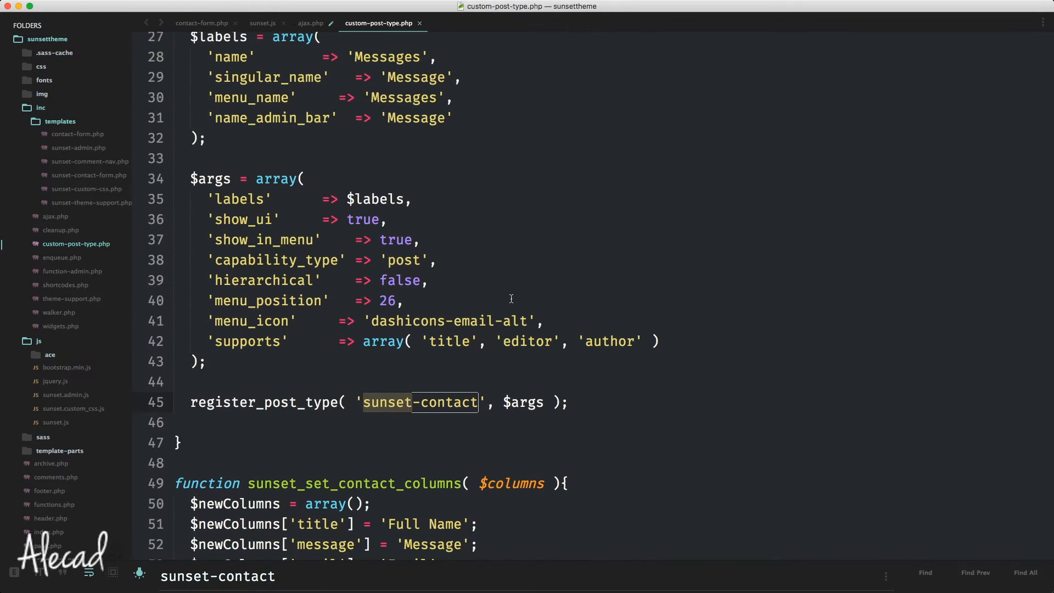
scroll("down", 3)
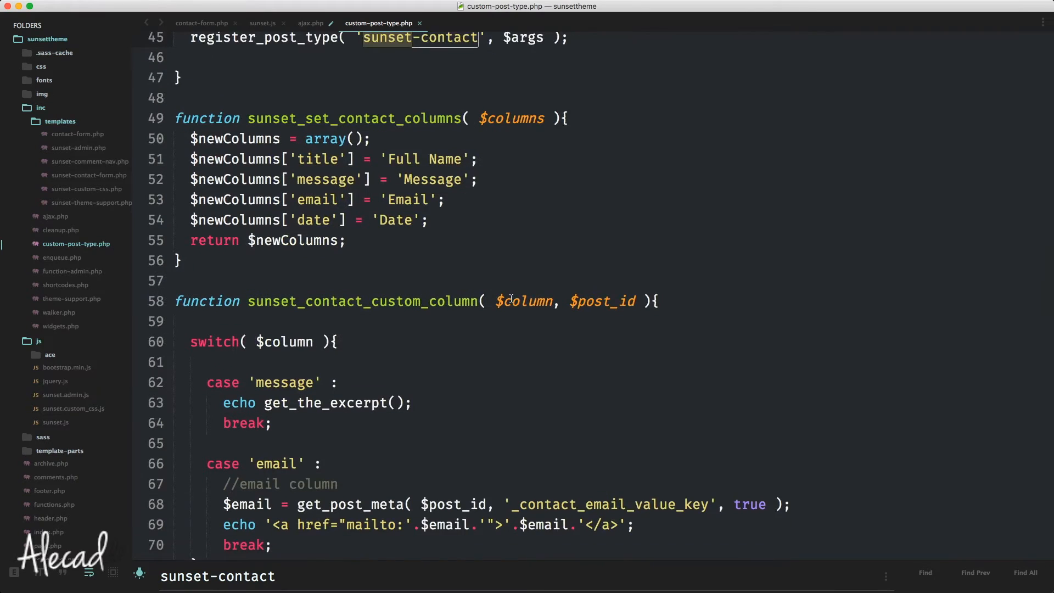
scroll("down", 3)
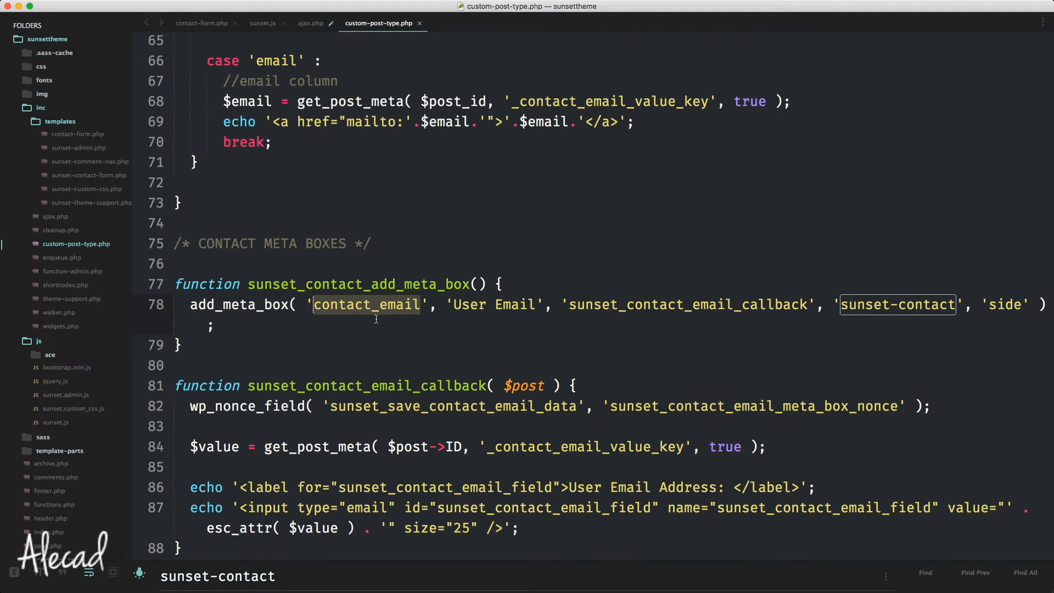
left_click(310, 24)
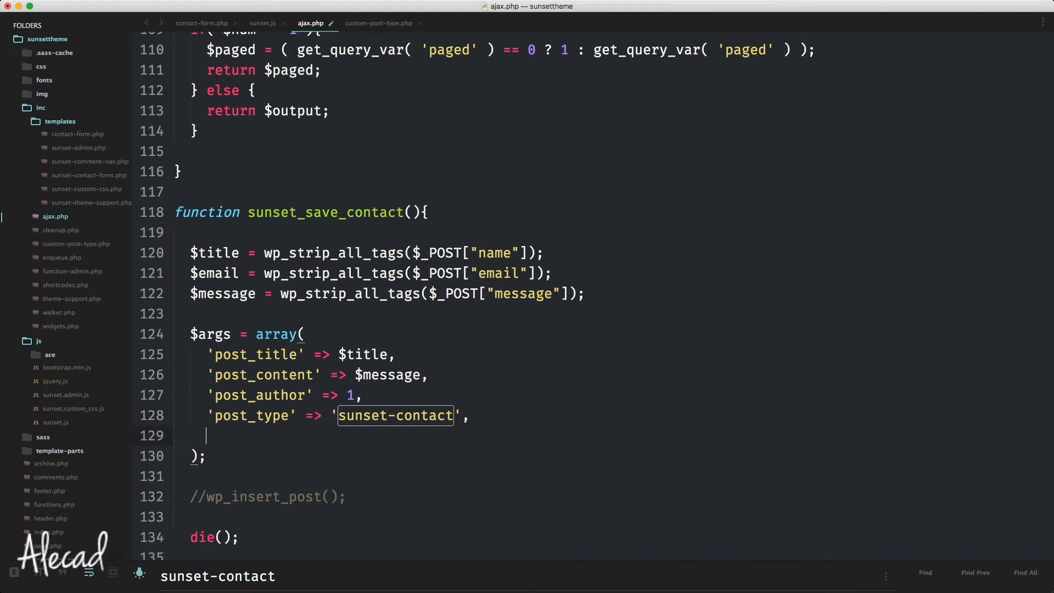
Step: Add 'meta_input' => array( 'contact_email' => $email ) to $args
type("''")
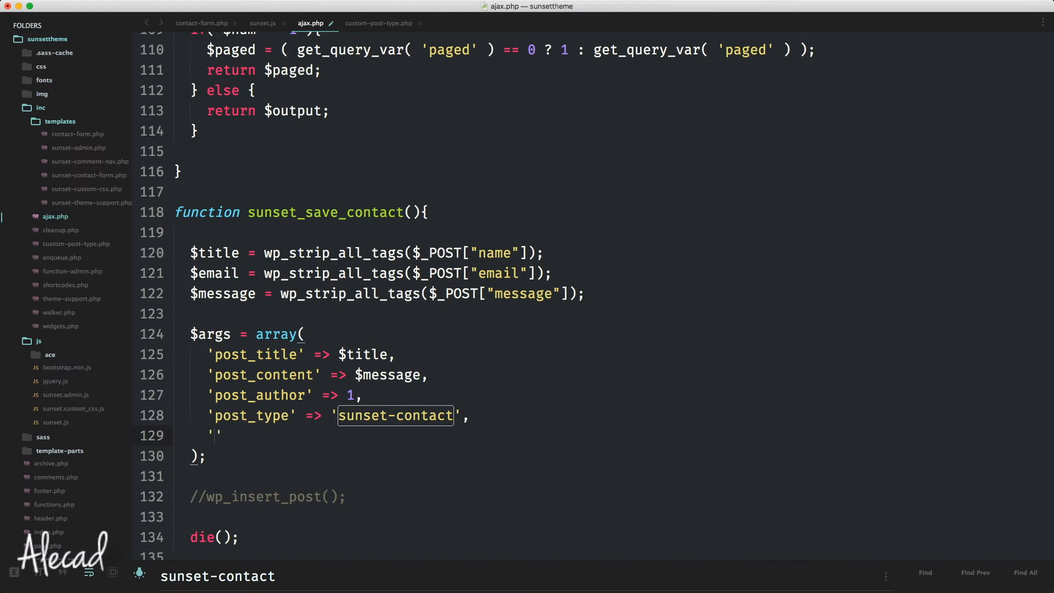
type("meta_input")
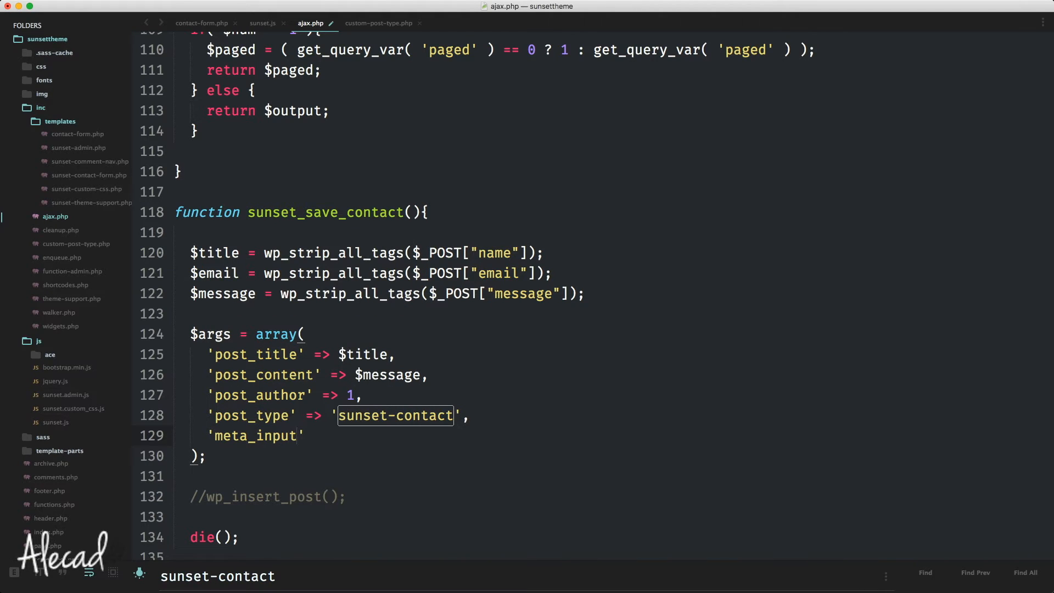
type("=>")
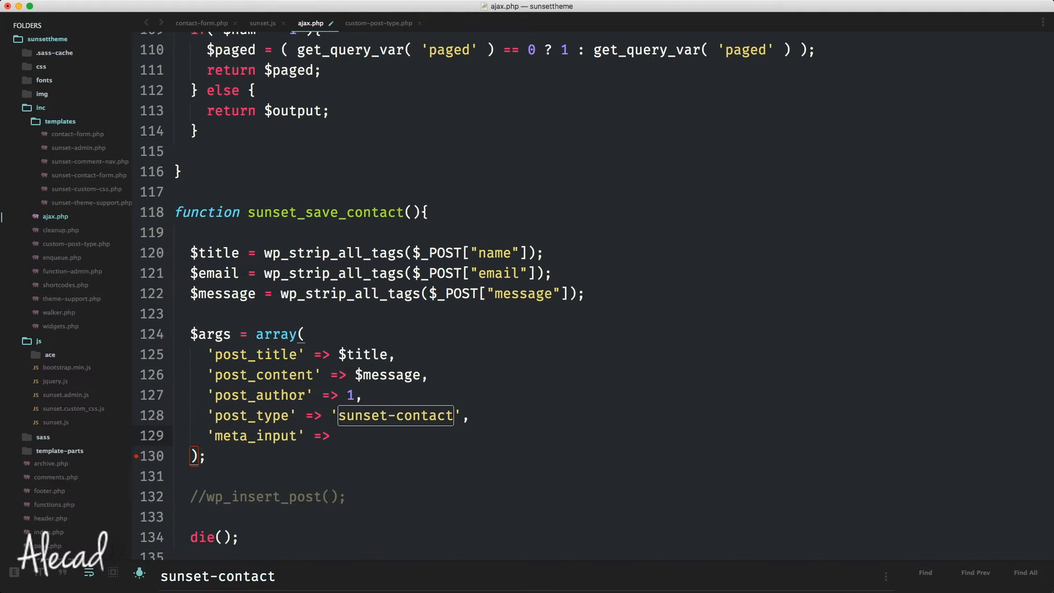
type("array()")
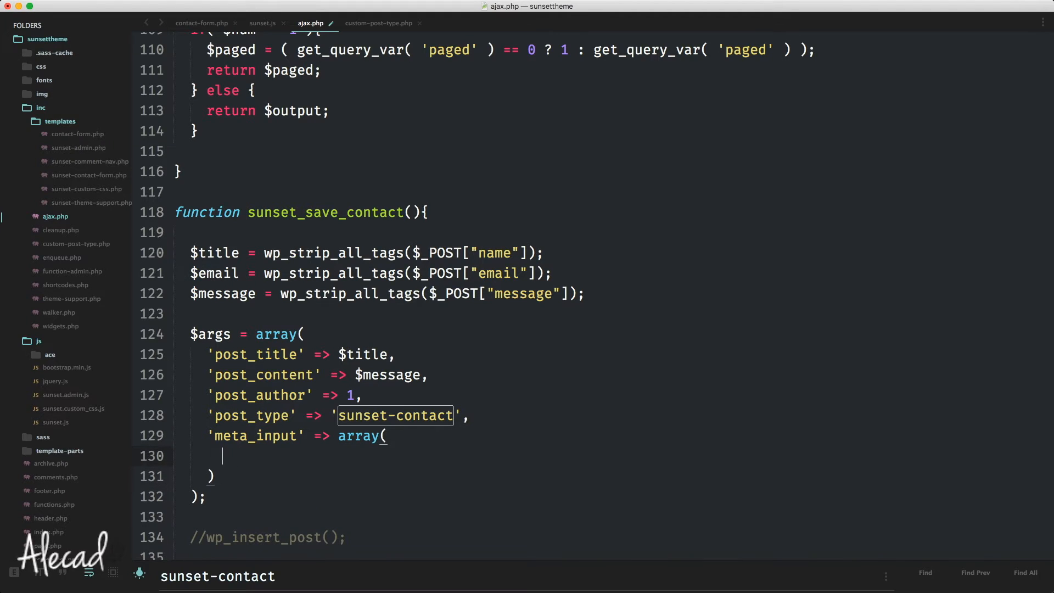
type("''")
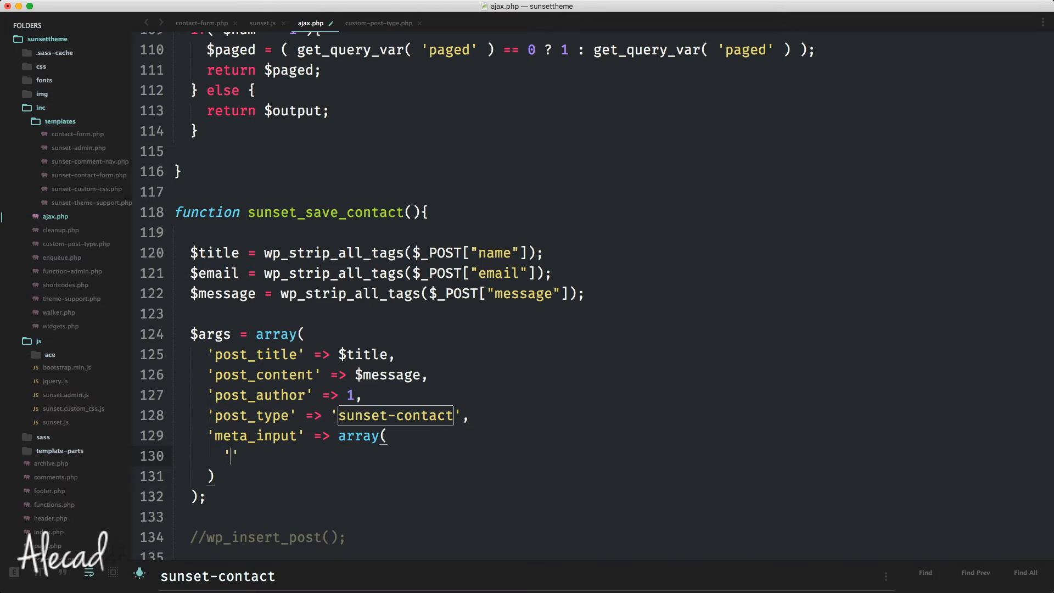
type("contact_email")
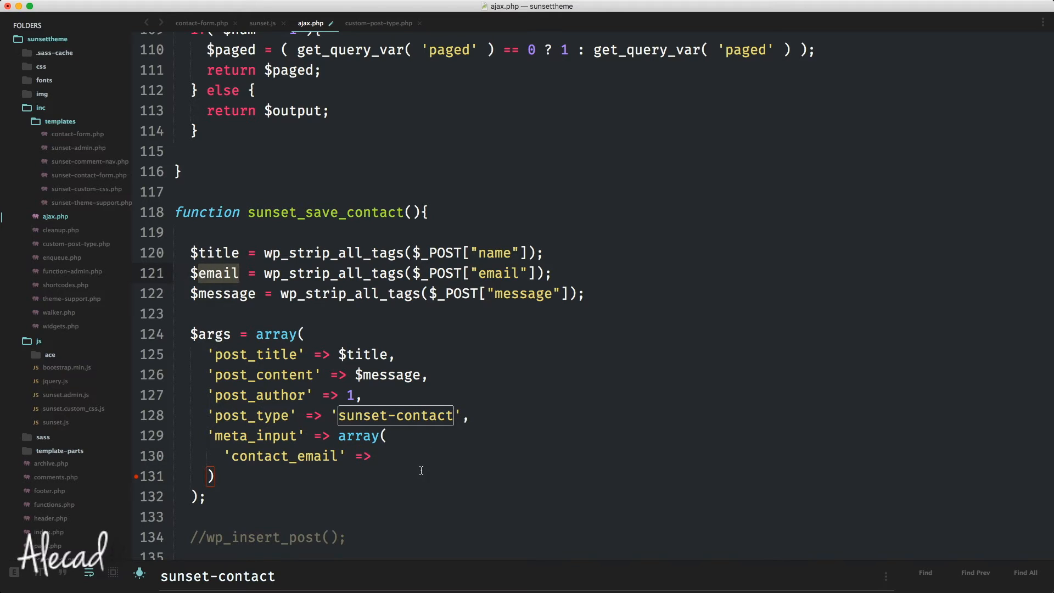
type("$email")
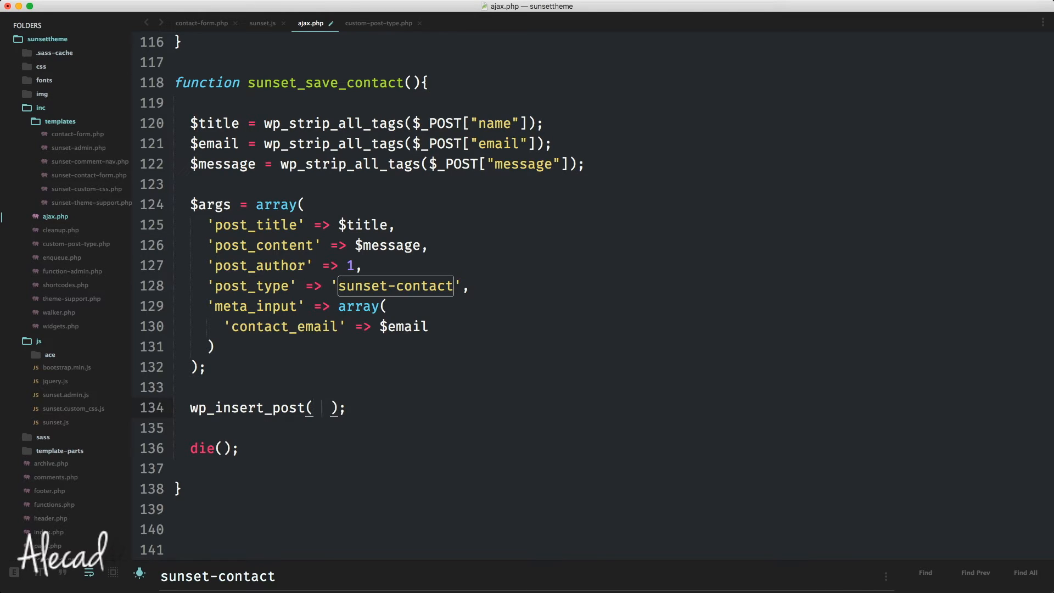
Step: Pass $args to wp_insert_post and assign its result to $postID
type("$args")
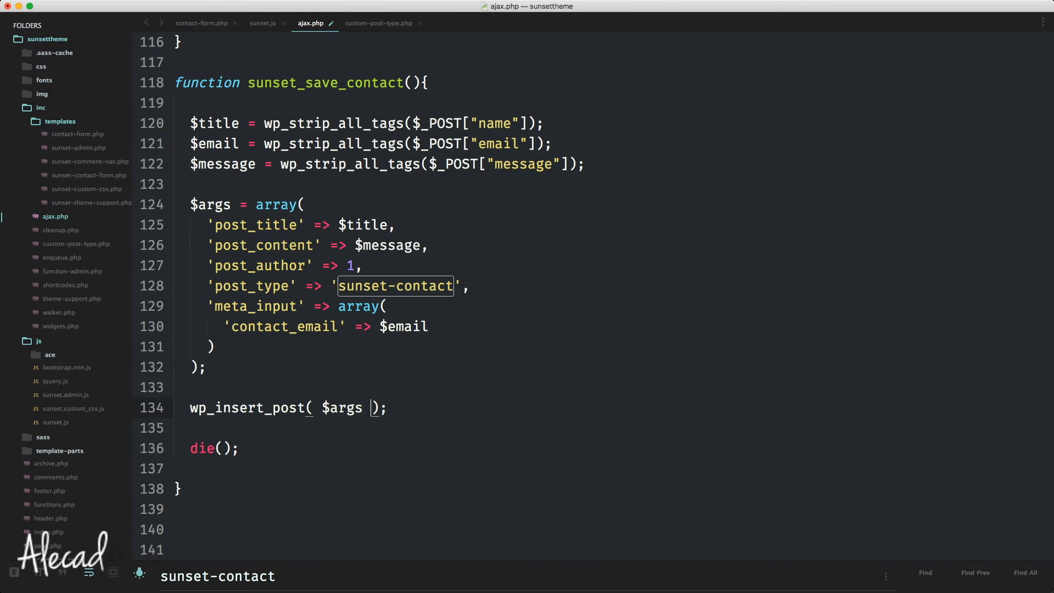
double_click(247, 408)
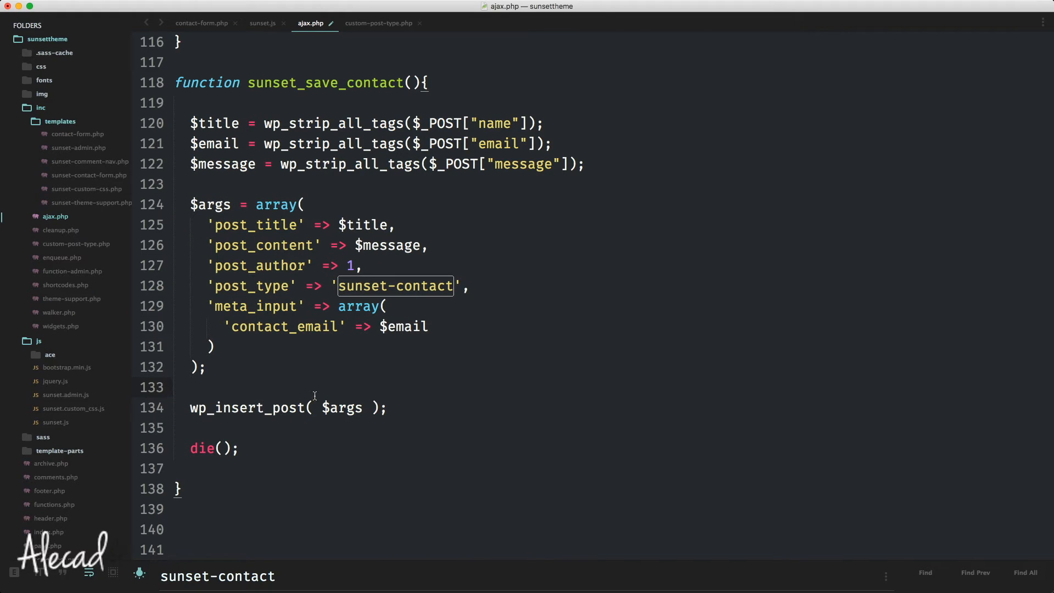
mouse_move(280, 432)
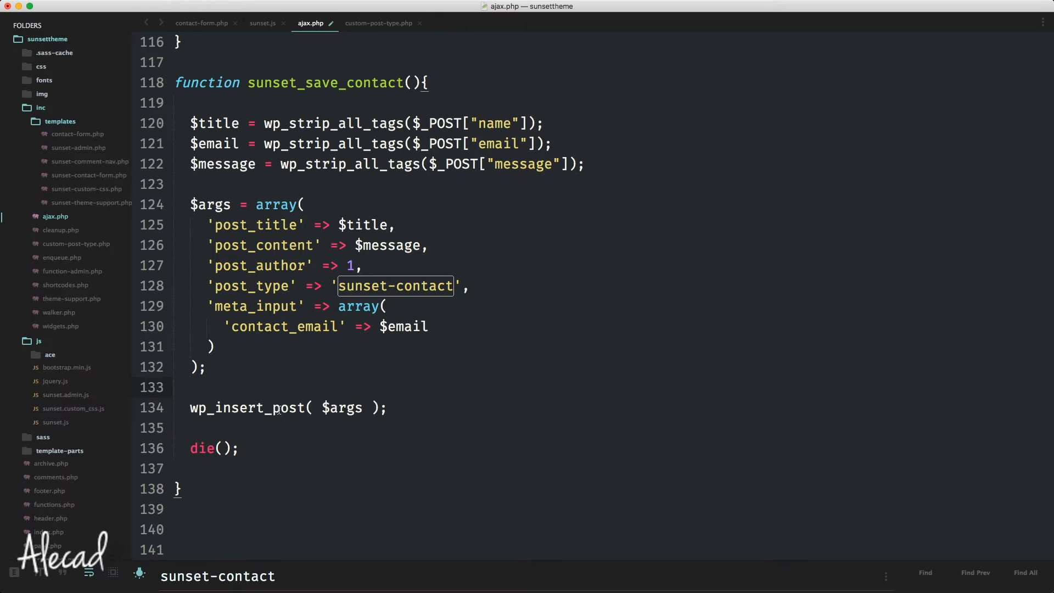
triple_click(287, 407)
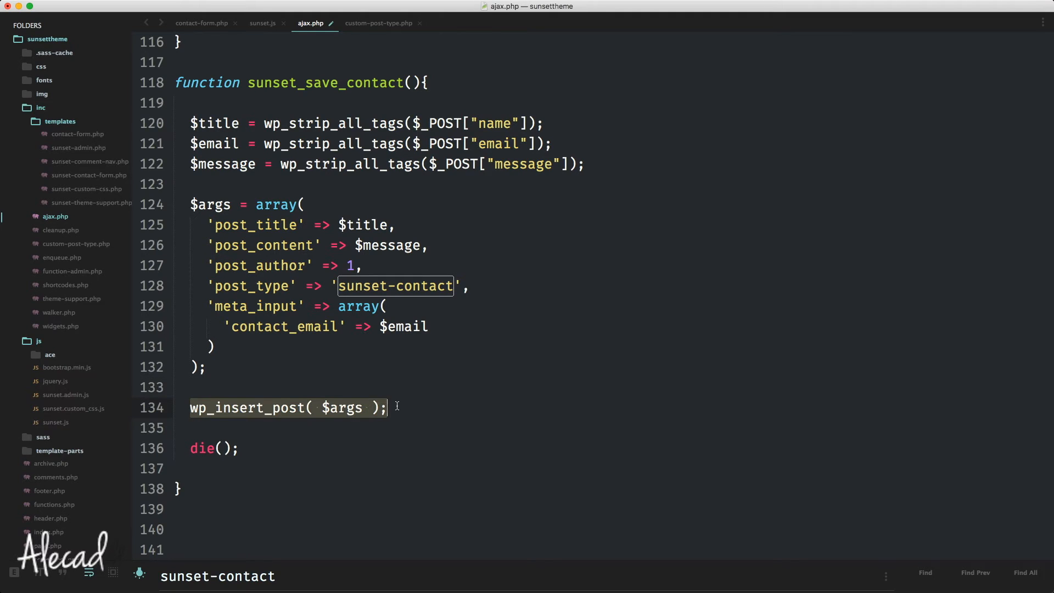
mouse_move(404, 409)
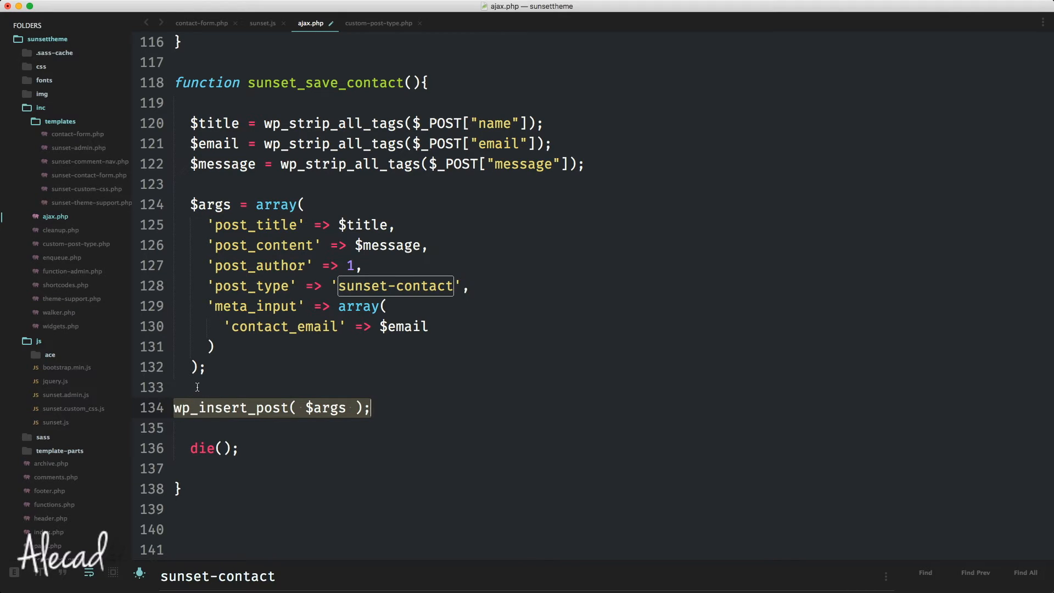
type("$")
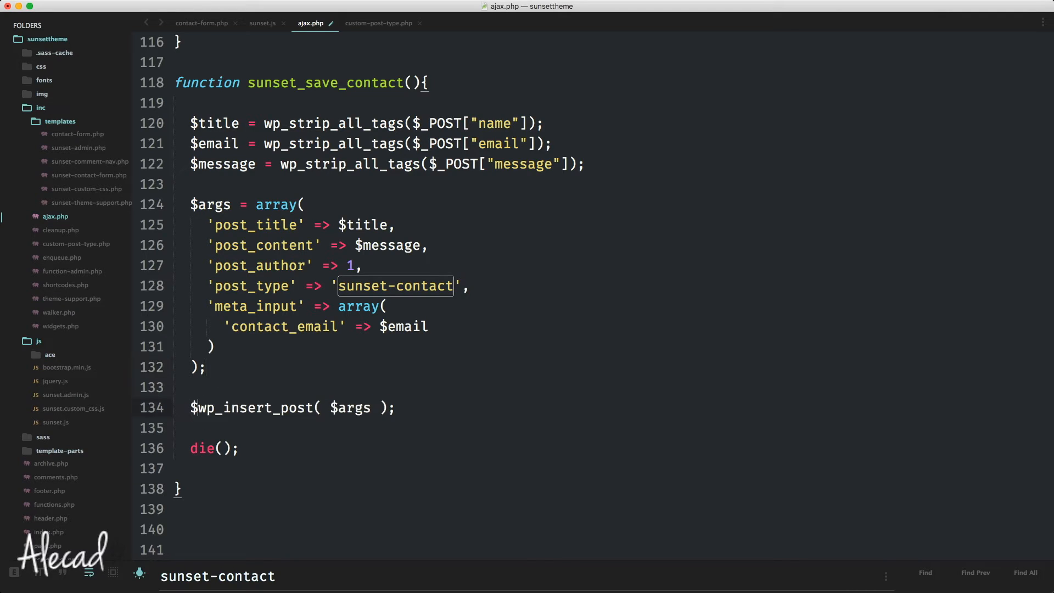
type("postID")
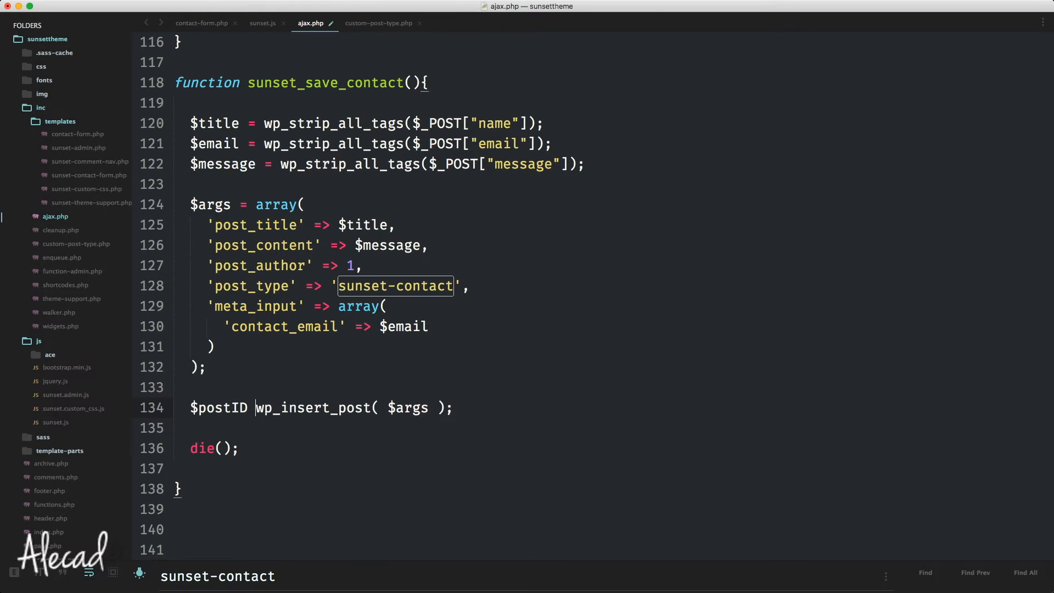
type("=")
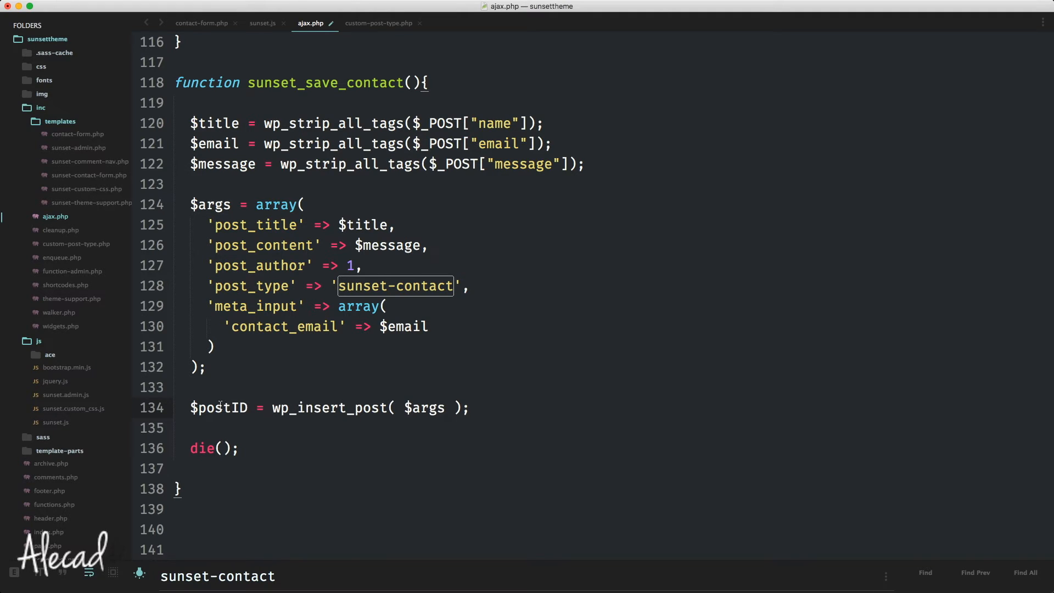
double_click(218, 408)
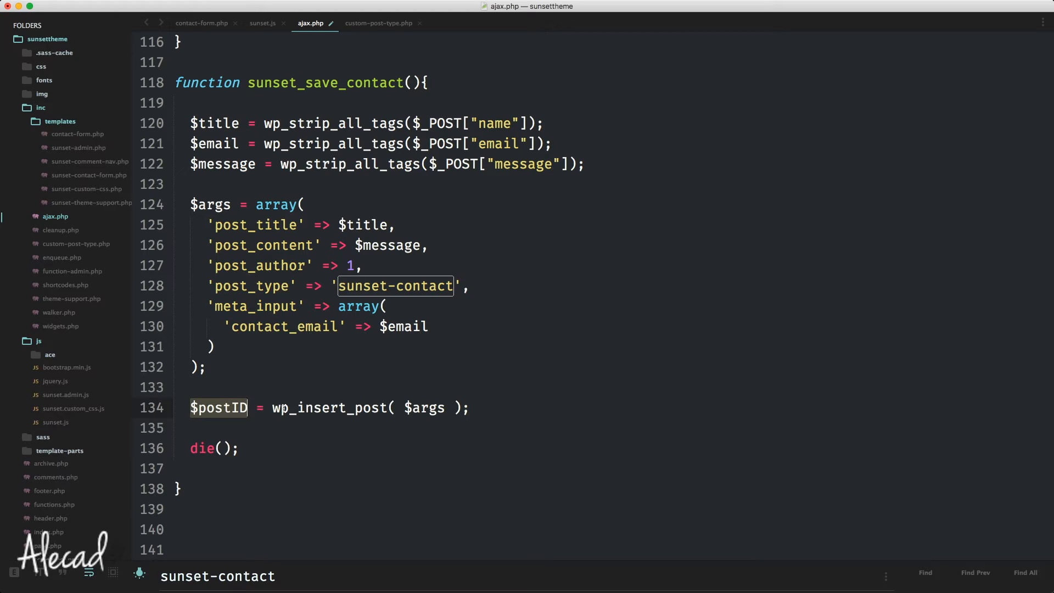
mouse_move(393, 363)
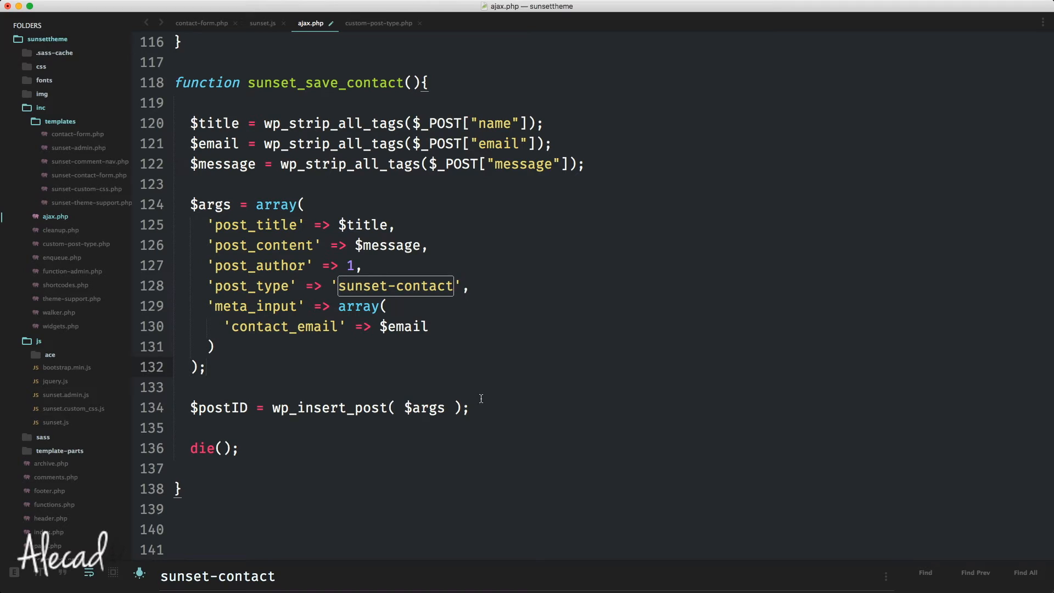
mouse_move(430, 394)
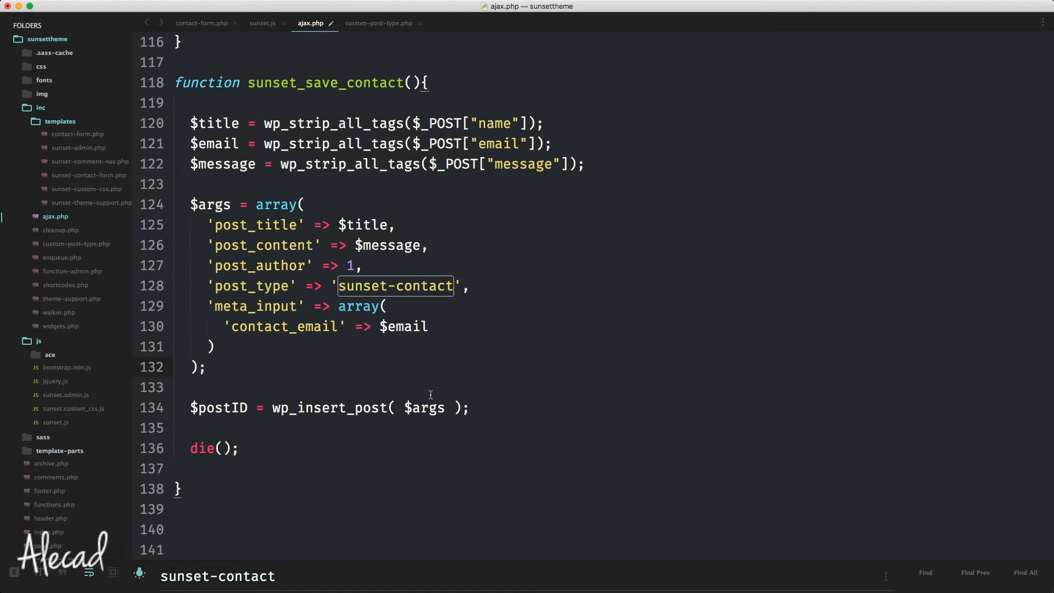
Step: Try a $wp_error second argument on wp_insert_post, then remove it again
double_click(330, 407)
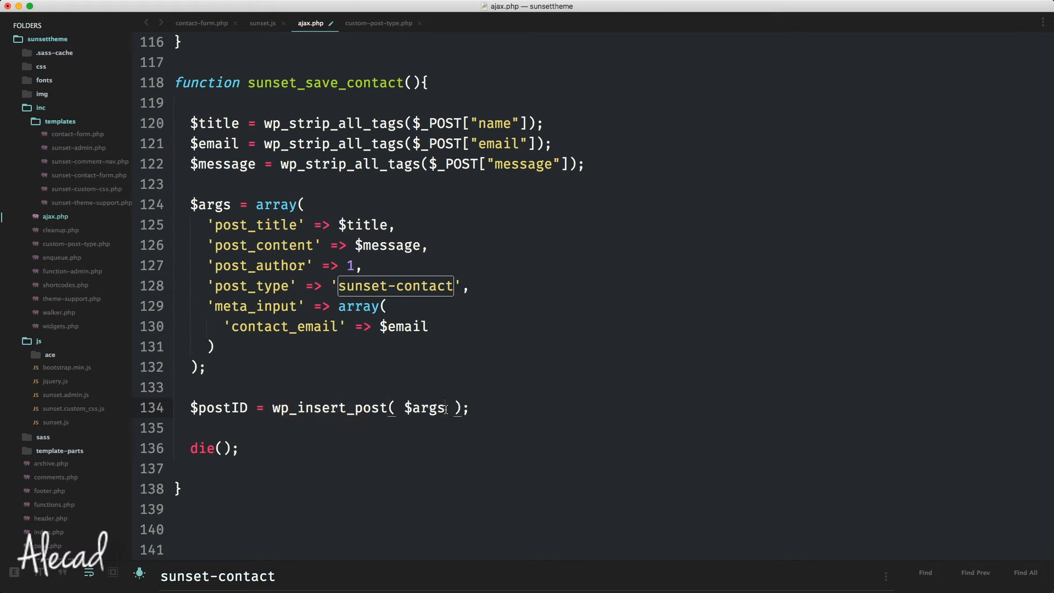
type(", $")
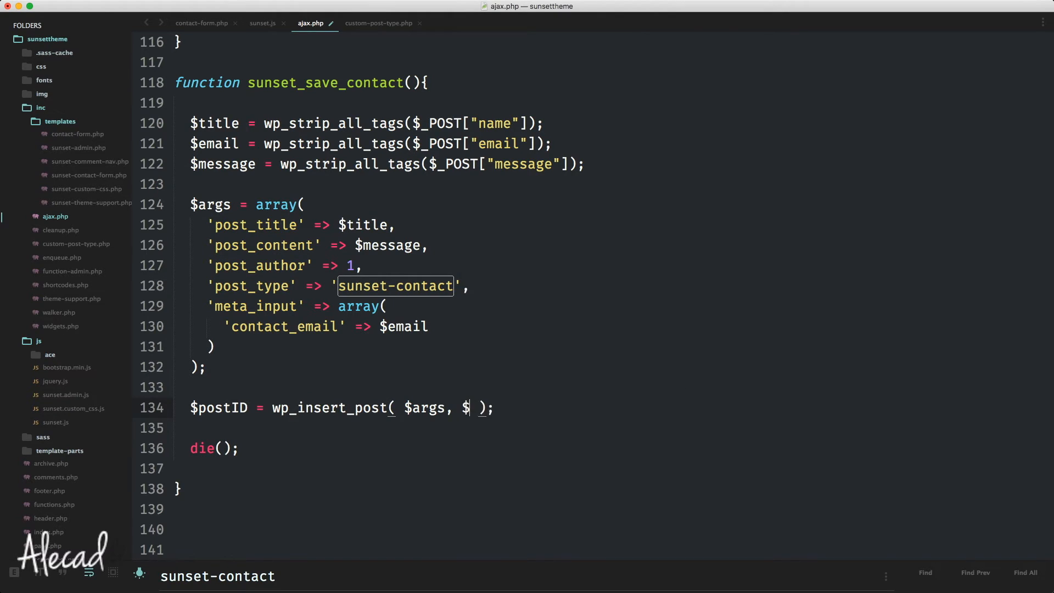
type("wp_error")
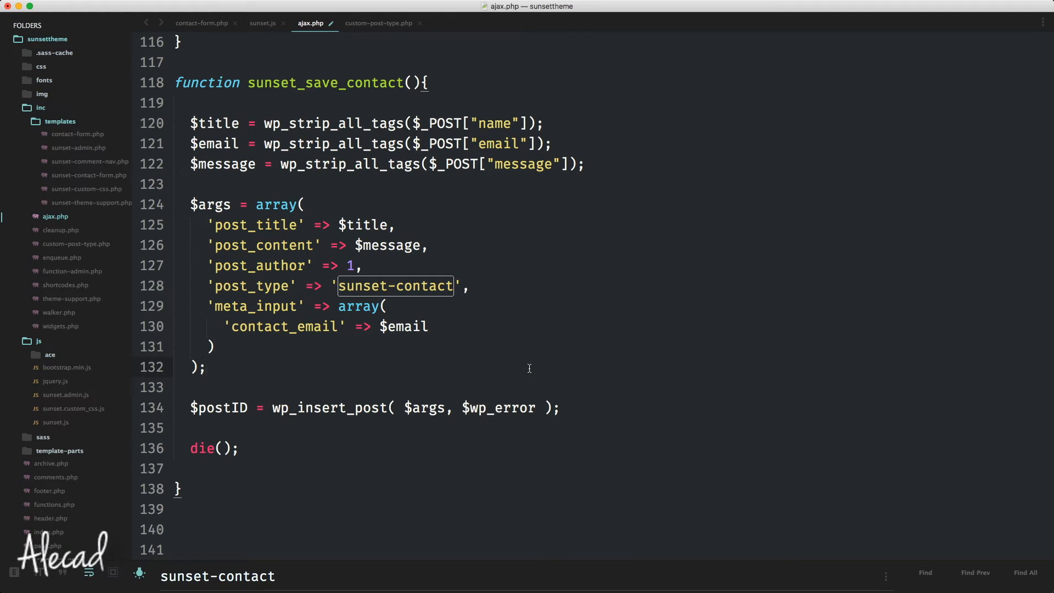
double_click(329, 408)
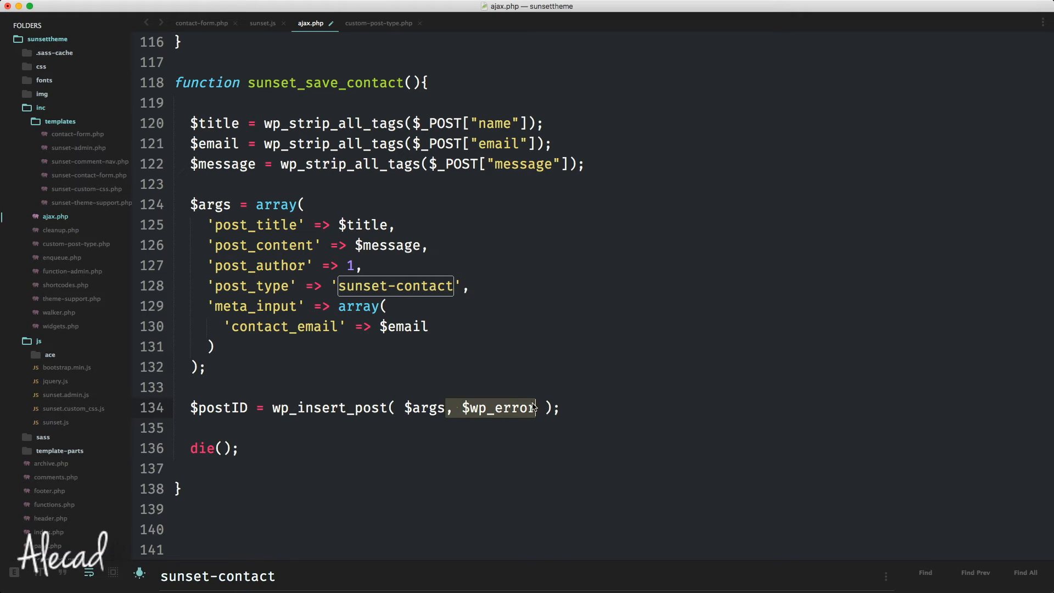
key("Backspace")
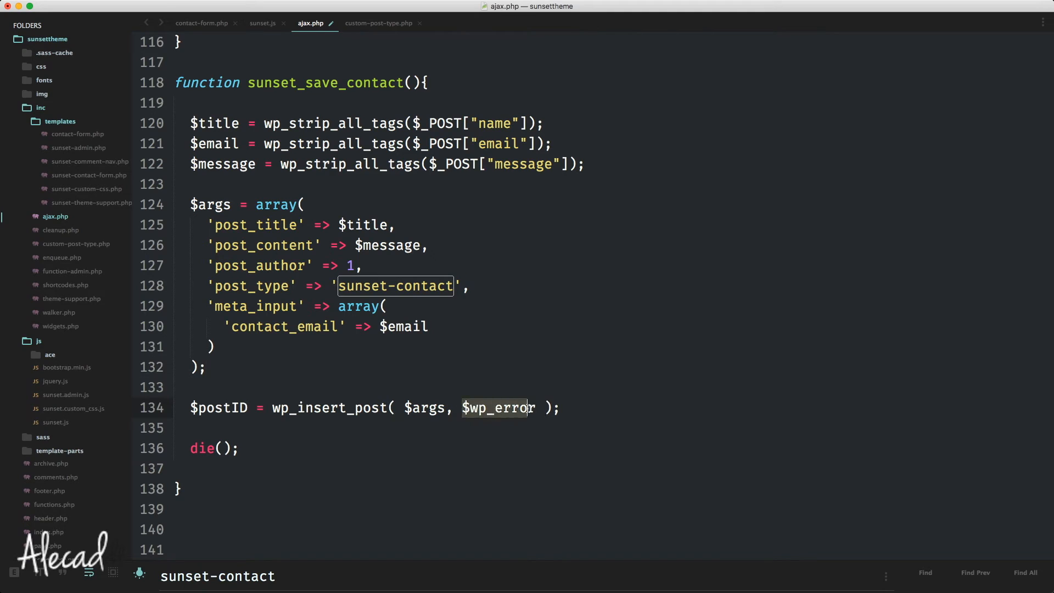
left_click(379, 408)
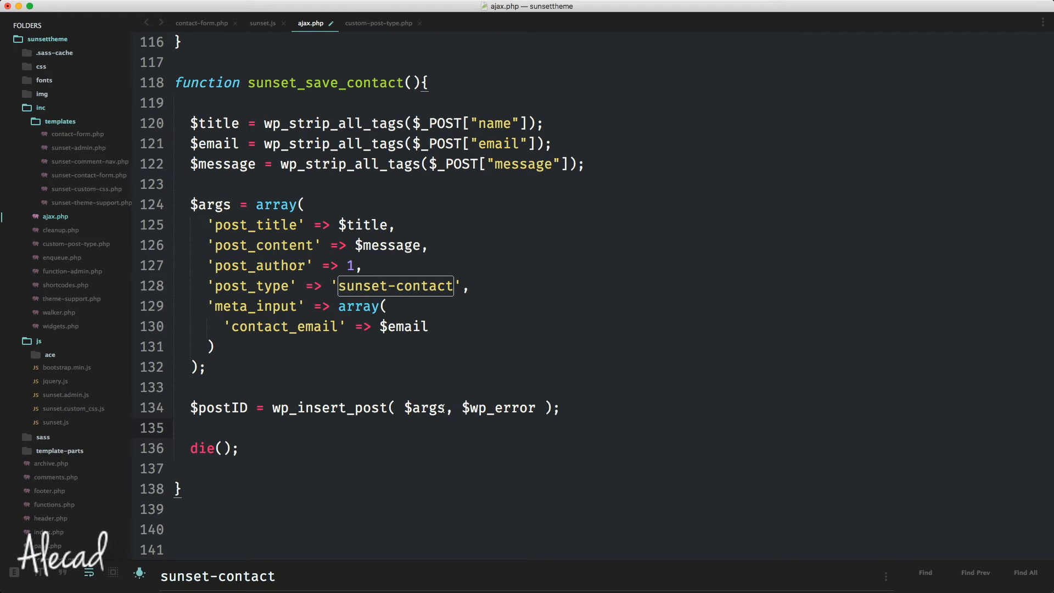
key("Backspace")
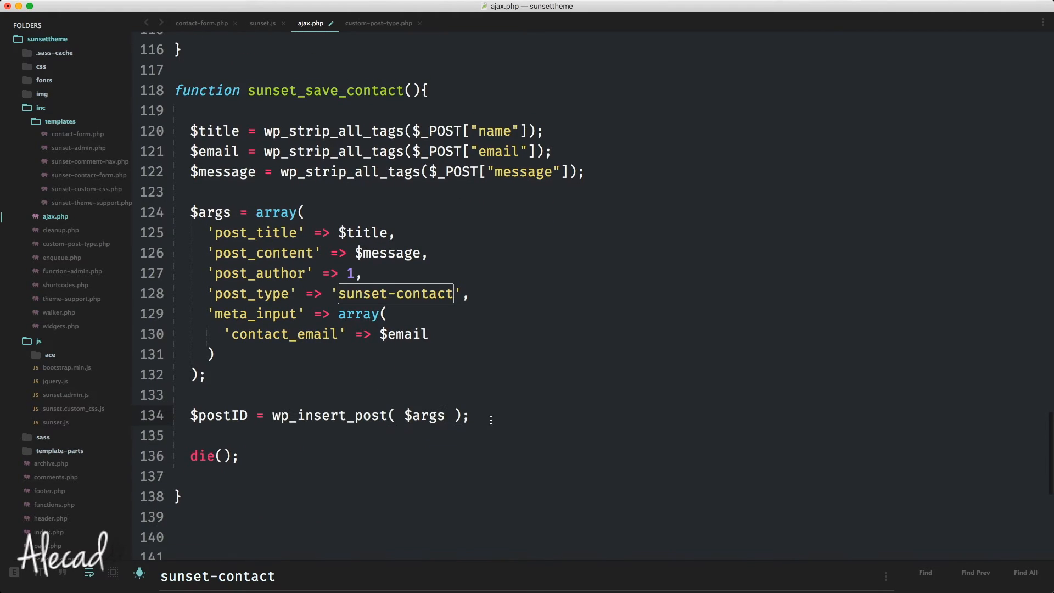
Step: Re-add , $wp_error, drop it once more and save ajax.php with only $args passed
type(", $wp_error")
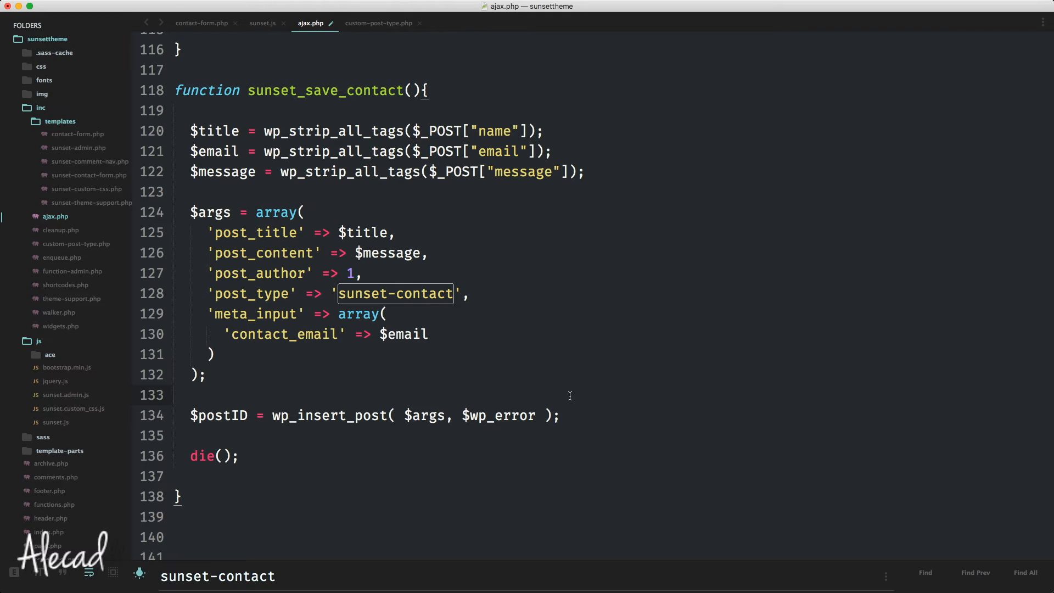
double_click(490, 415)
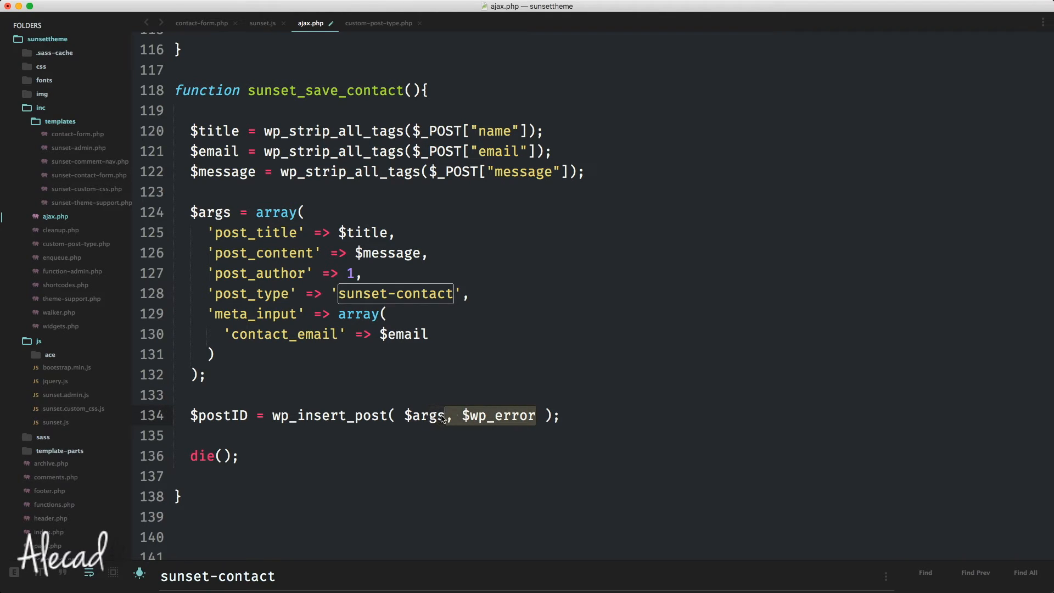
mouse_move(534, 370)
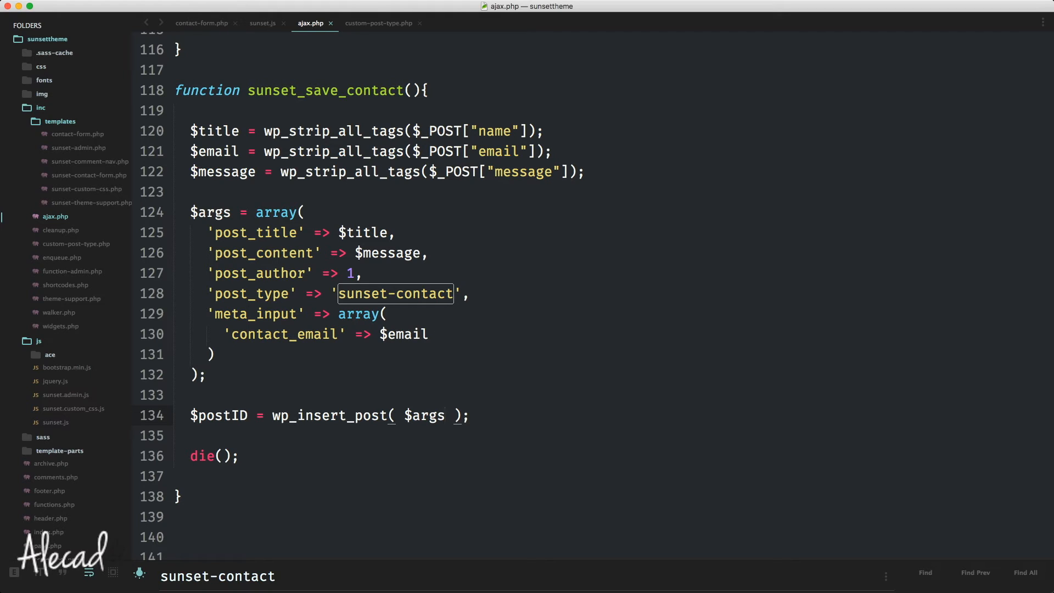
left_click(445, 415)
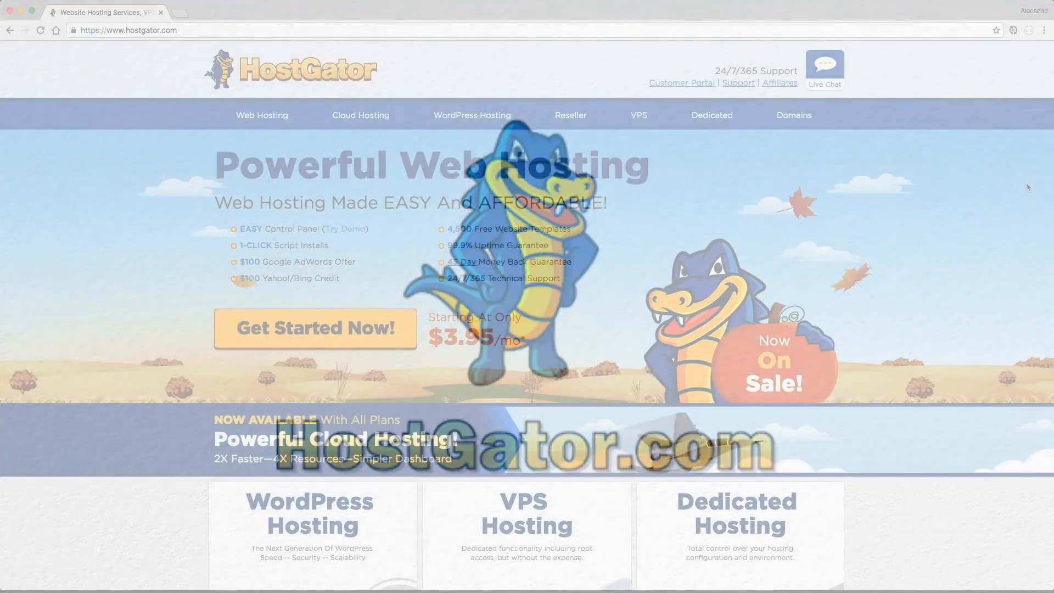
Step: Scroll through HostGator's web and WordPress hosting plan prices in Chrome
scroll("down", 3)
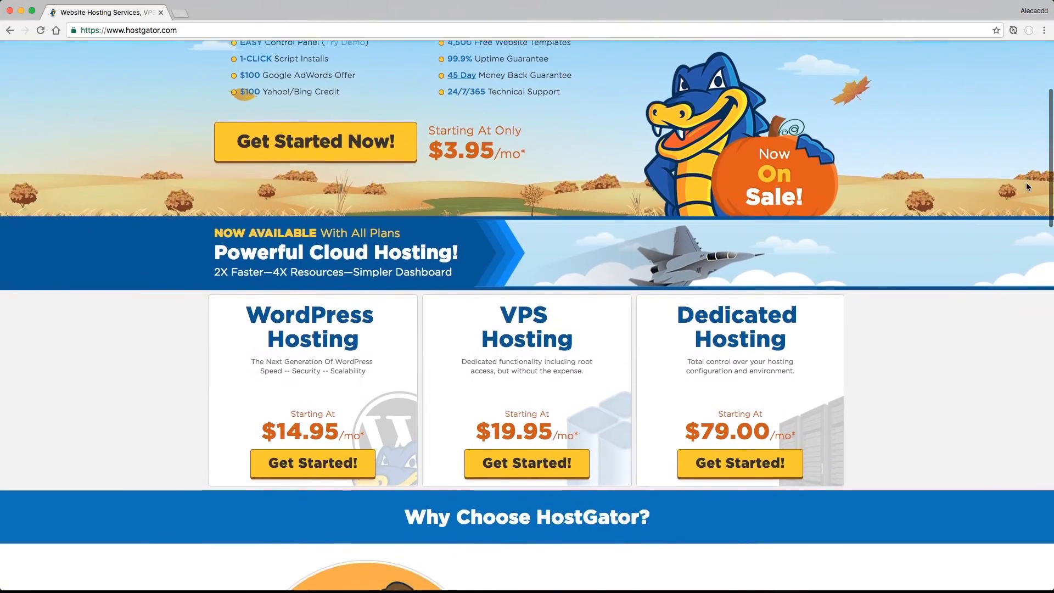
scroll("down", 3)
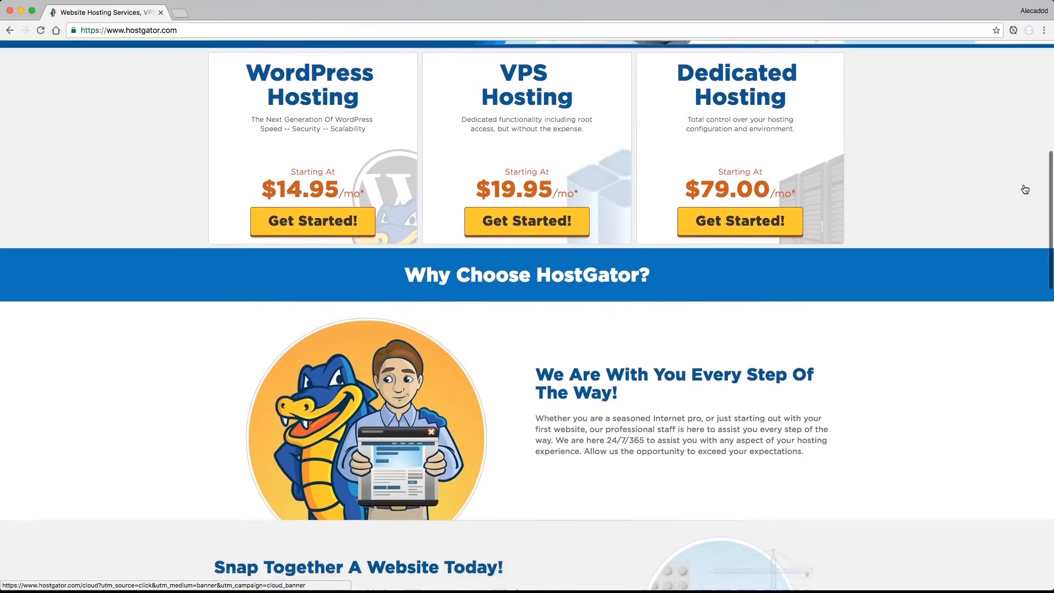
scroll("down", 3)
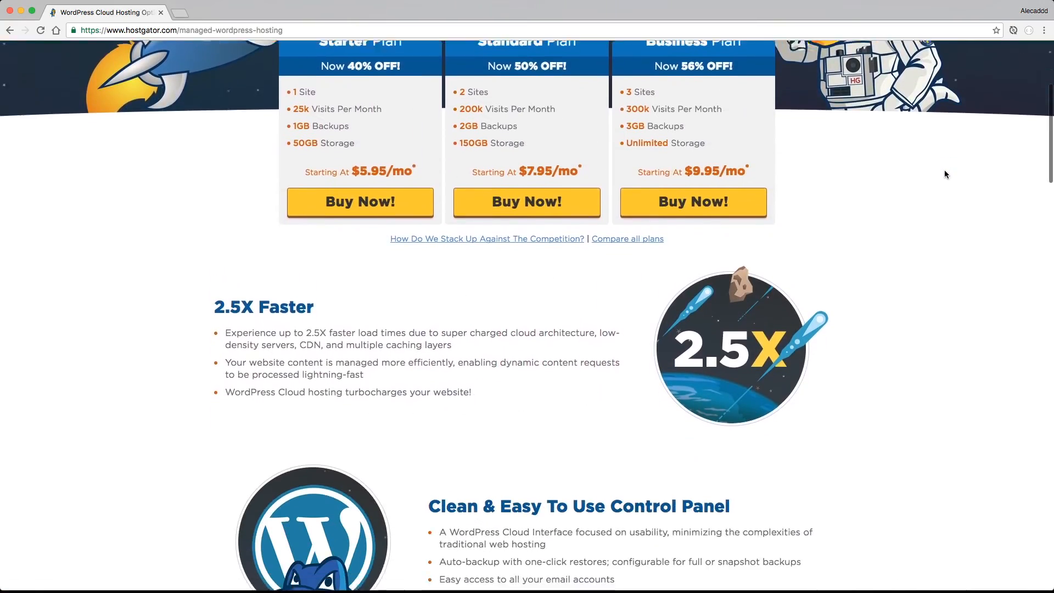
scroll("down", 3)
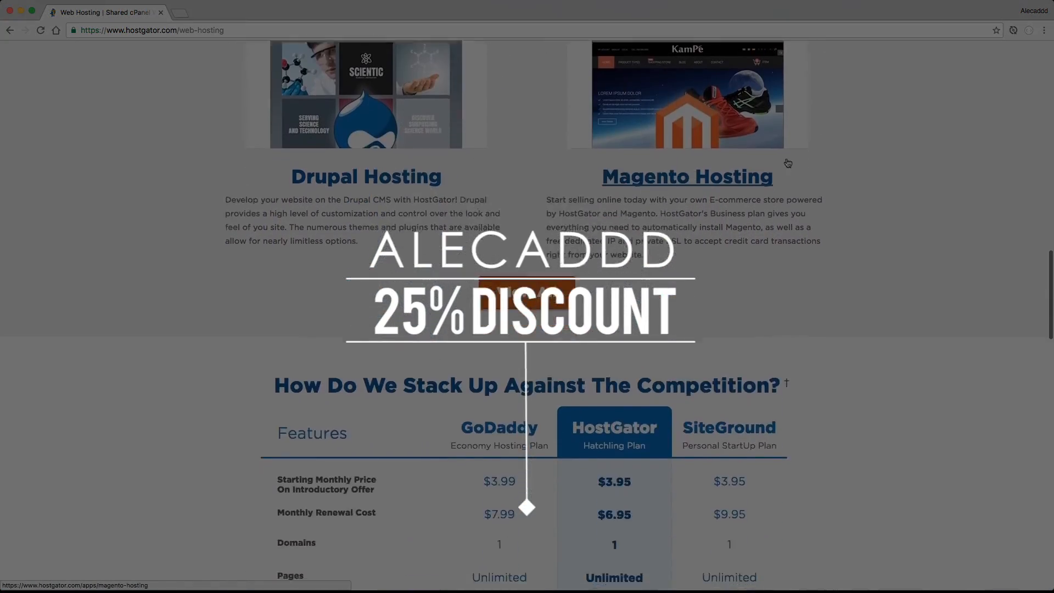
scroll("down", 3)
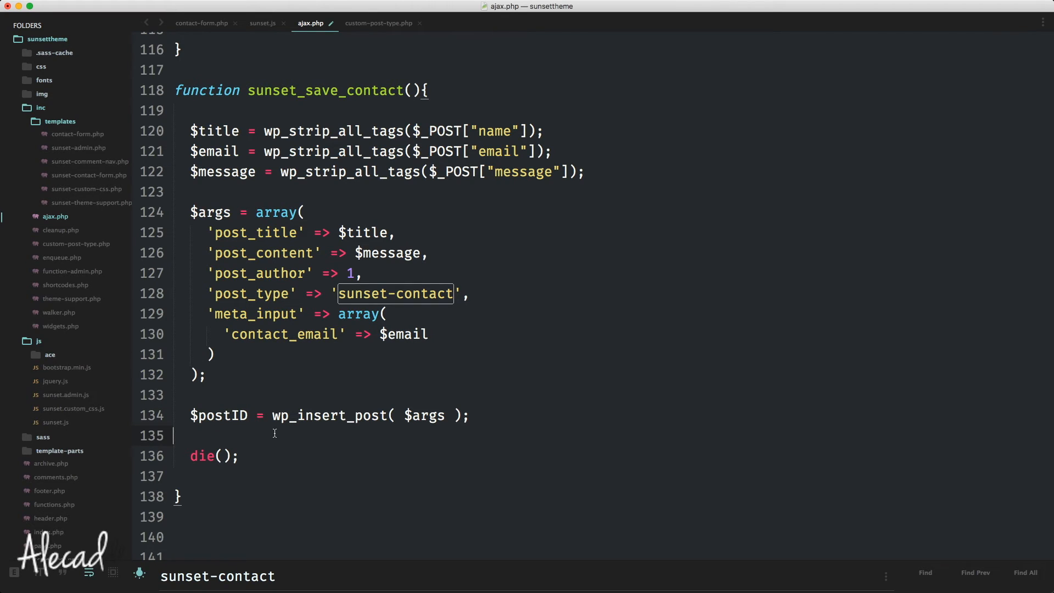
mouse_move(505, 412)
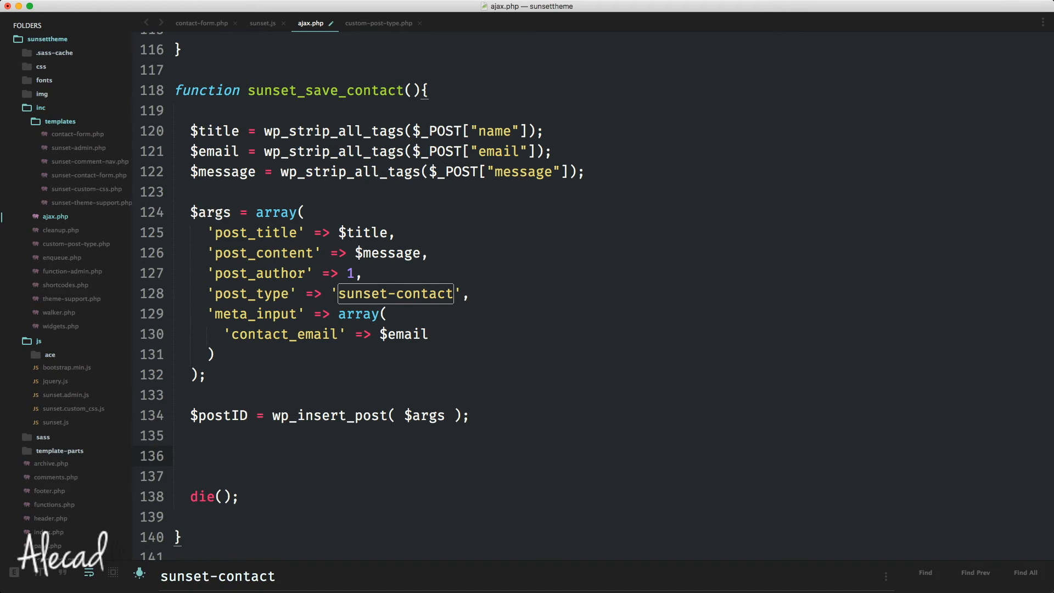
Step: Add echo $postID; after the wp_insert_post call and save ajax.php
type("echo $")
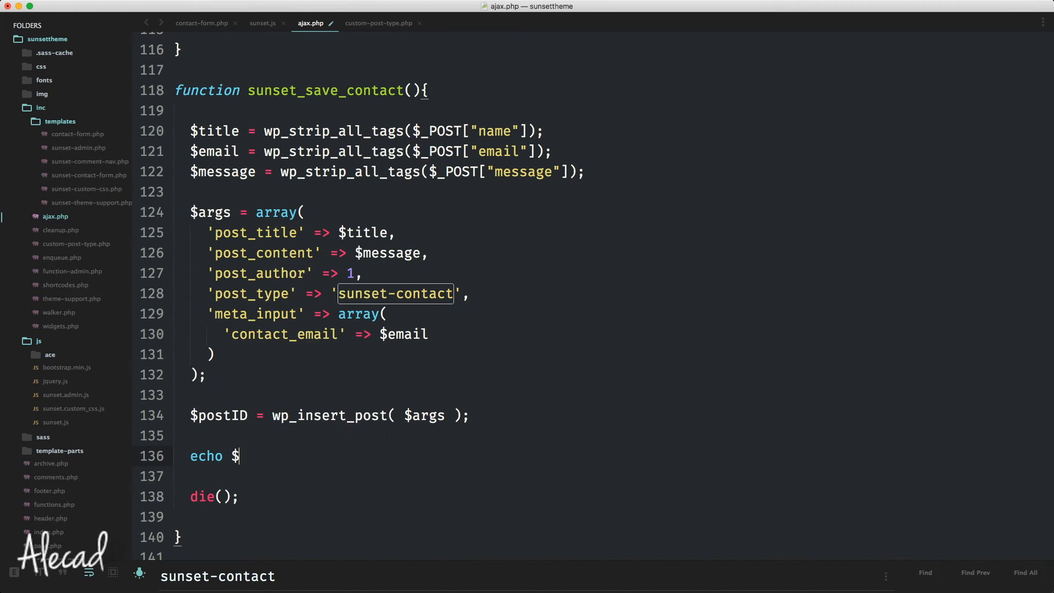
type("postID")
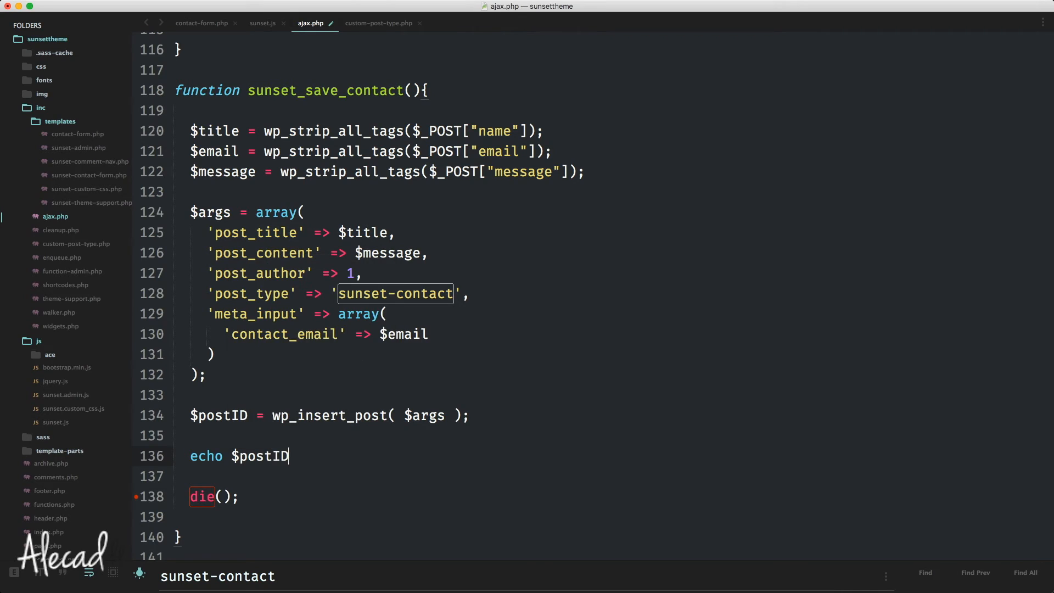
type(";")
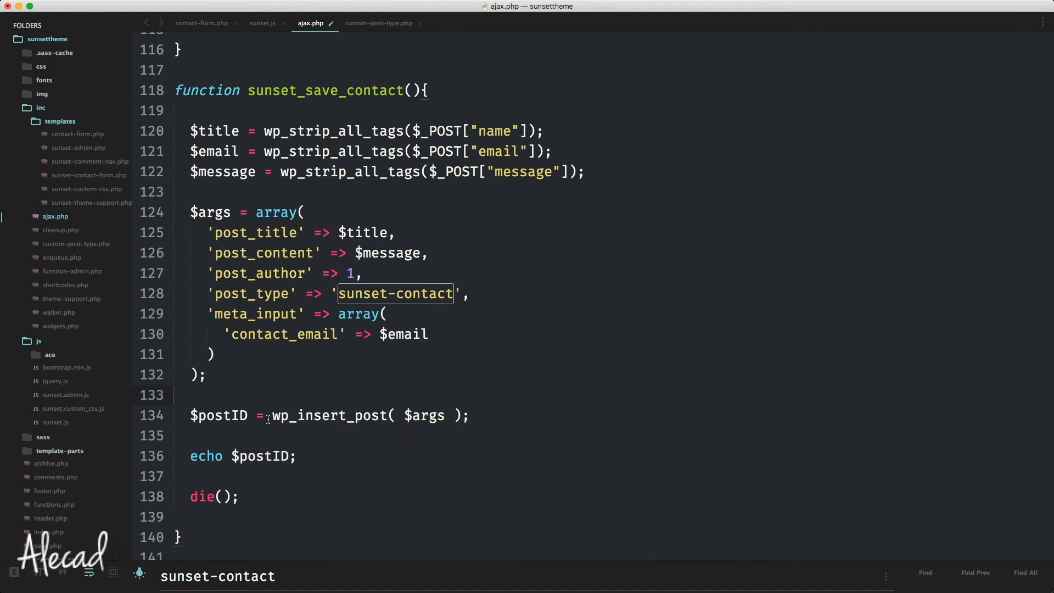
double_click(218, 415)
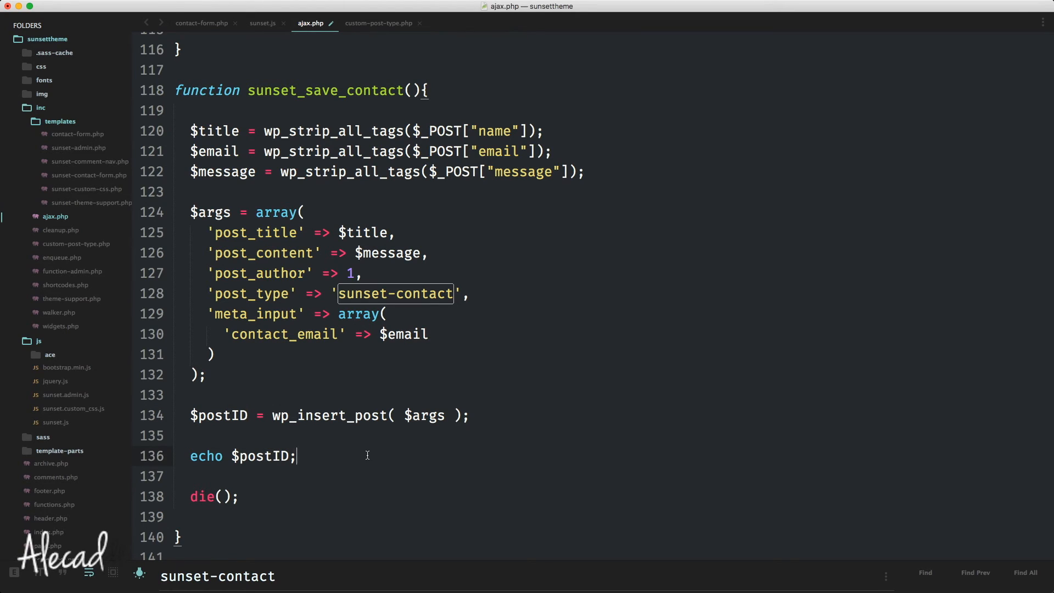
mouse_move(198, 406)
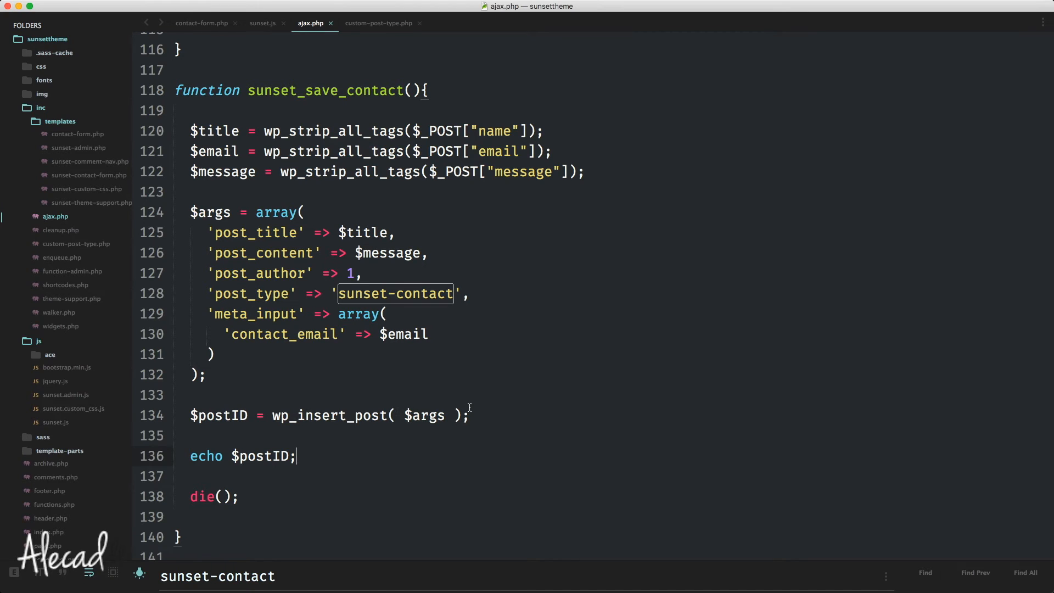
mouse_move(468, 352)
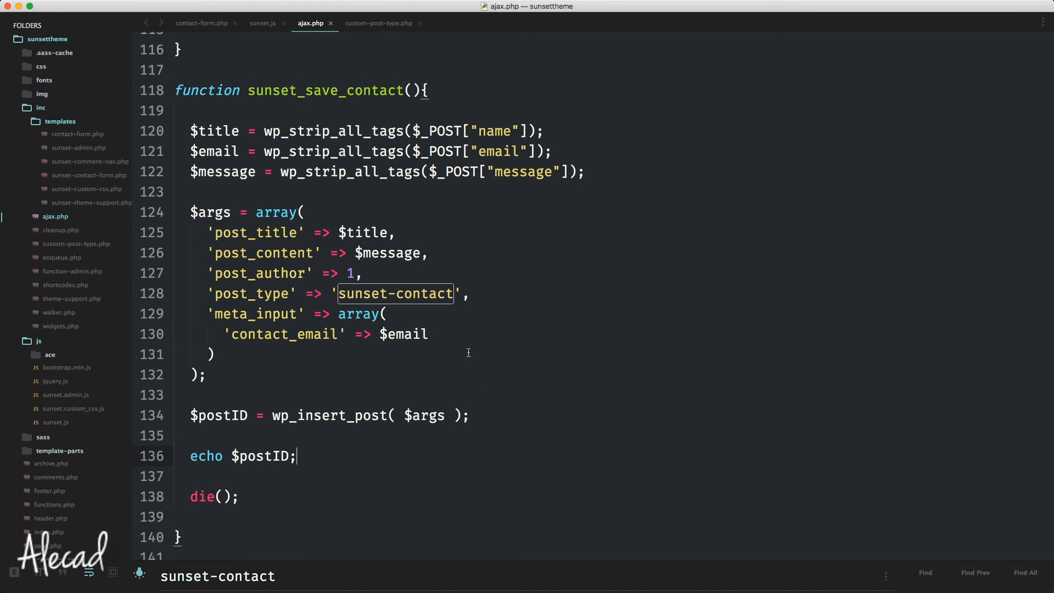
left_click(262, 23)
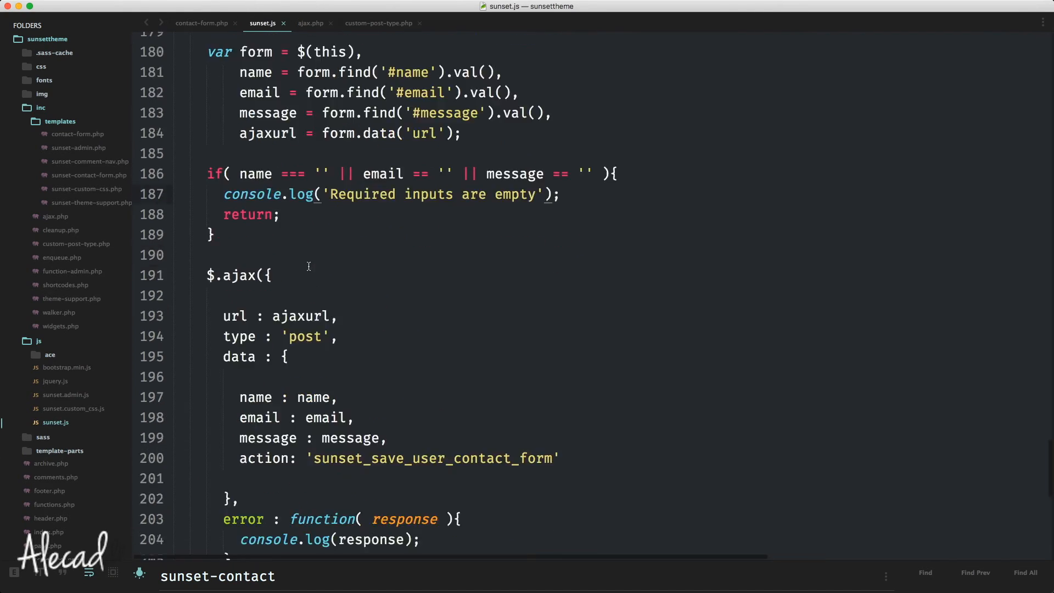
scroll("down", 3)
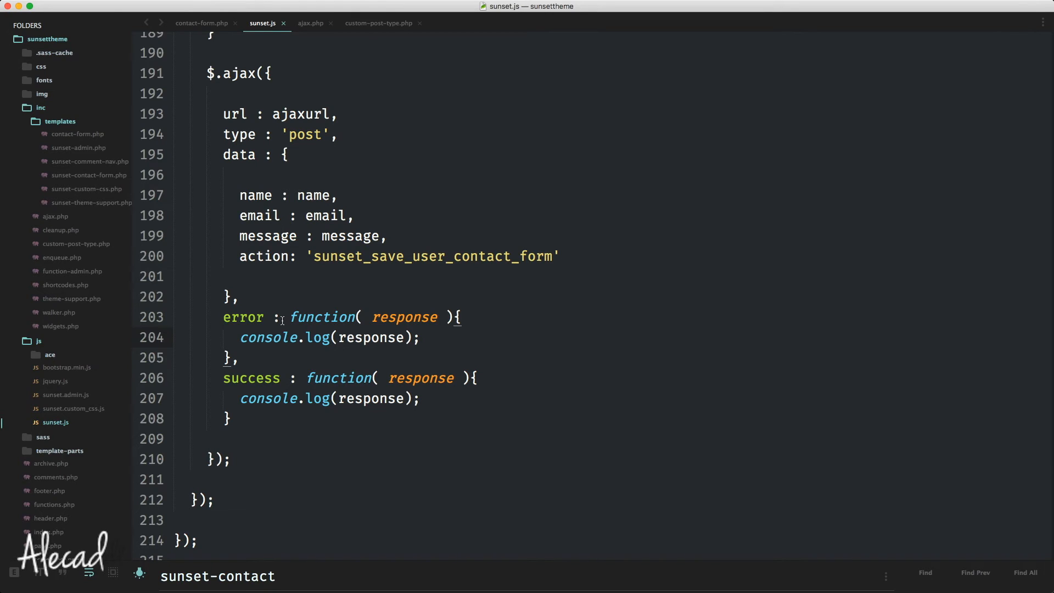
scroll("down", 3)
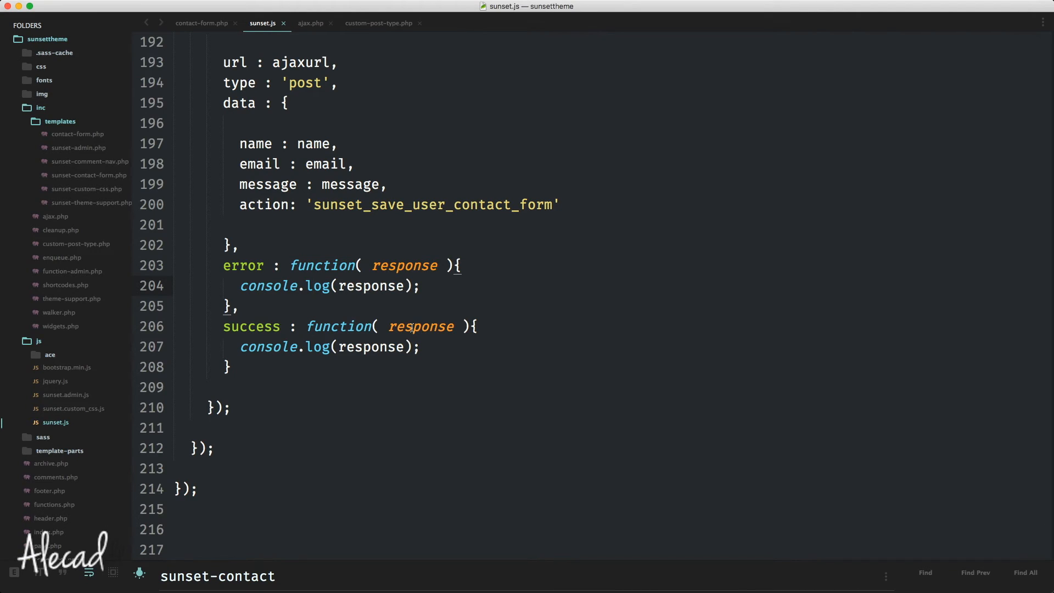
double_click(420, 326)
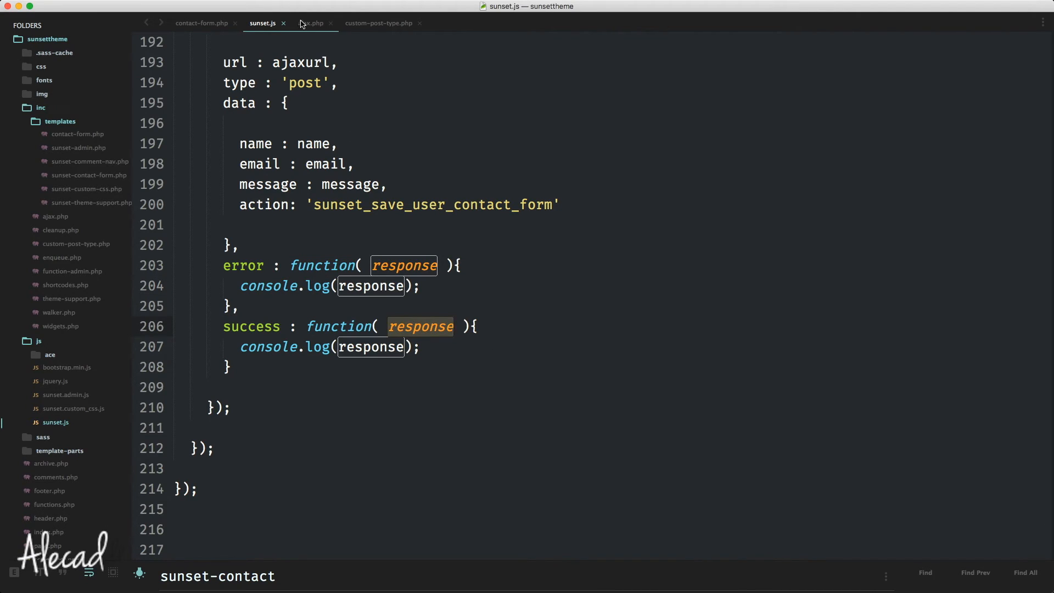
left_click(311, 23)
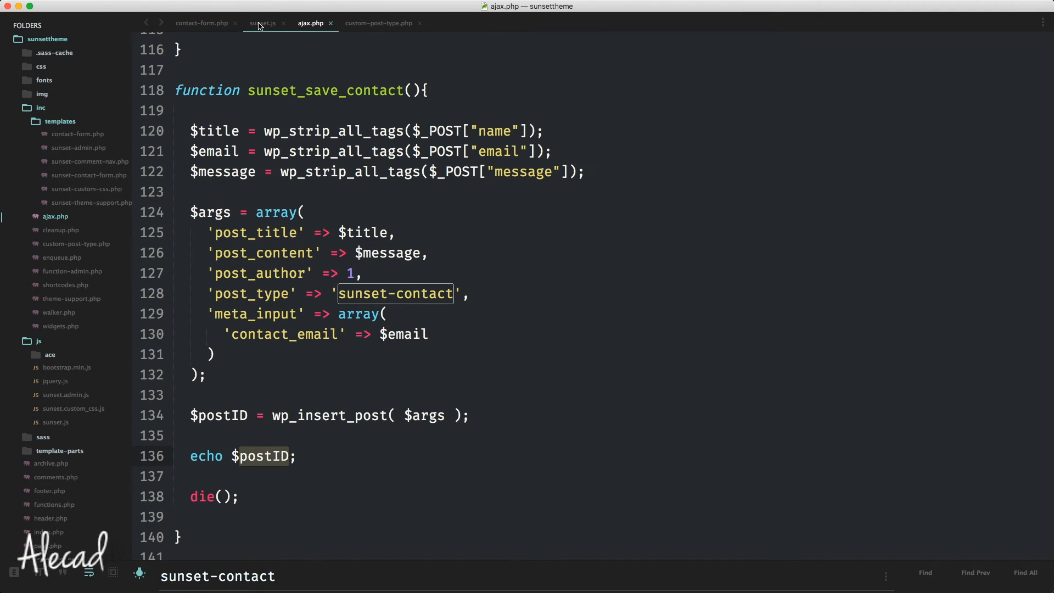
Step: In the sunset.js success handler, log 'Unable to save your message, Please try again later' when response == 0
left_click(262, 23)
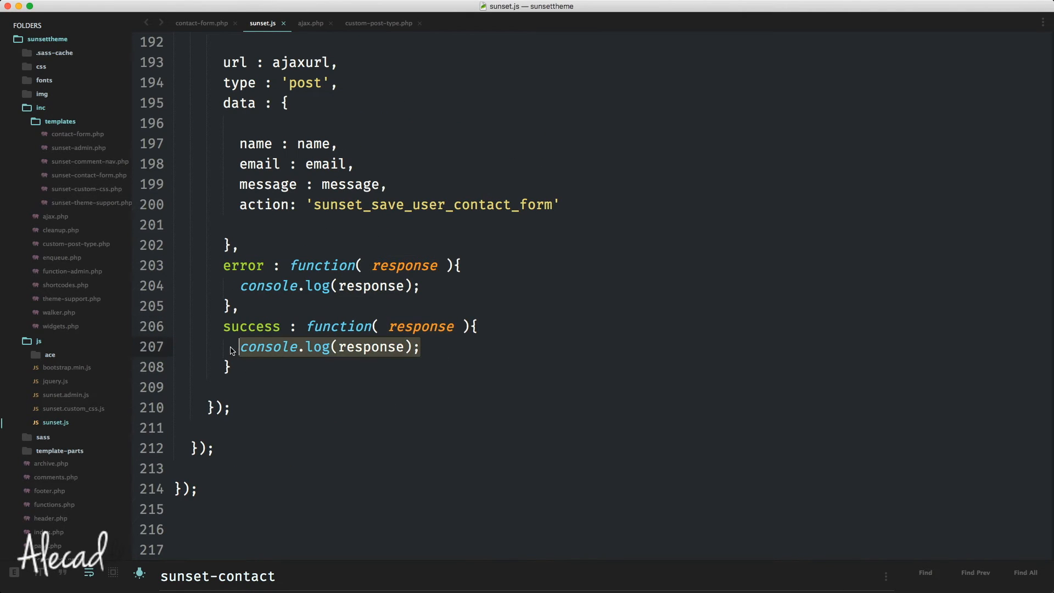
type("if()")
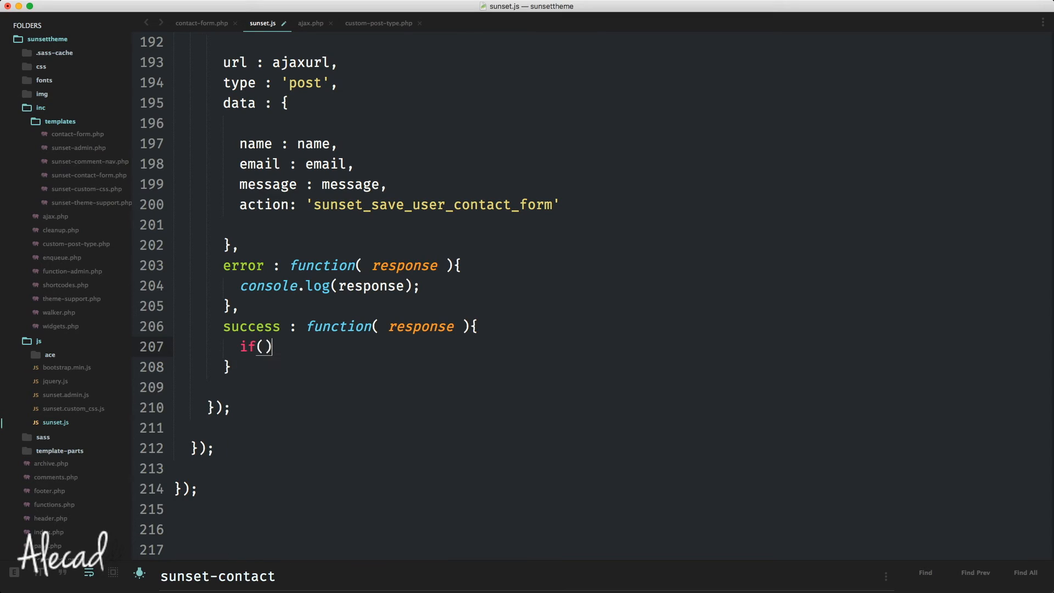
type("response")
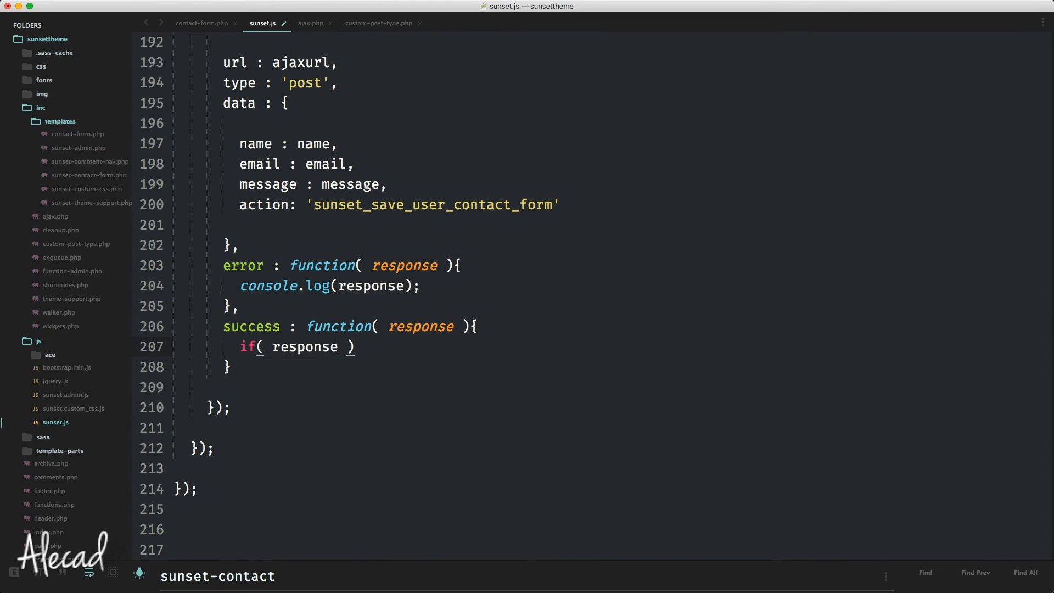
type("== 0")
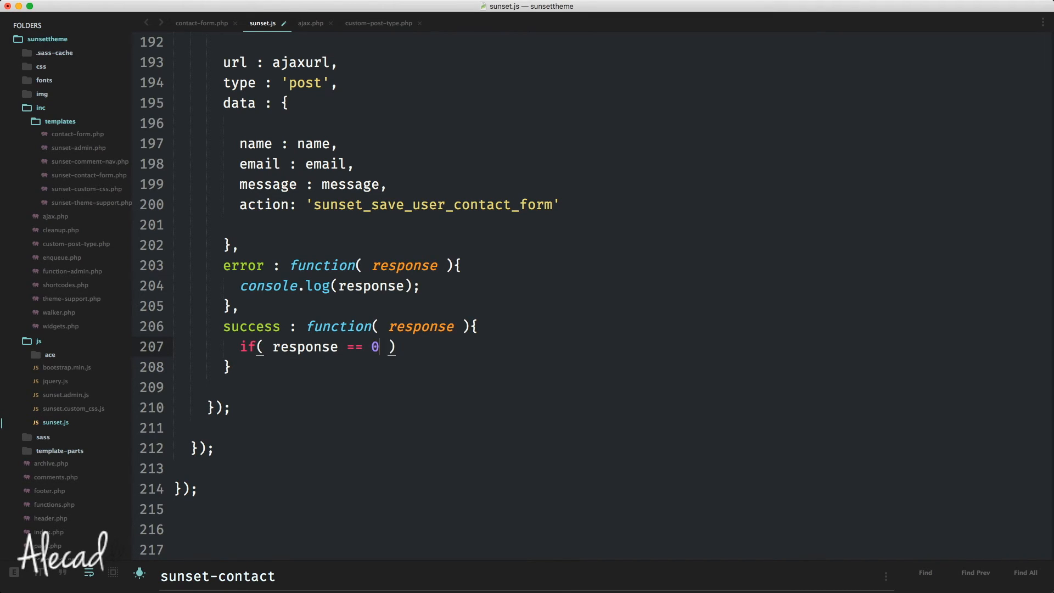
type("{")
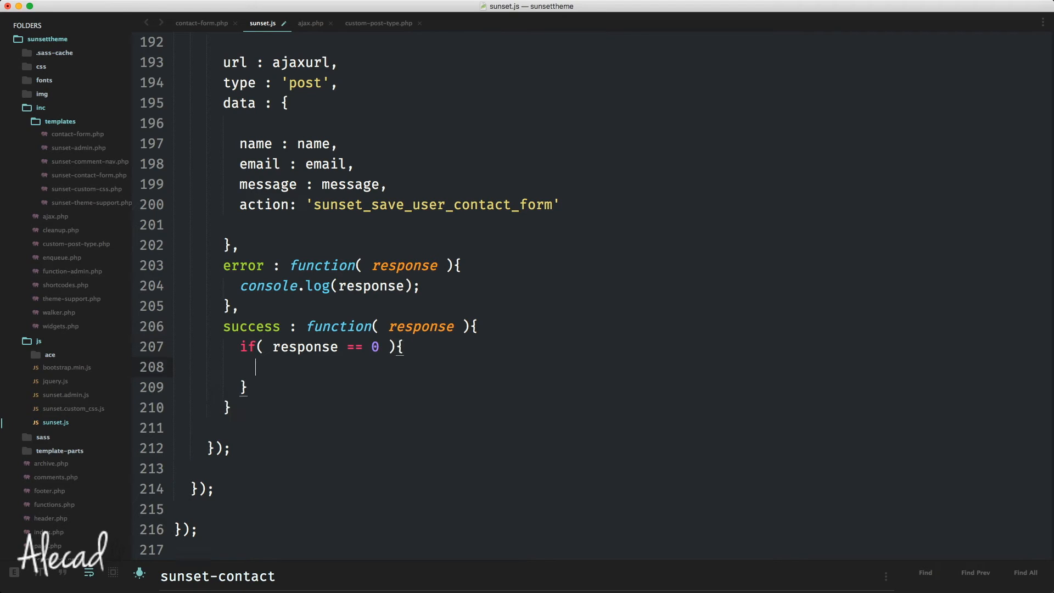
type("console.l")
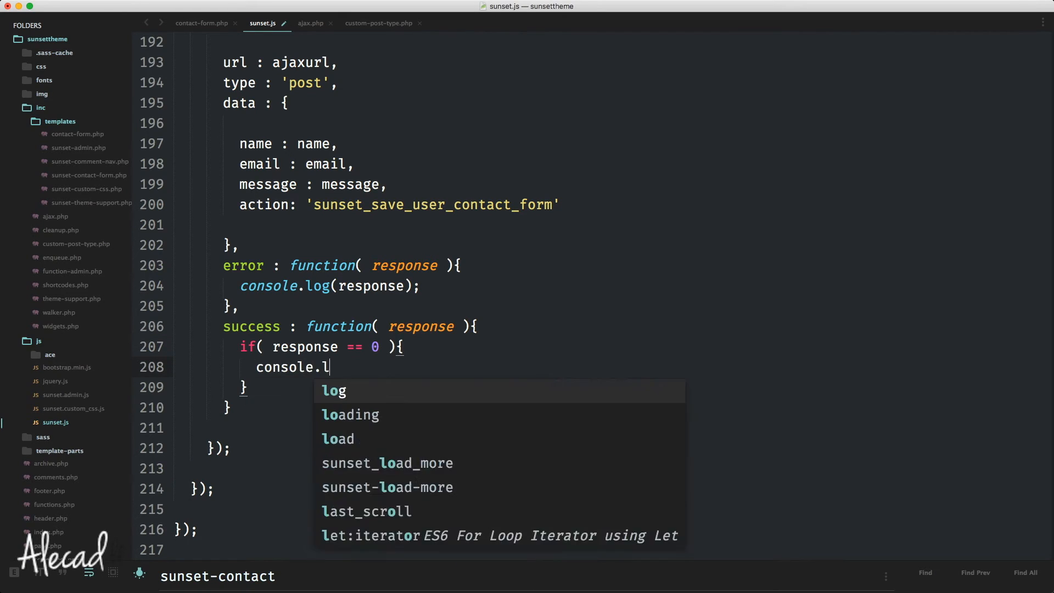
key("Tab")
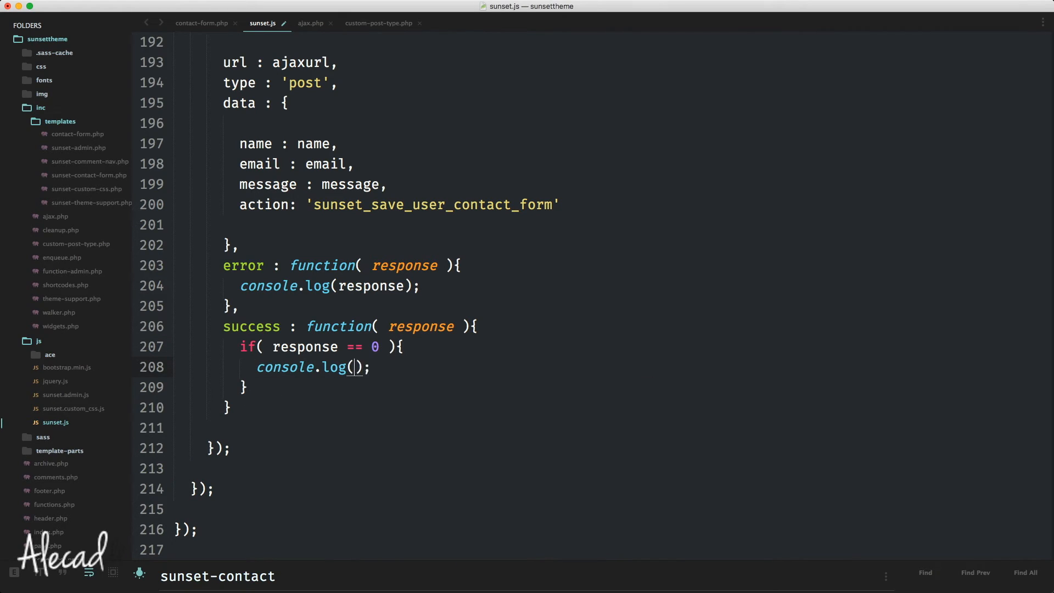
type("'Una'")
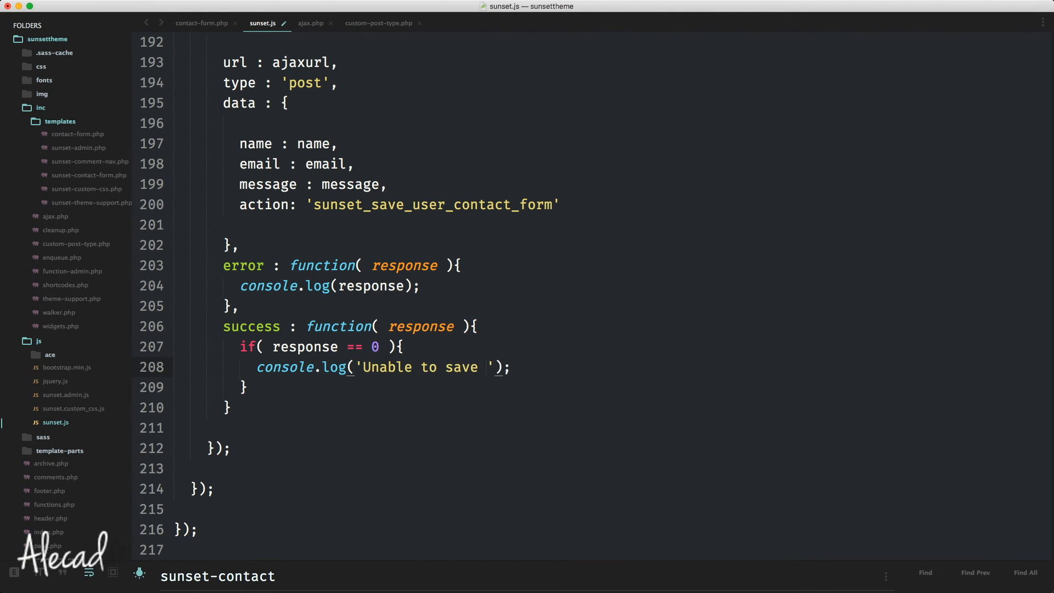
type("your message,")
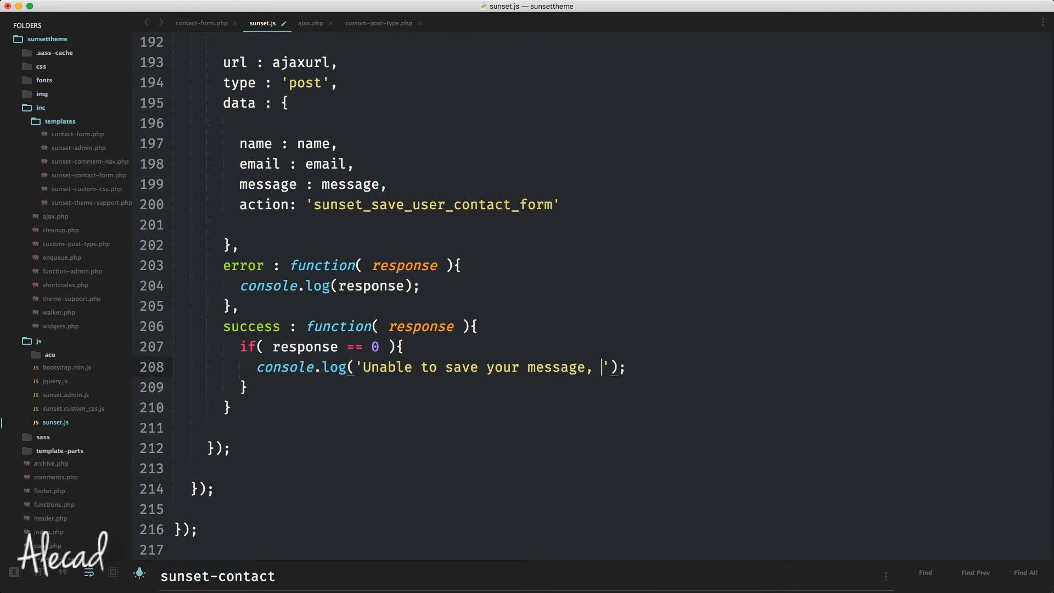
type("Please tr")
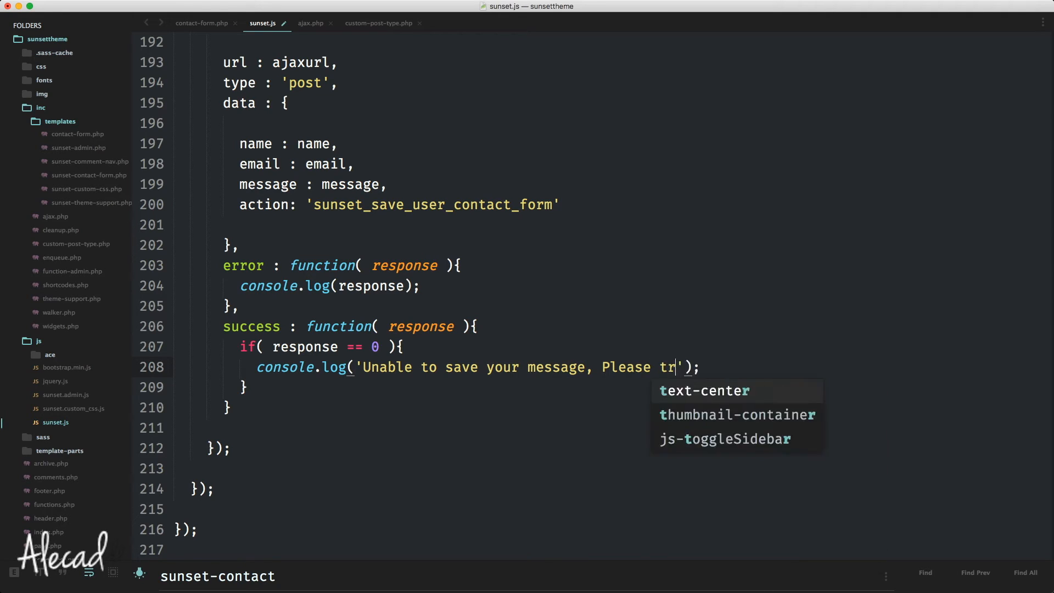
type("y again latert")
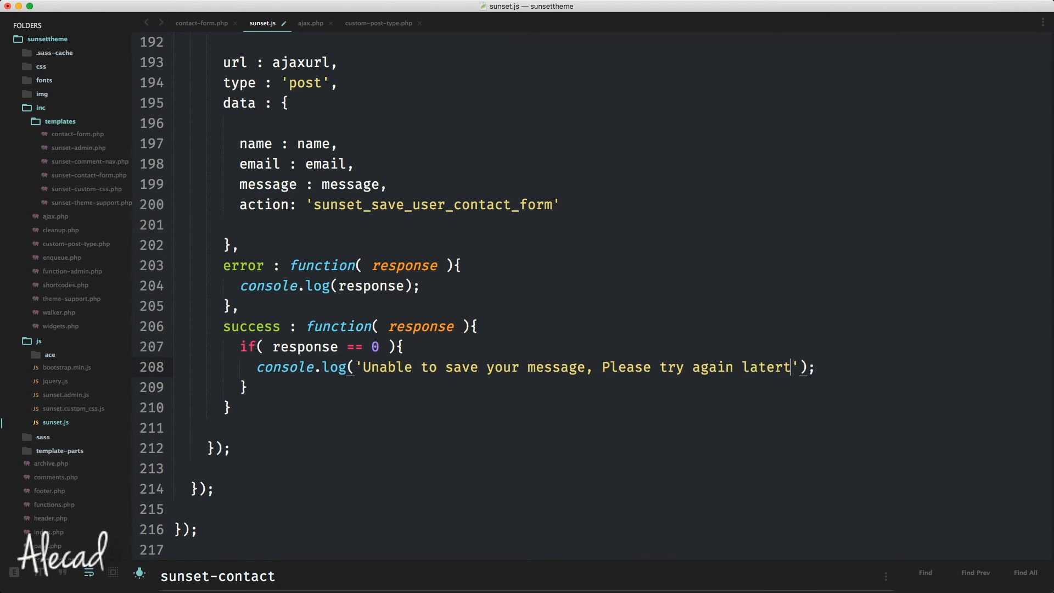
key("BackSpace")
type(" else")
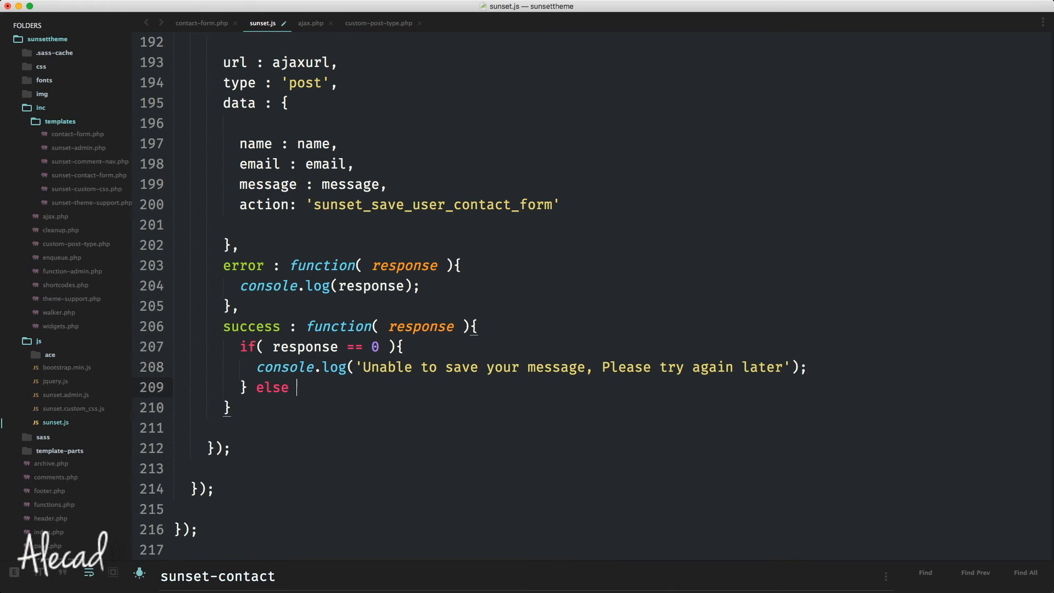
Step: Add an else branch that logs 'Message saved' for any other response
type("{")
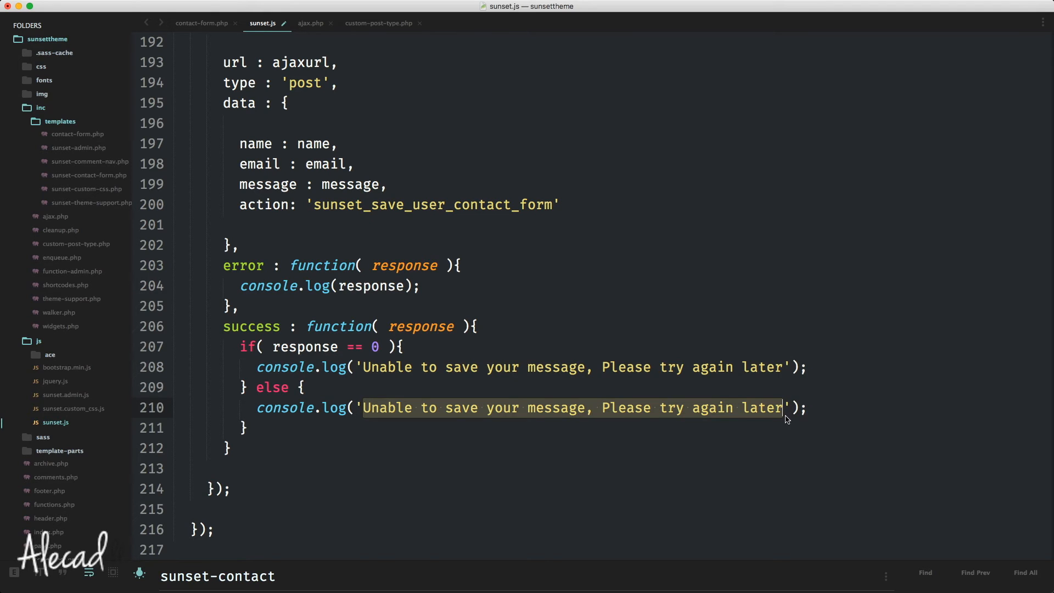
type("Message saved")
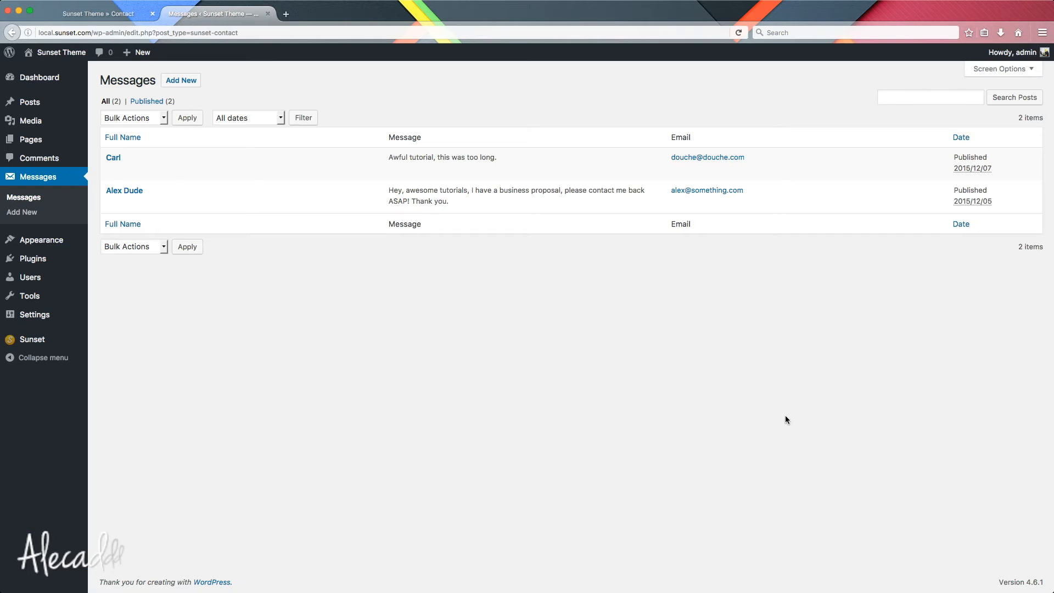
Step: Fill the contact form with a name, email and 'a fantastic website, congratu...' message and submit it
left_click(101, 13)
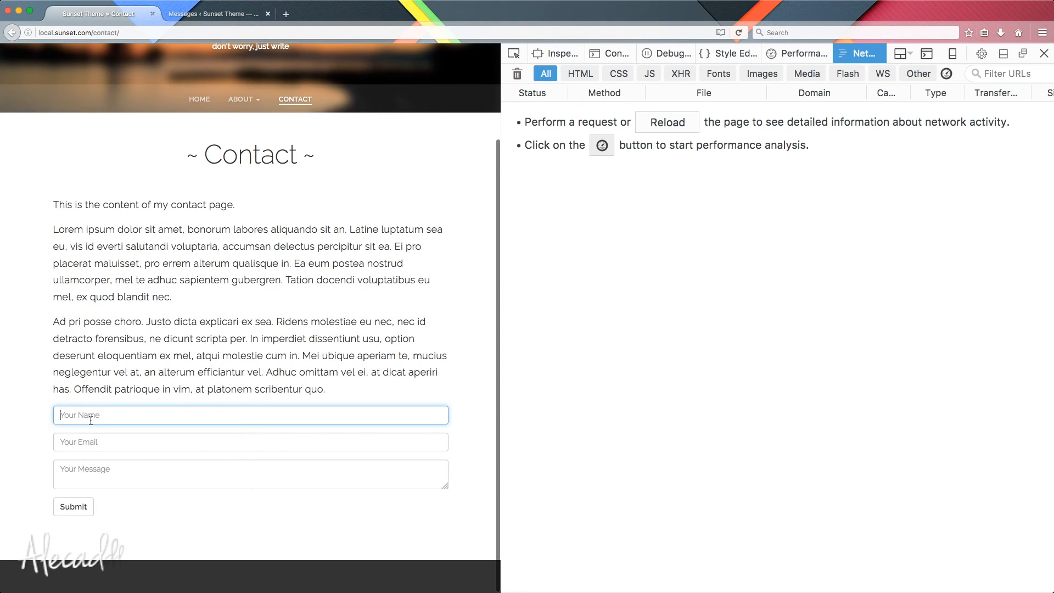
left_click(250, 442)
type("This is")
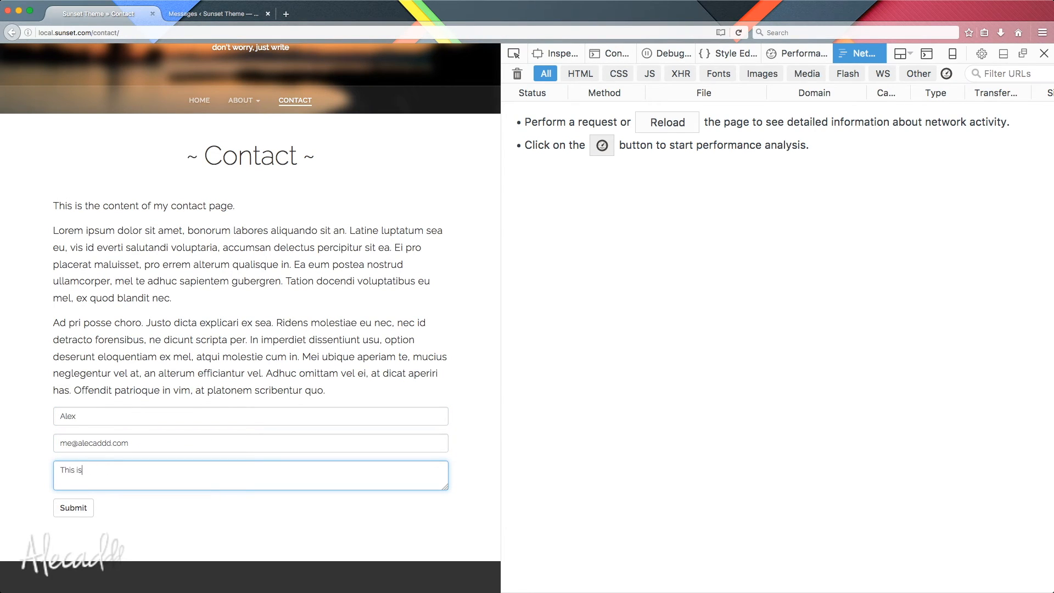
type("a fantastic we")
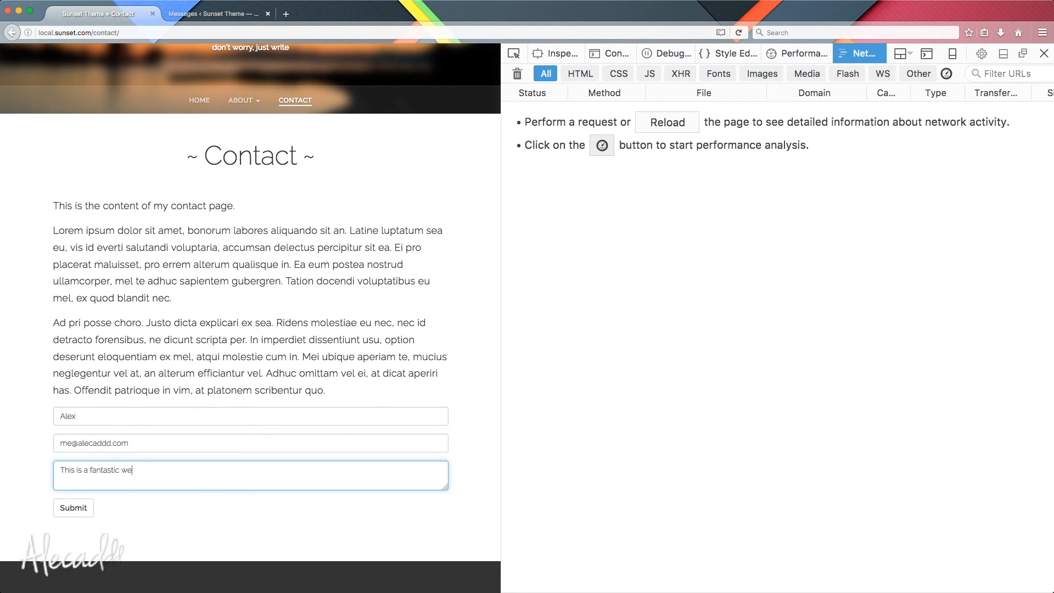
type("bsite,")
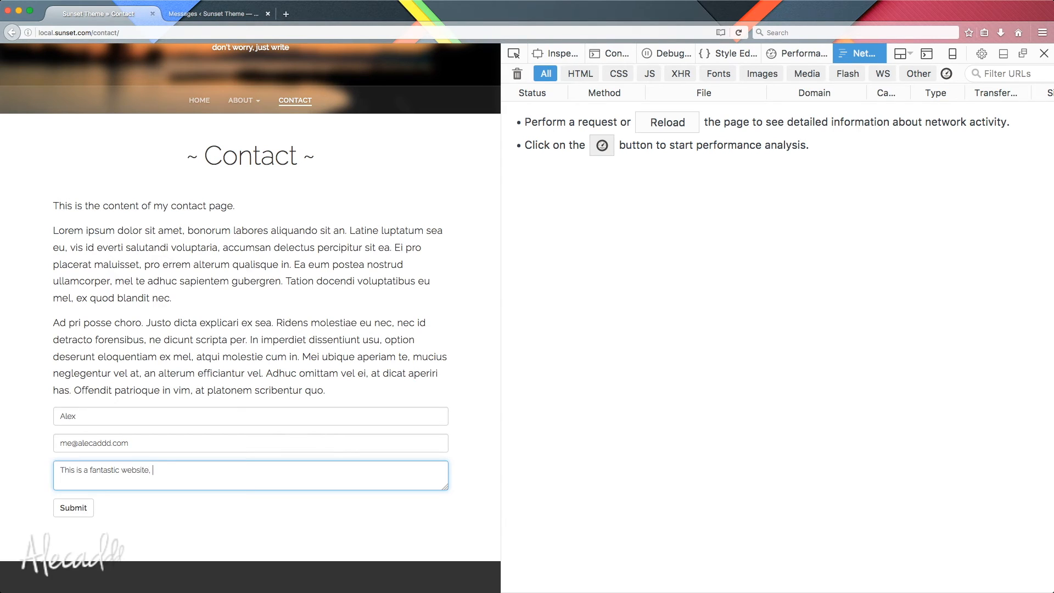
type("congratulation.")
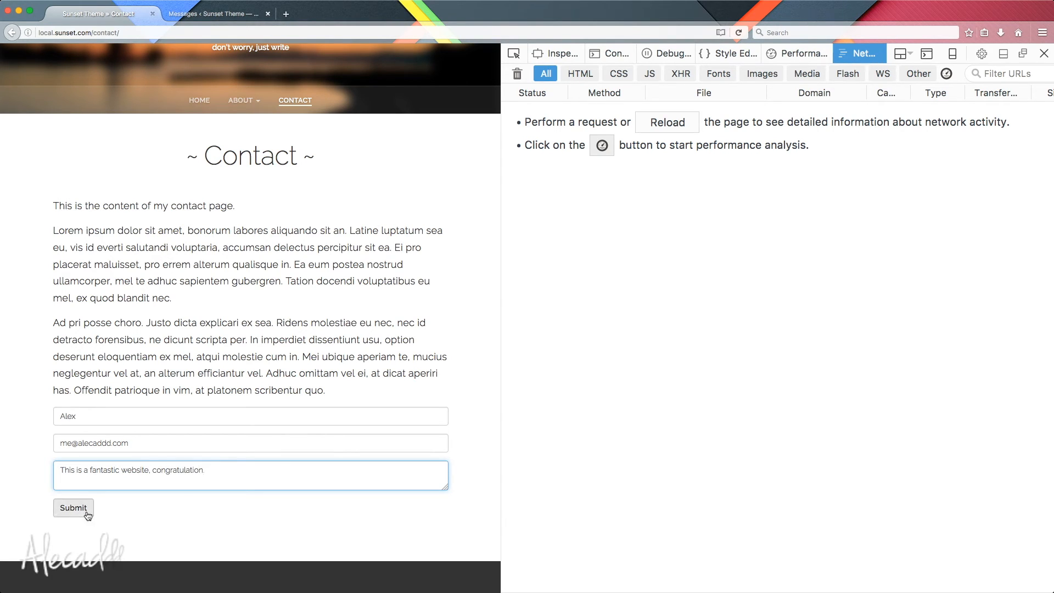
left_click(73, 507)
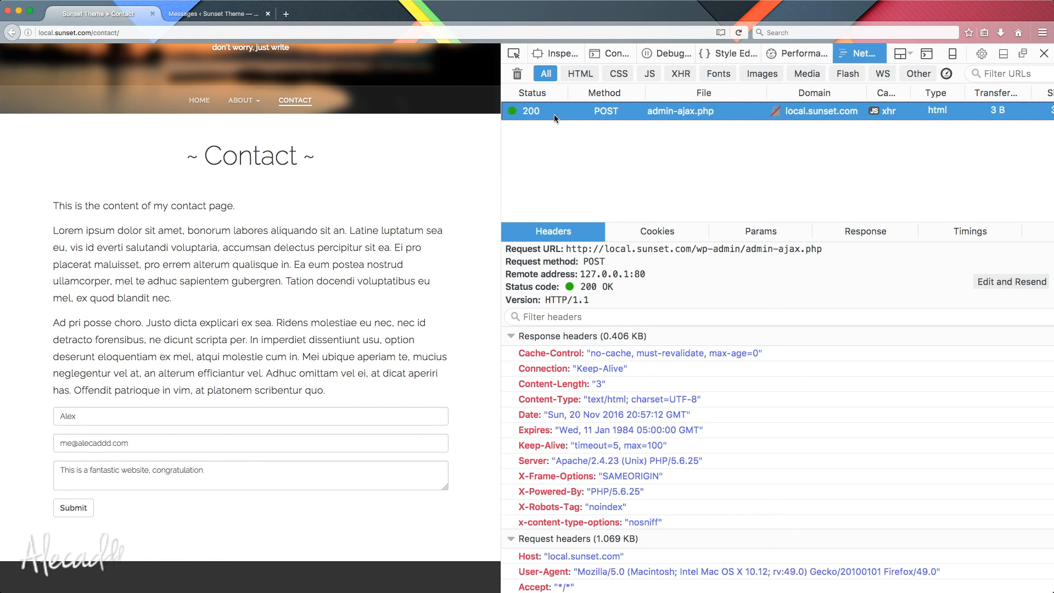
Step: Review the admin-ajax.php POST params and response, then view the console's 'Message saved' log
left_click(759, 231)
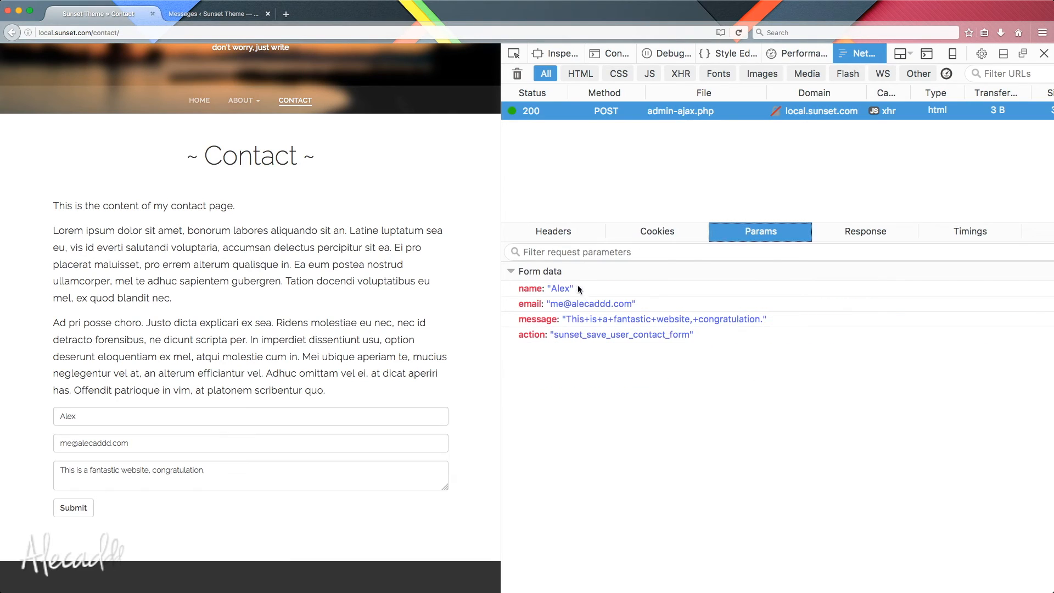
left_click(864, 231)
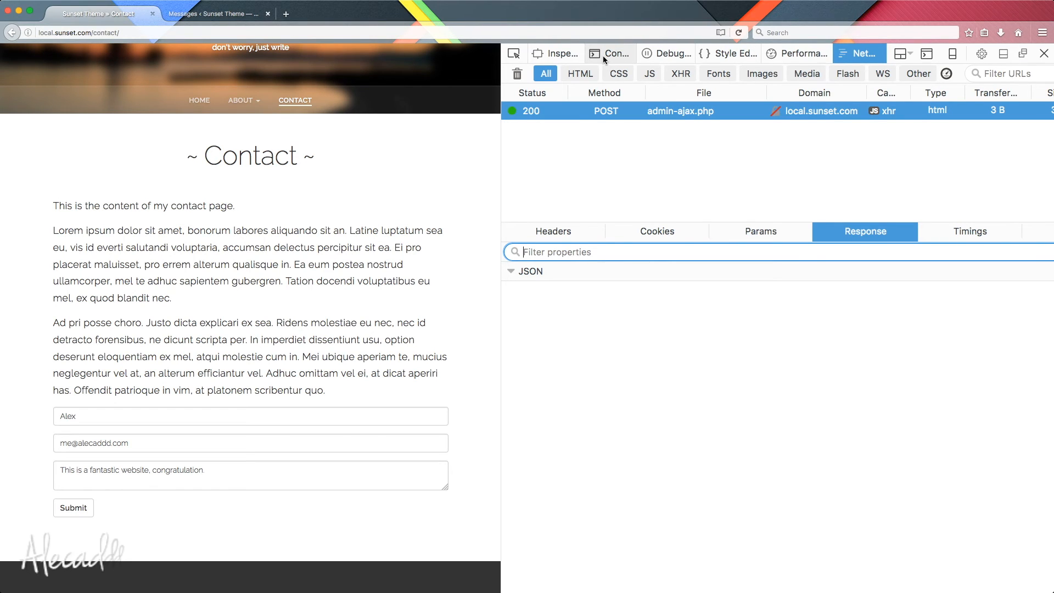
mouse_move(611, 52)
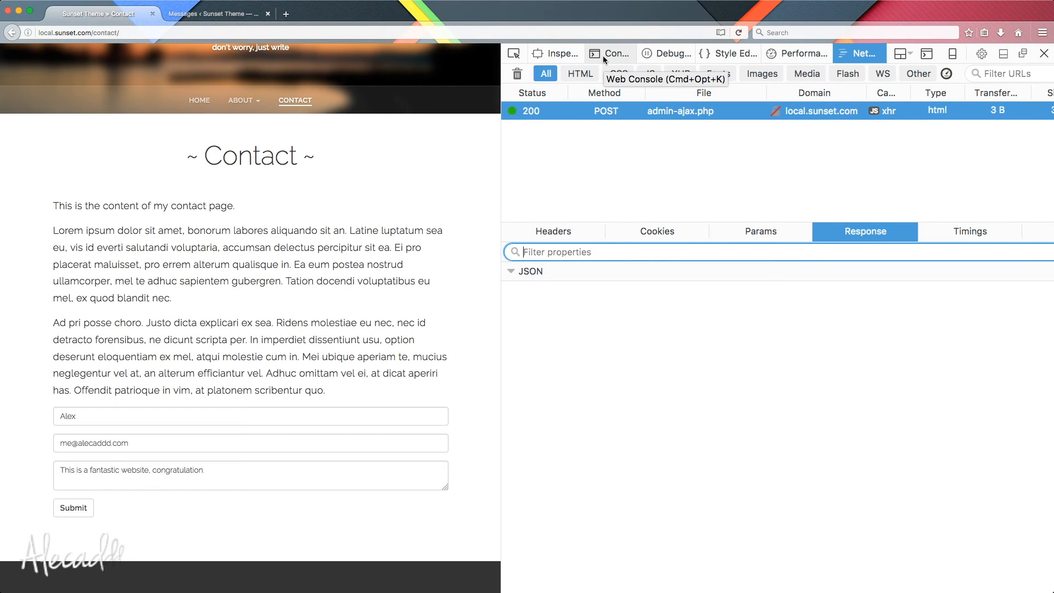
left_click(609, 53)
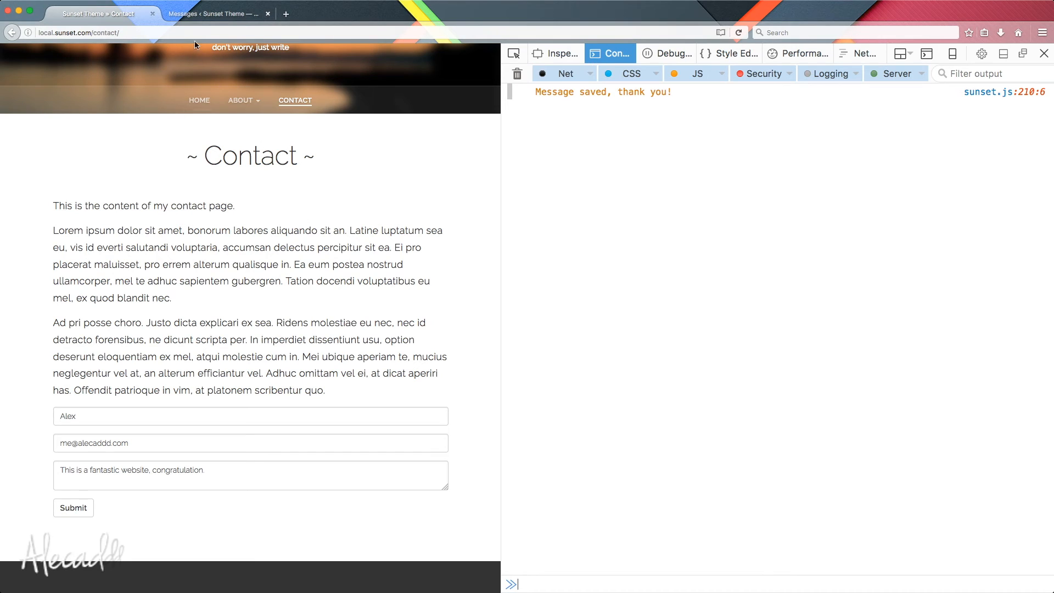
mouse_move(202, 13)
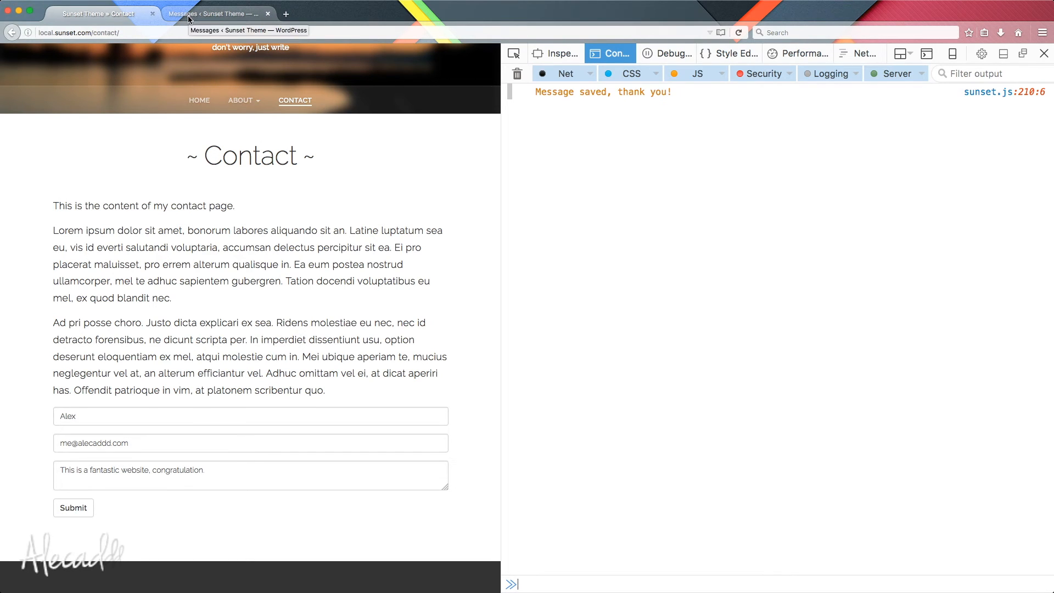
Step: In the WordPress Messages list, open Alex's draft message and check its empty User Email box
left_click(209, 13)
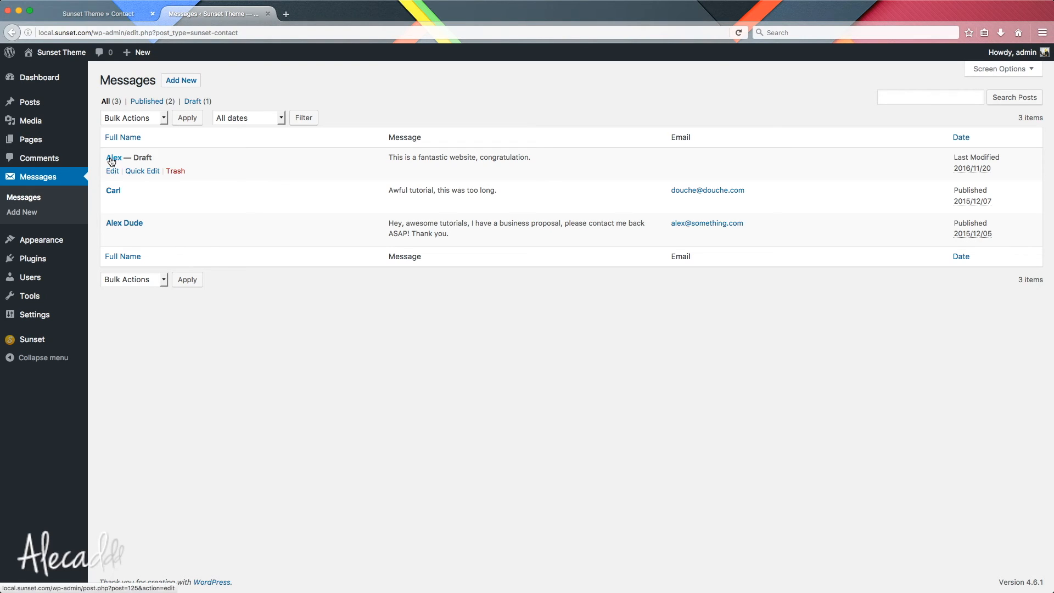
mouse_move(445, 158)
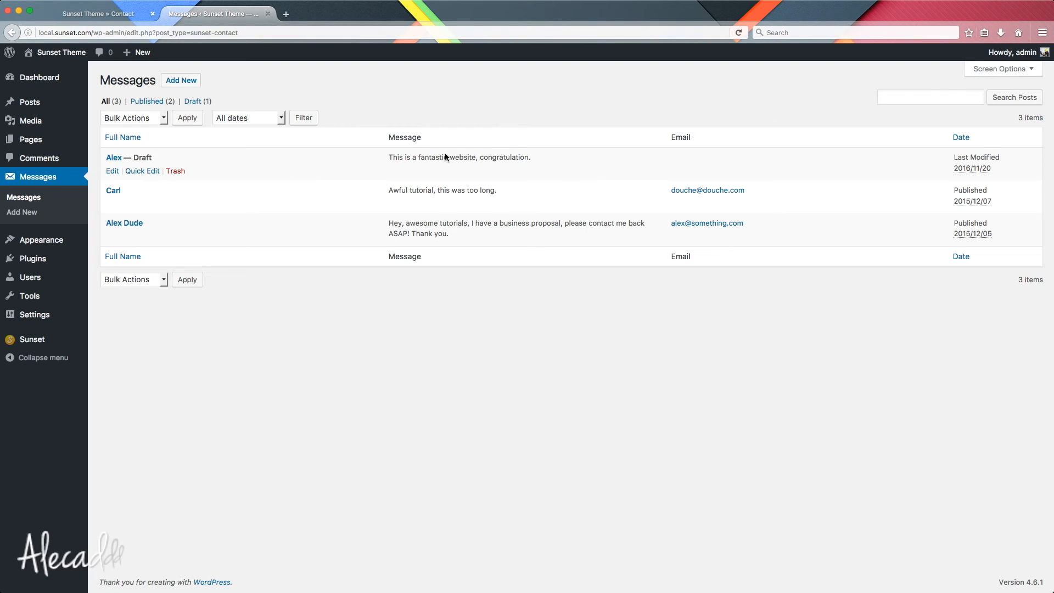
left_click(113, 157)
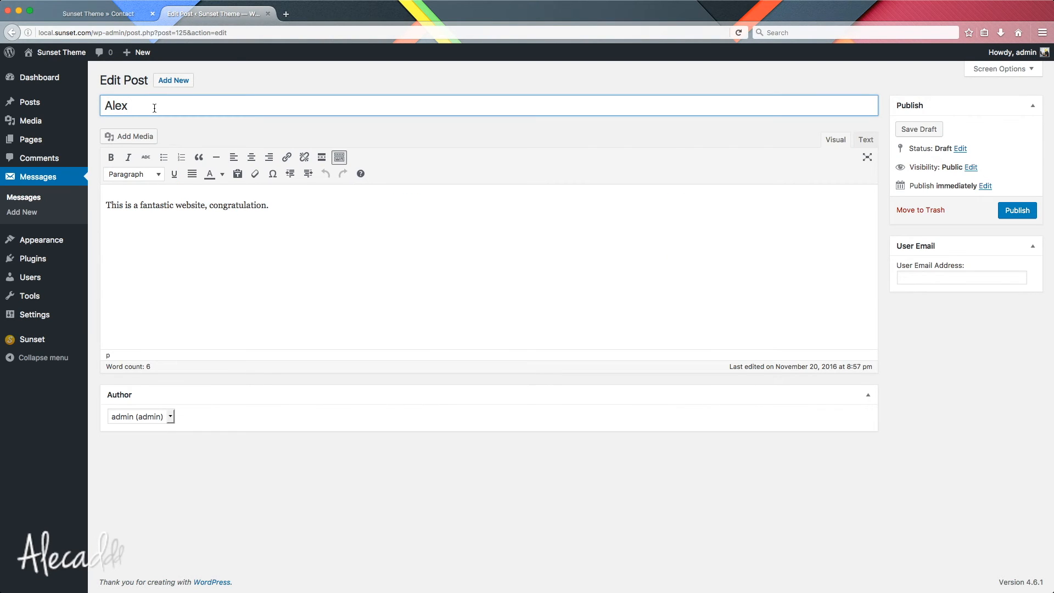
triple_click(187, 206)
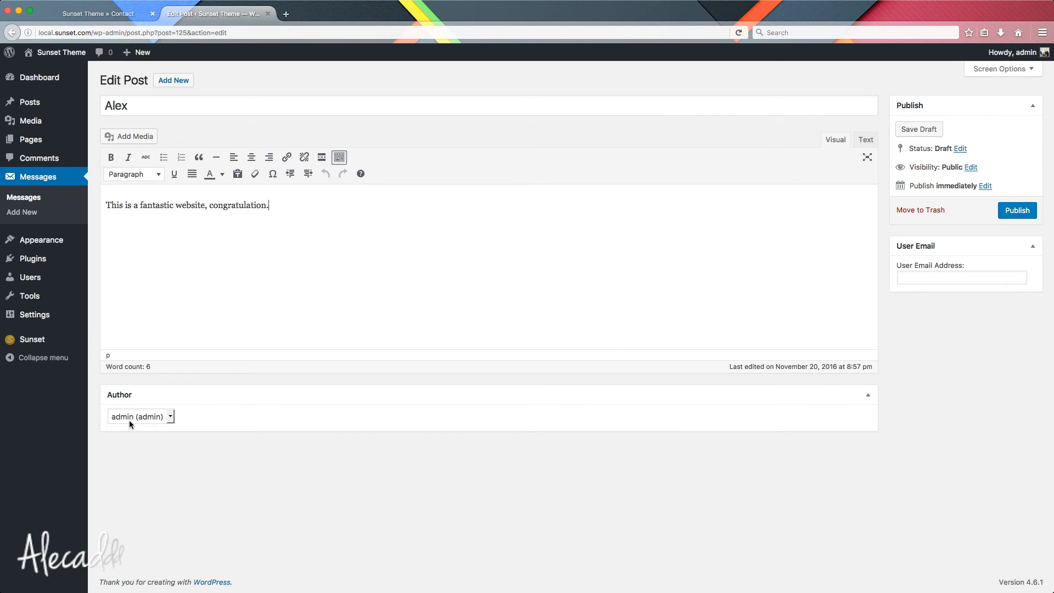
left_click(962, 277)
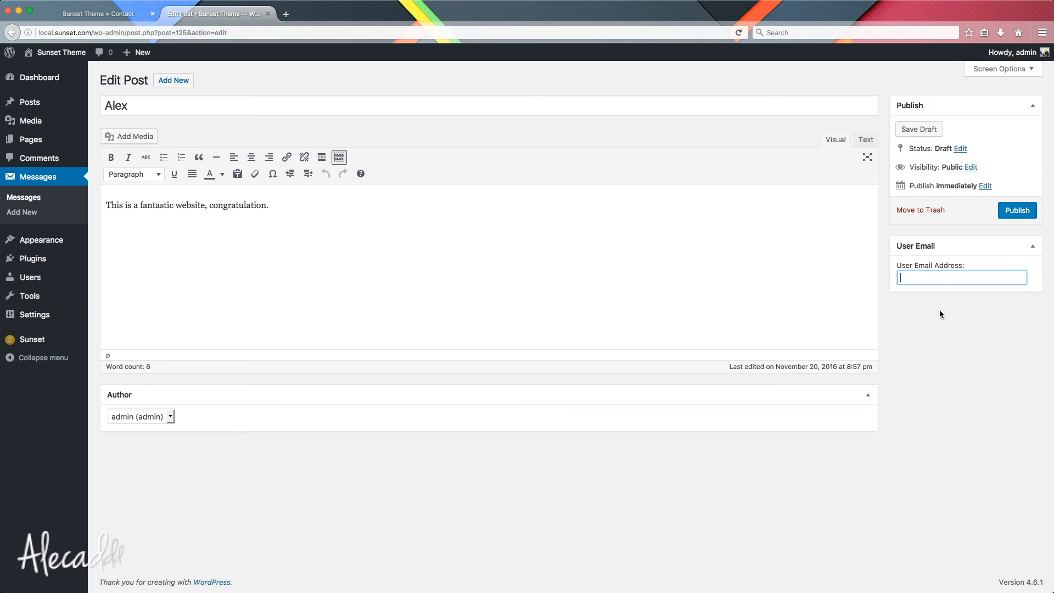
mouse_move(502, 205)
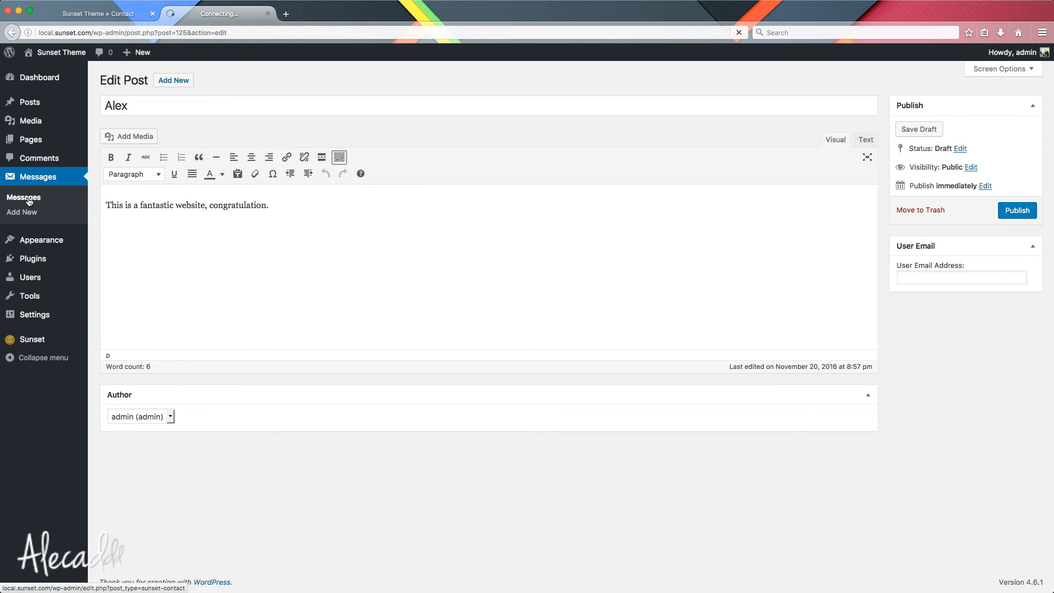
Step: Return to the Messages list and reopen ajax.php for editing
left_click(37, 175)
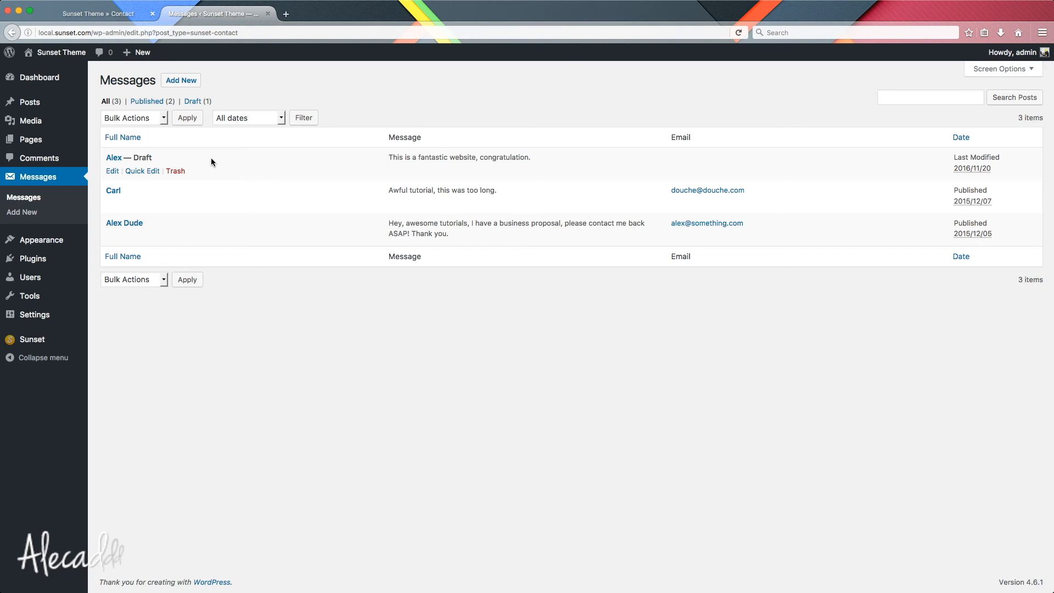
mouse_move(153, 162)
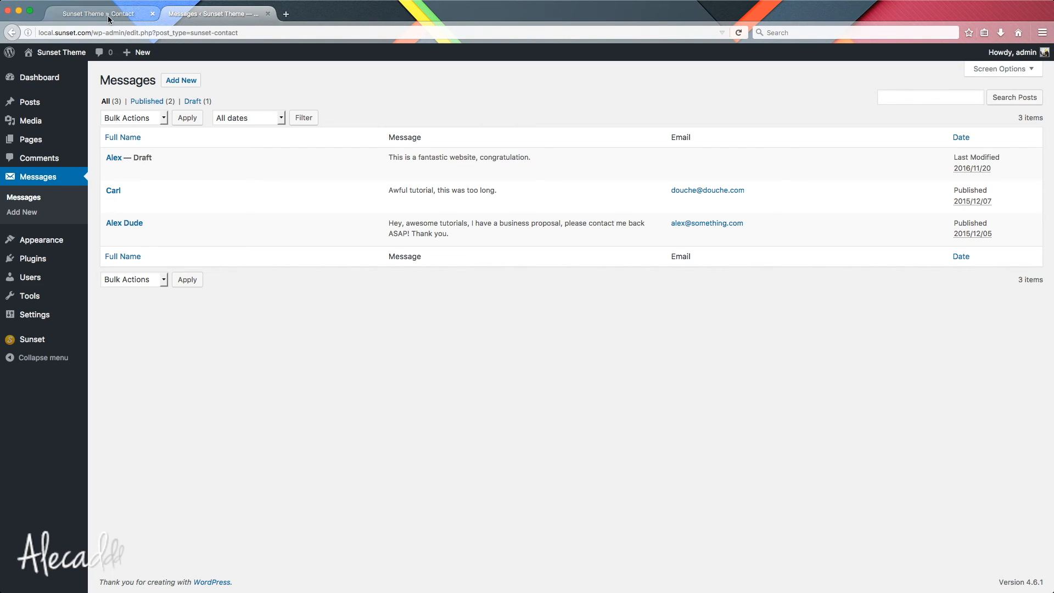
mouse_move(113, 157)
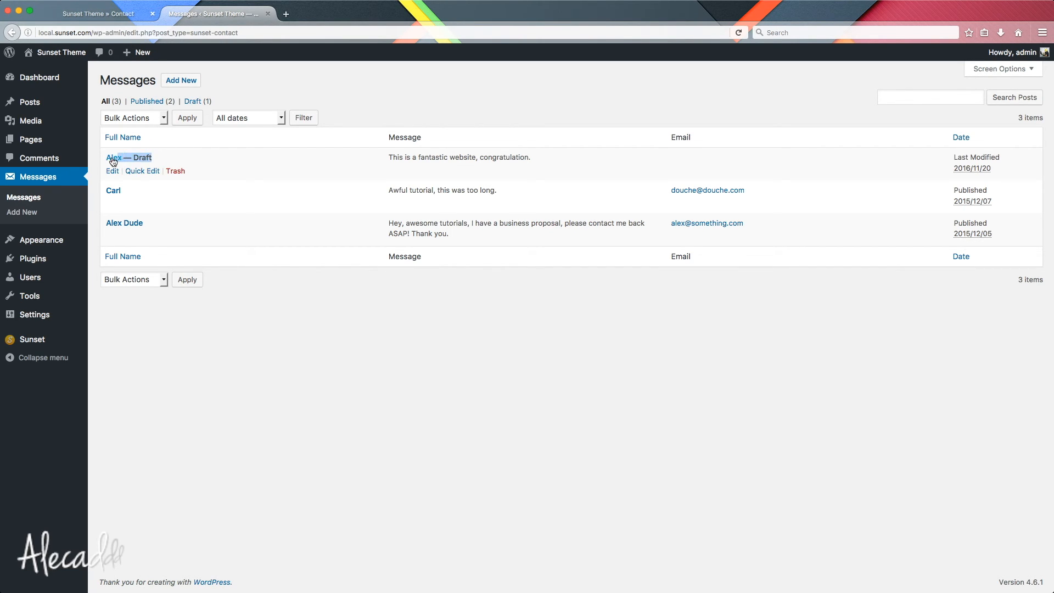
mouse_move(209, 160)
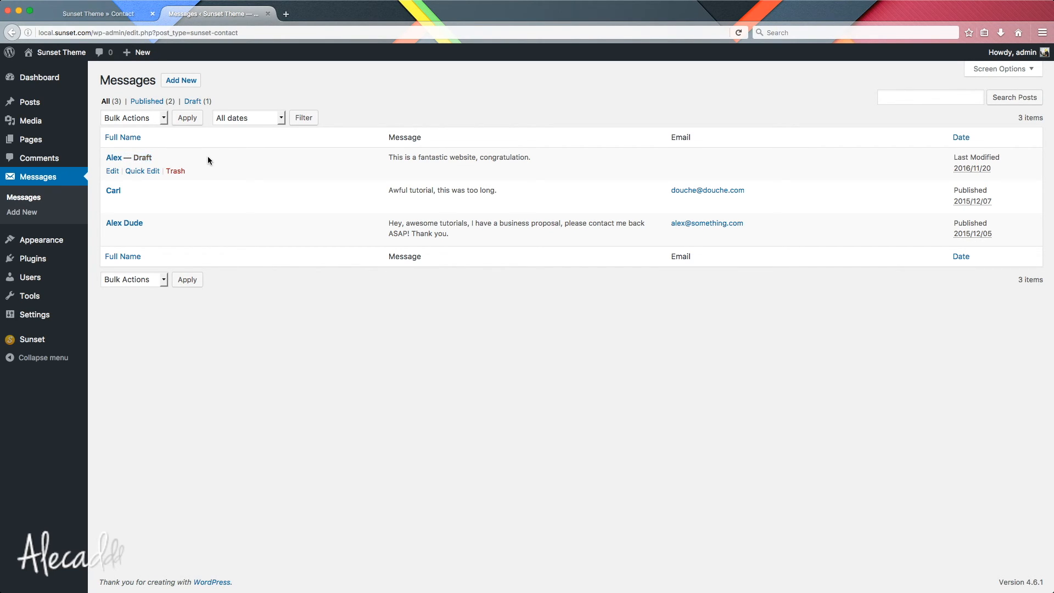
mouse_move(142, 171)
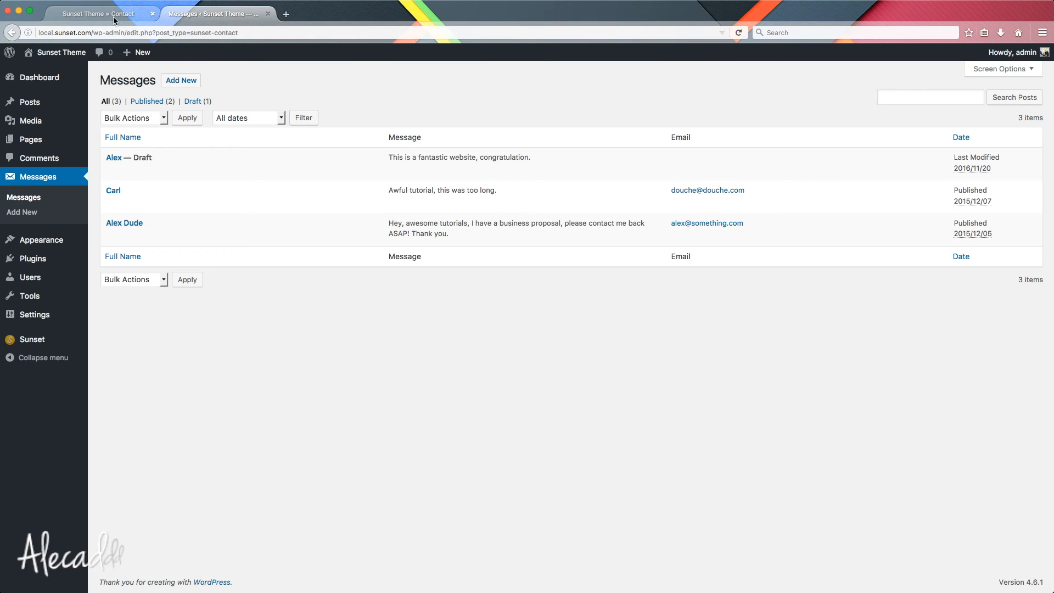
mouse_move(134, 157)
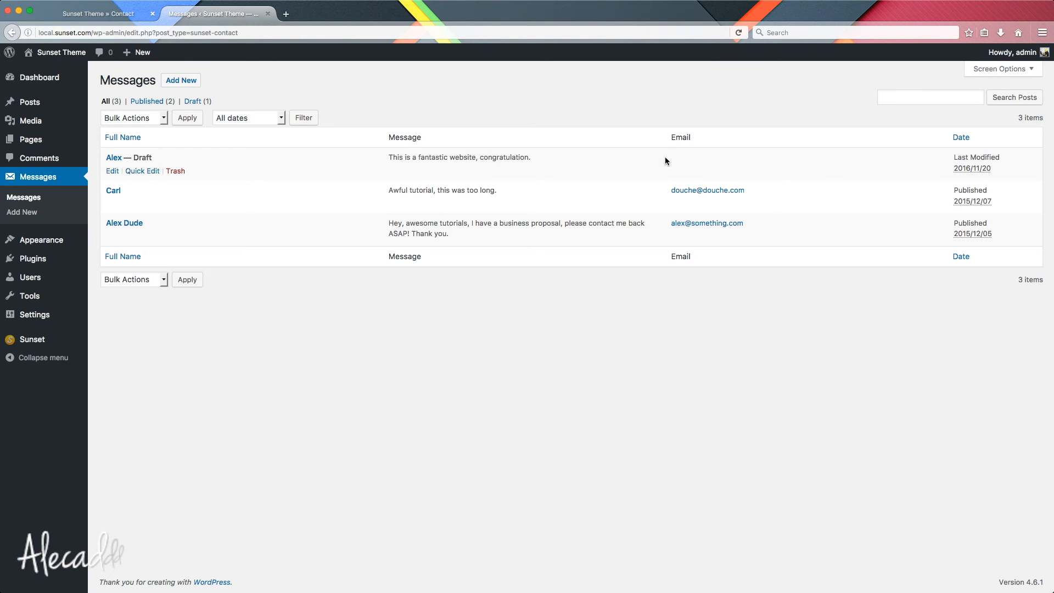
left_click(122, 137)
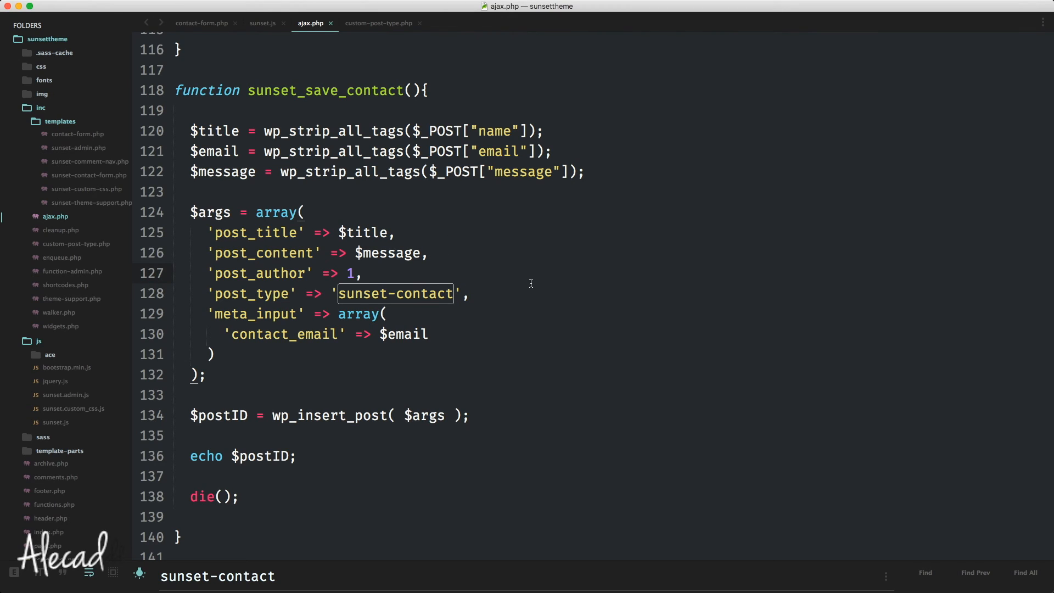
type("p'")
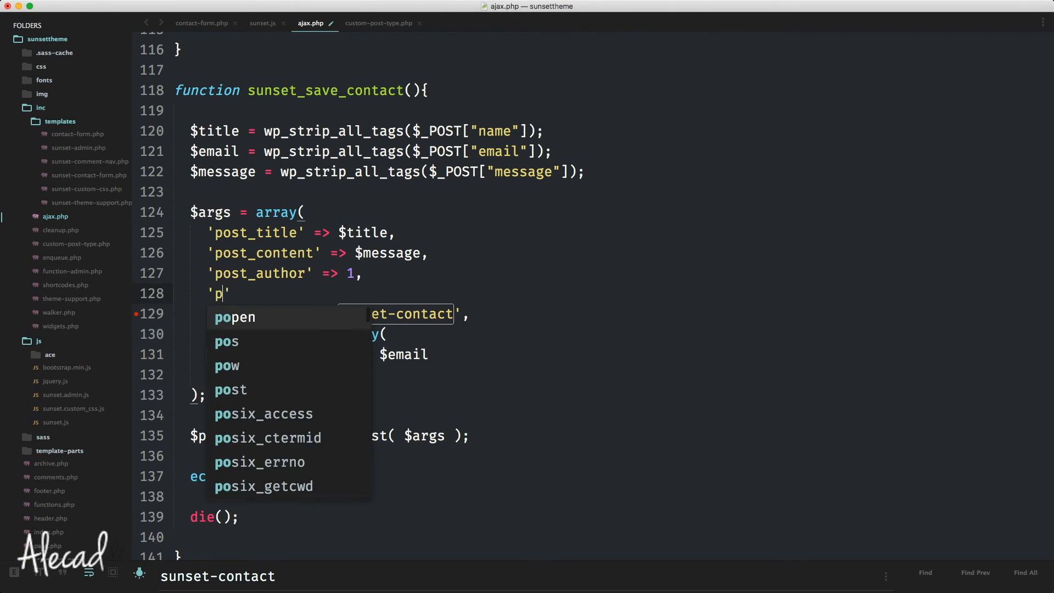
type("ost_status")
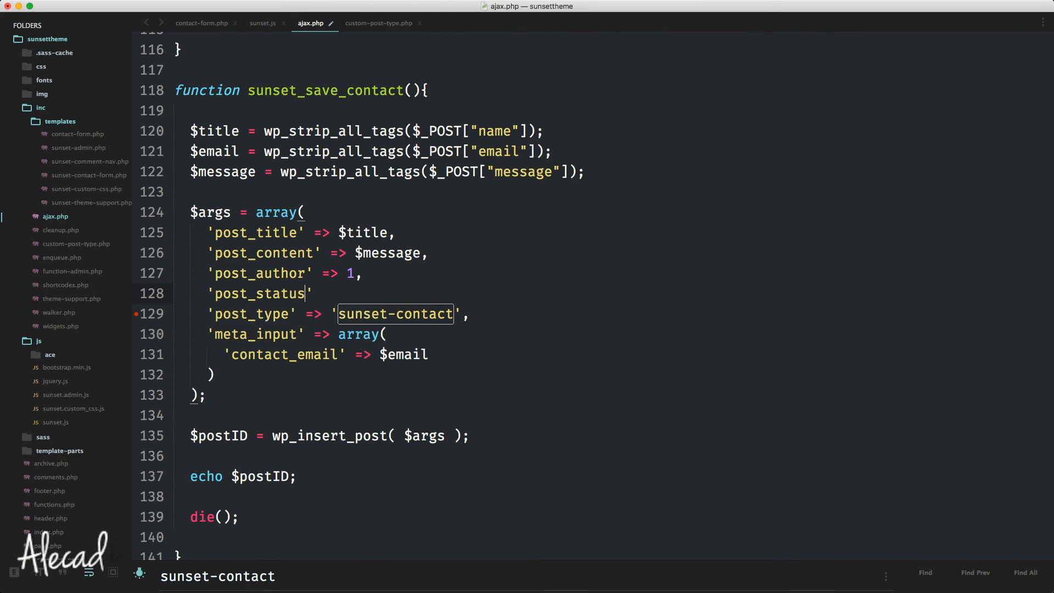
type("=>")
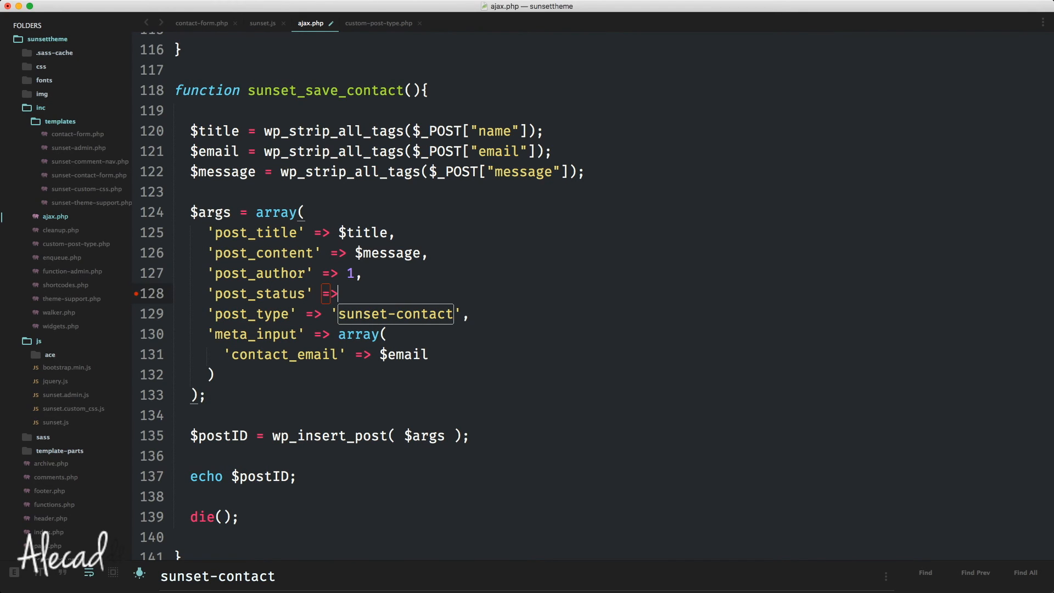
type("published',")
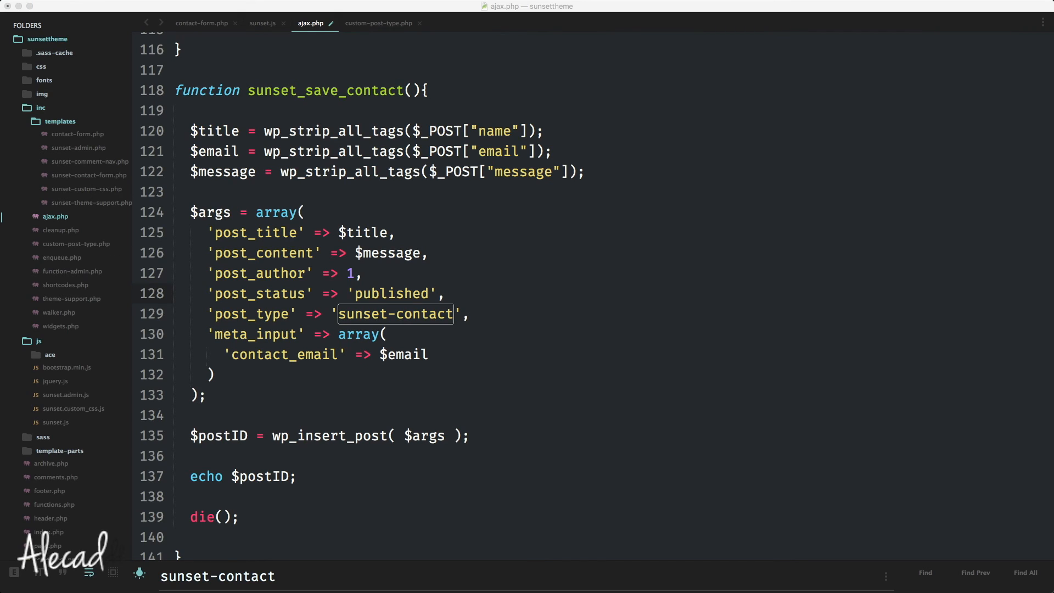
double_click(283, 354)
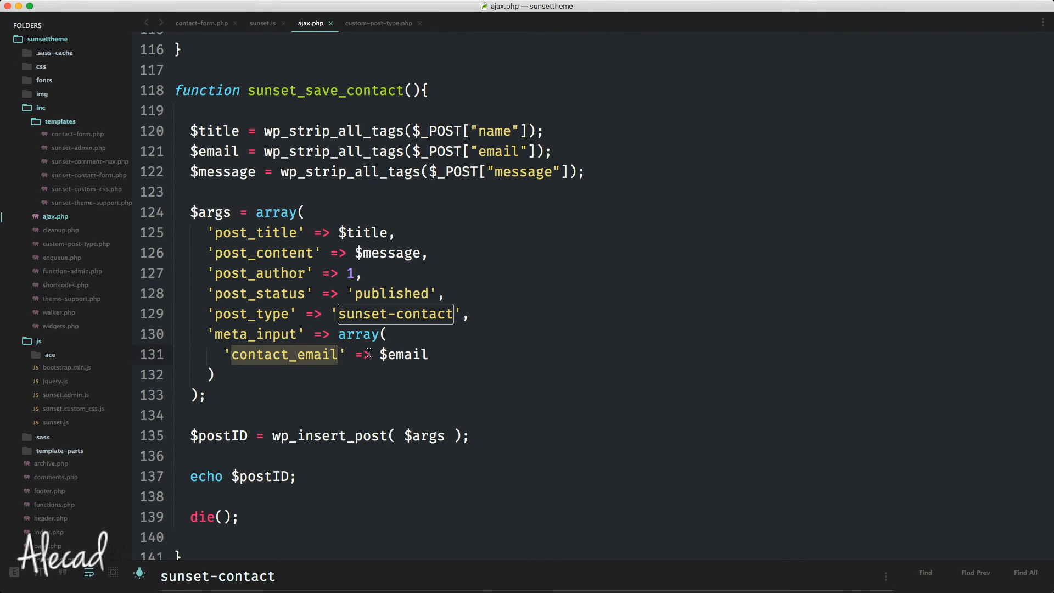
Step: Copy '_contact_email_value_key' from custom-post-type.php into ajax.php's meta_input, set post_status 'publish', and save
left_click(379, 24)
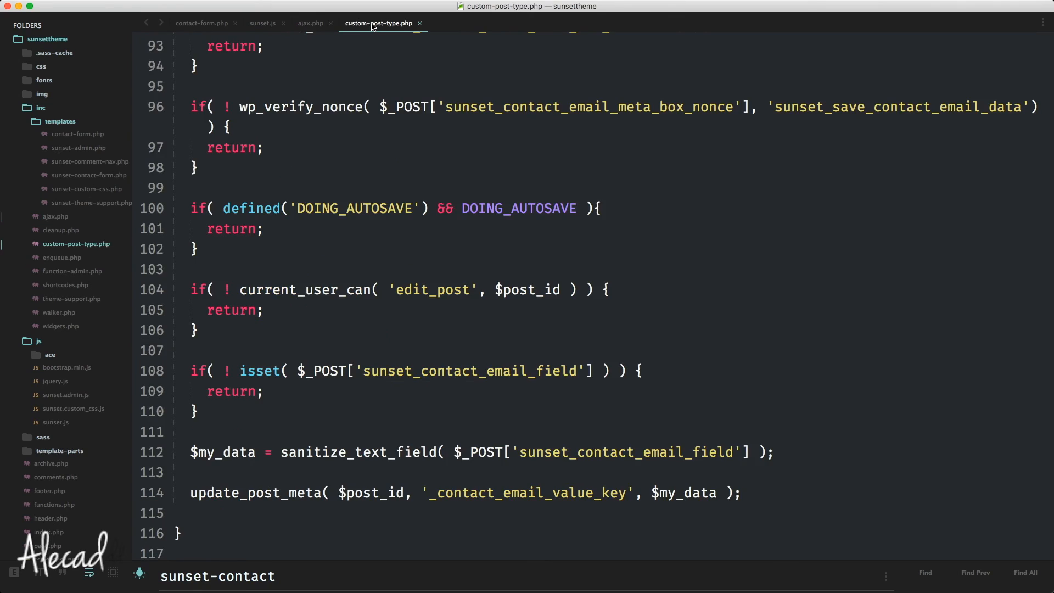
scroll("up", 3)
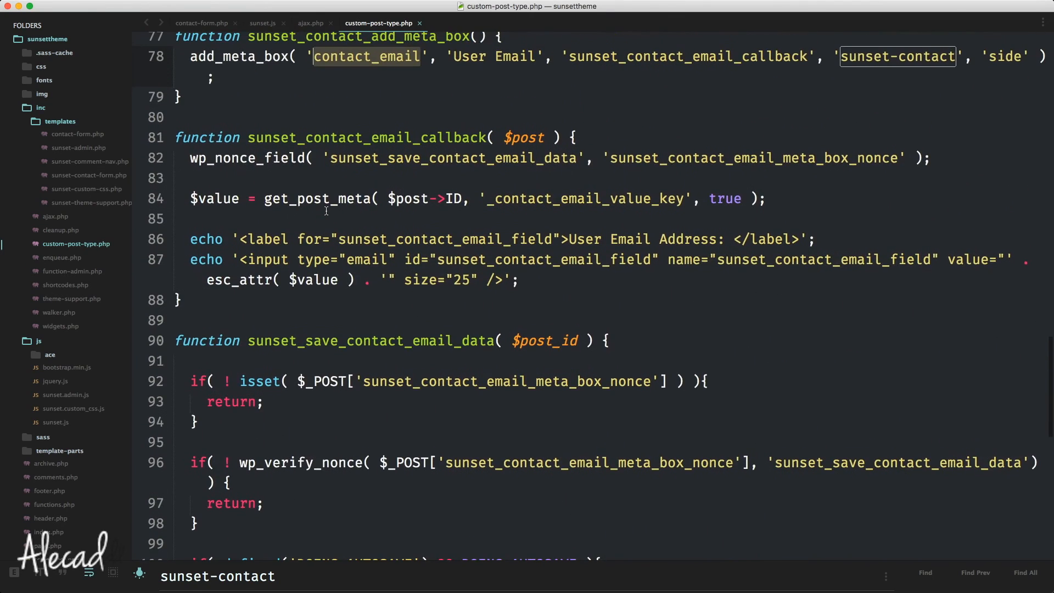
scroll("down", 3)
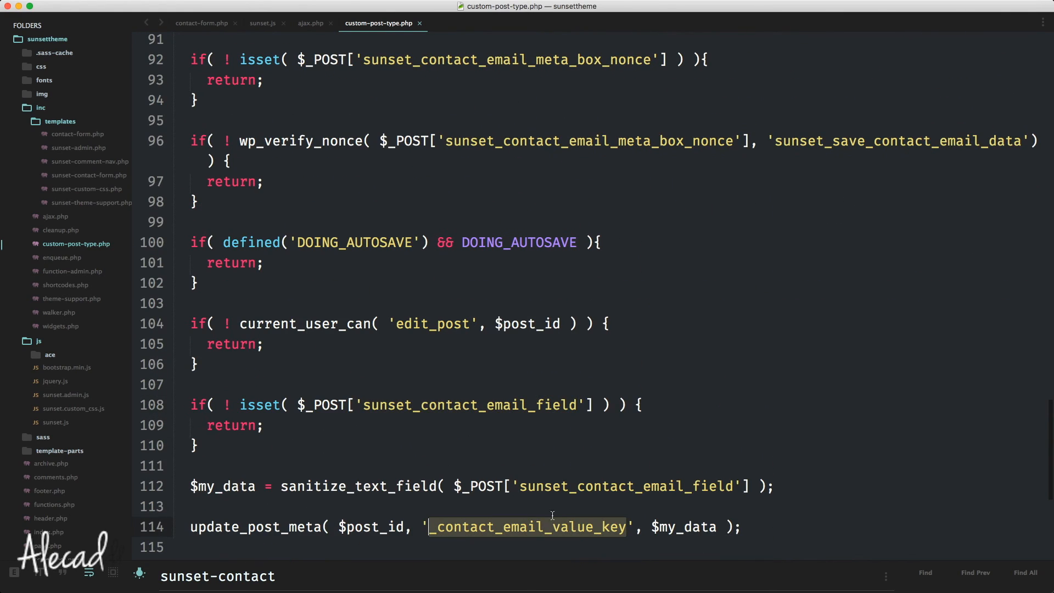
left_click(311, 23)
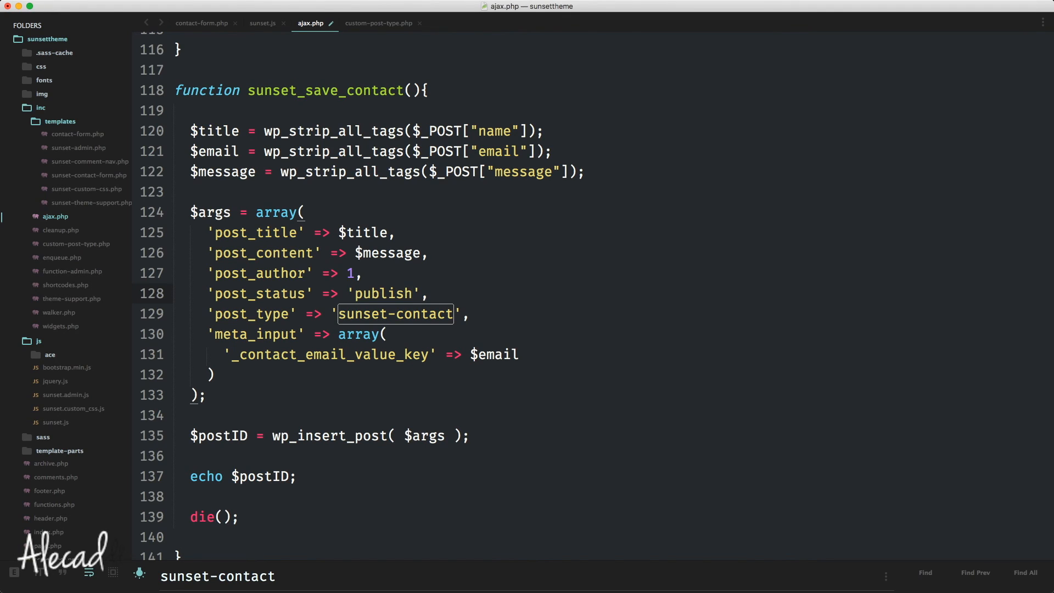
key("cmd+s")
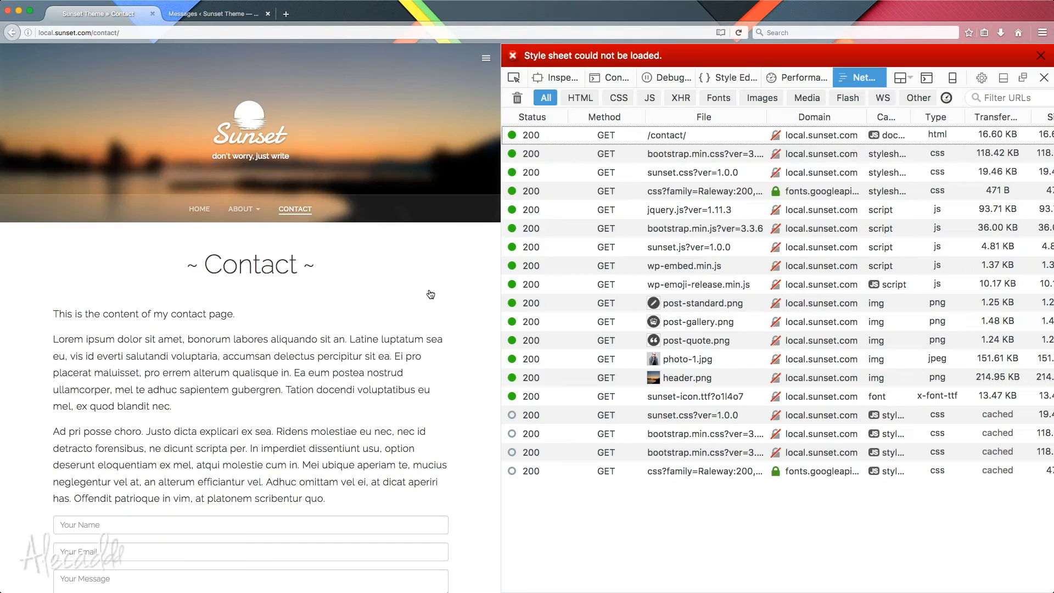
Step: Clear the Network panel and fill the form with Alex, an email and 'Contact form message test'
left_click(517, 97)
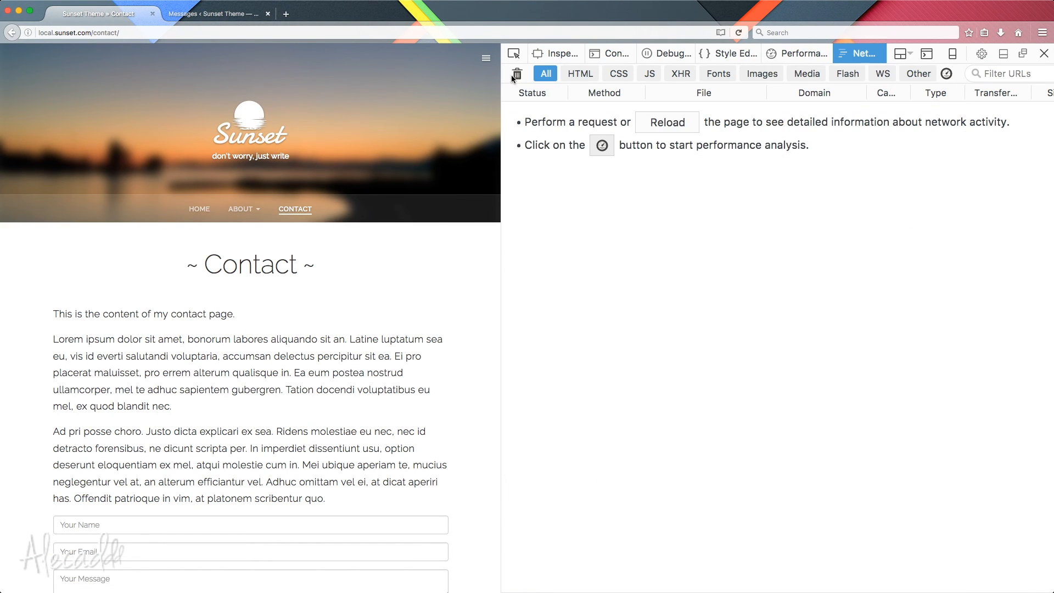
type("Alex")
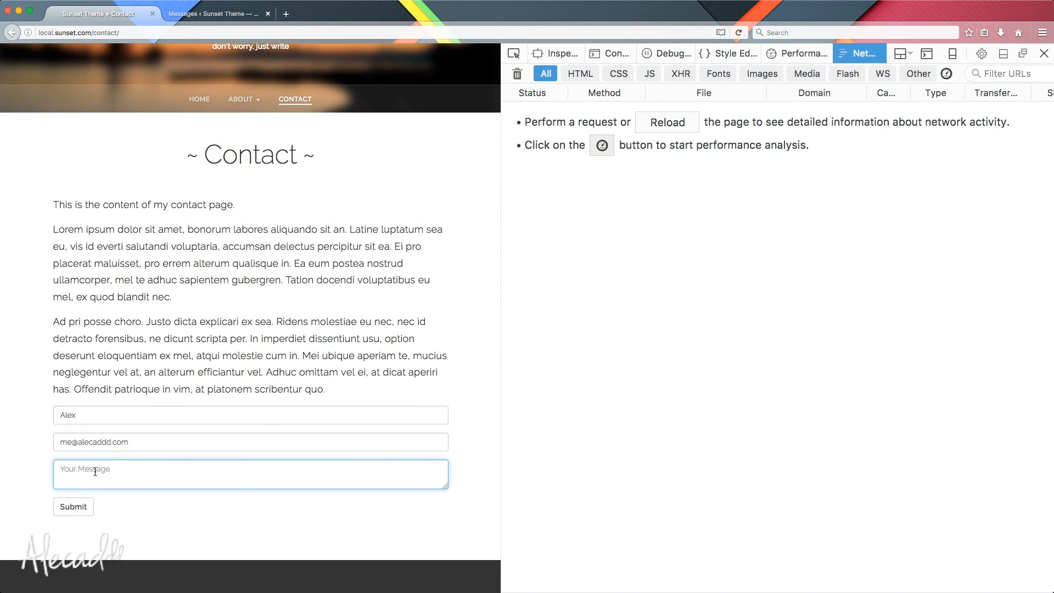
type("Contact form mess")
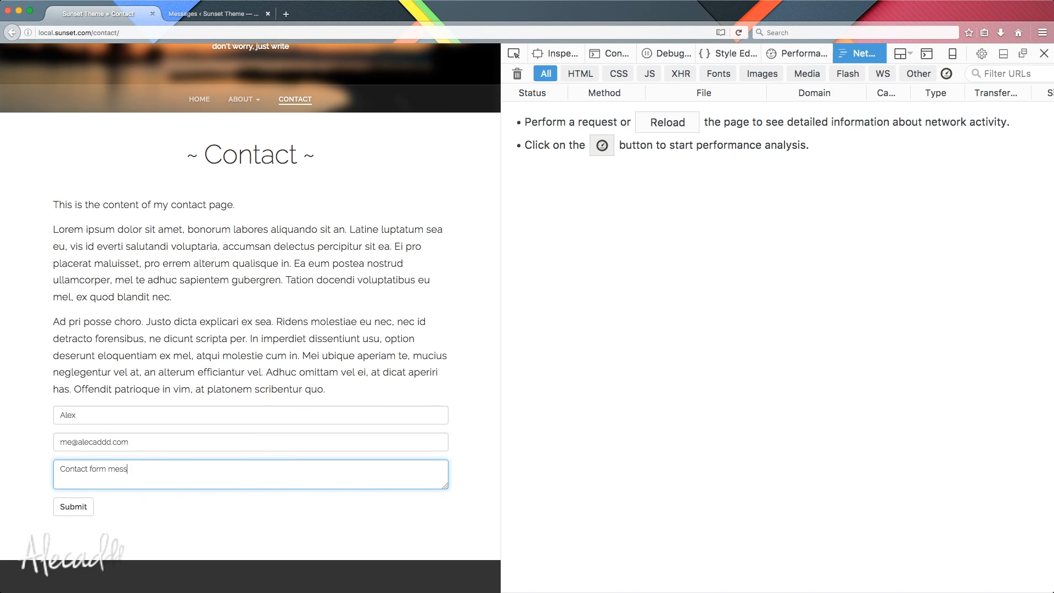
type("age test")
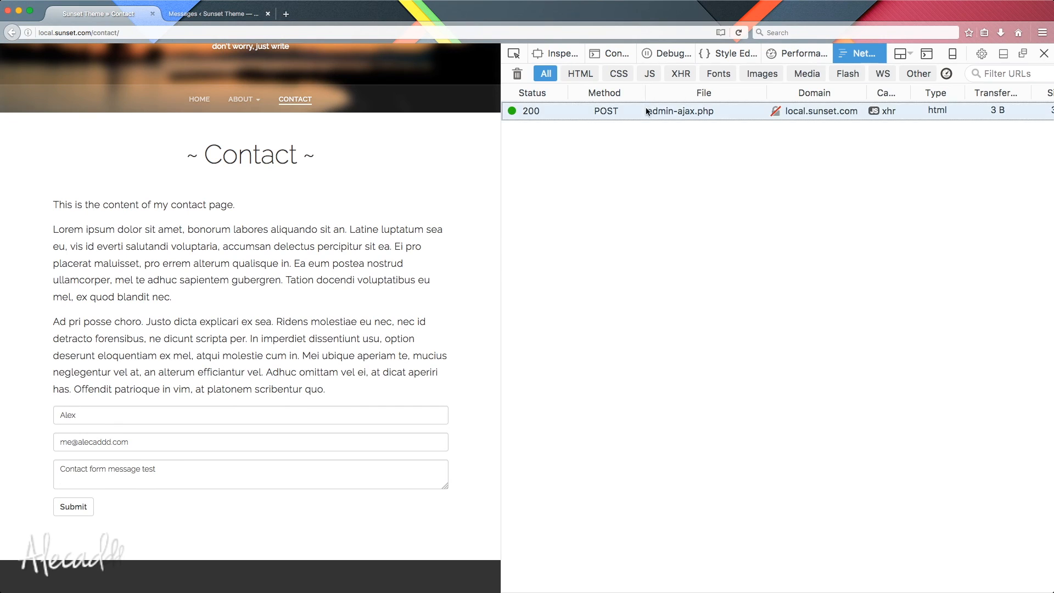
Step: Check the admin-ajax.php POST params and console log, then switch to the WordPress Messages page
left_click(678, 111)
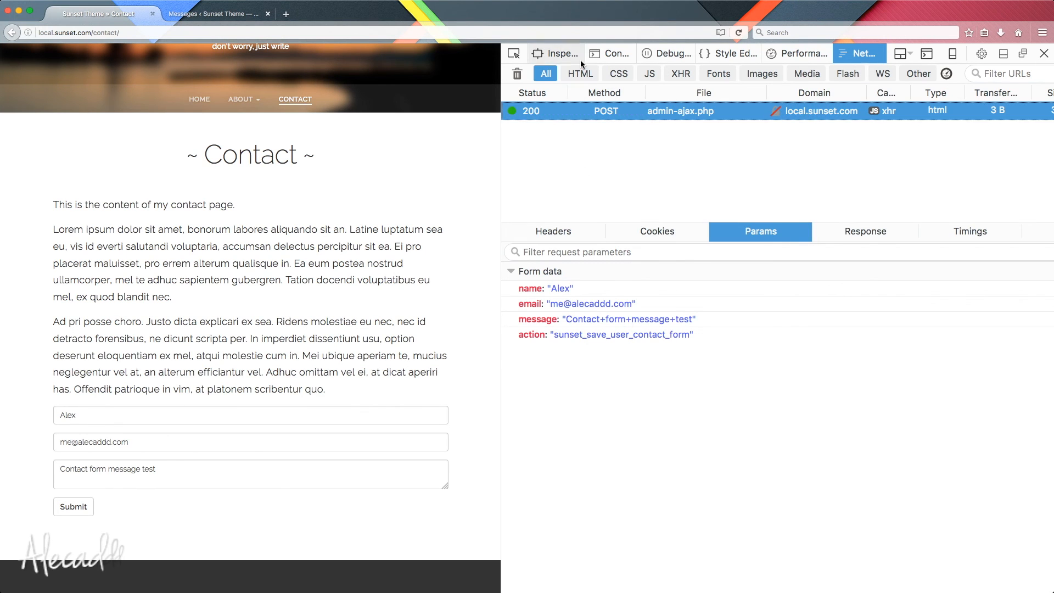
left_click(610, 52)
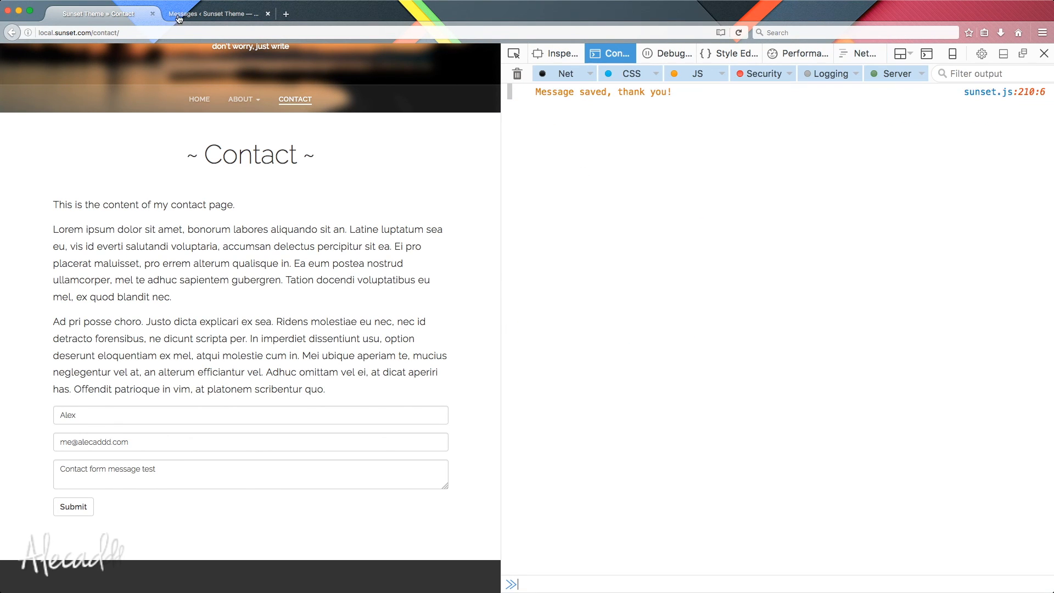
left_click(215, 13)
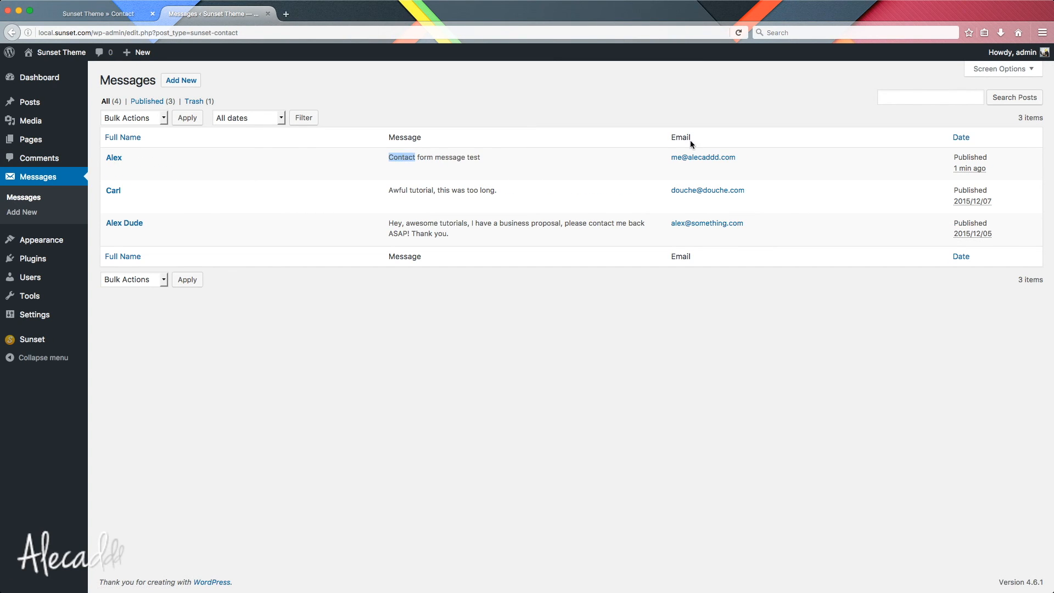
mouse_move(113, 157)
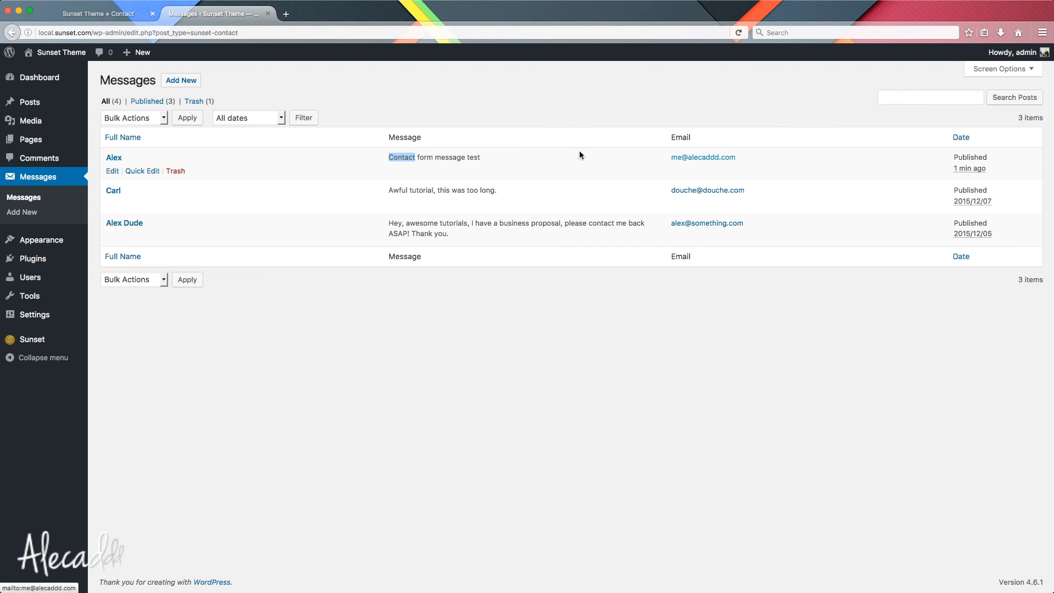
left_click(113, 157)
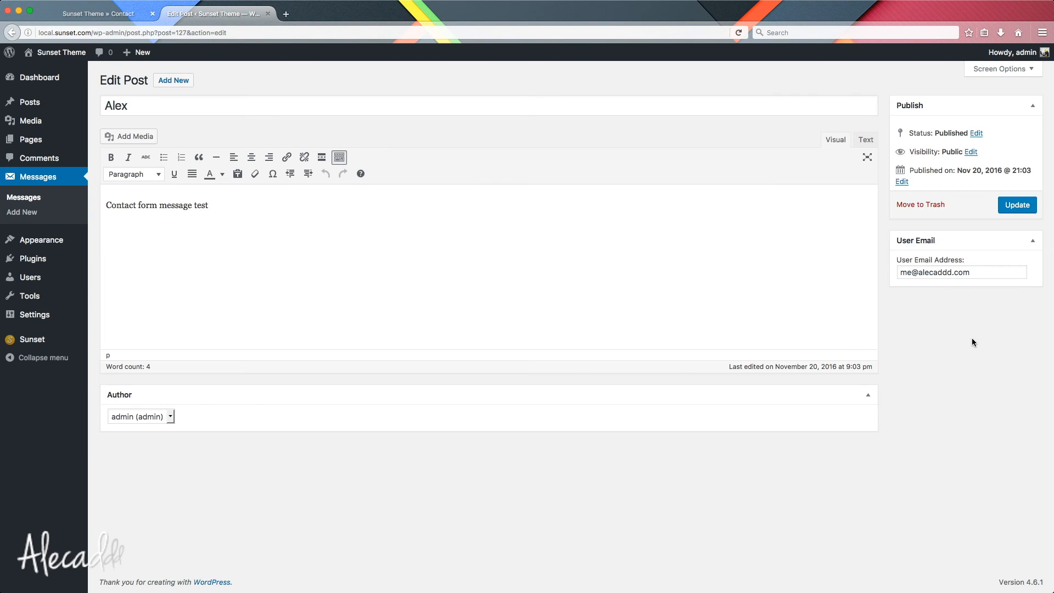
left_click(210, 206)
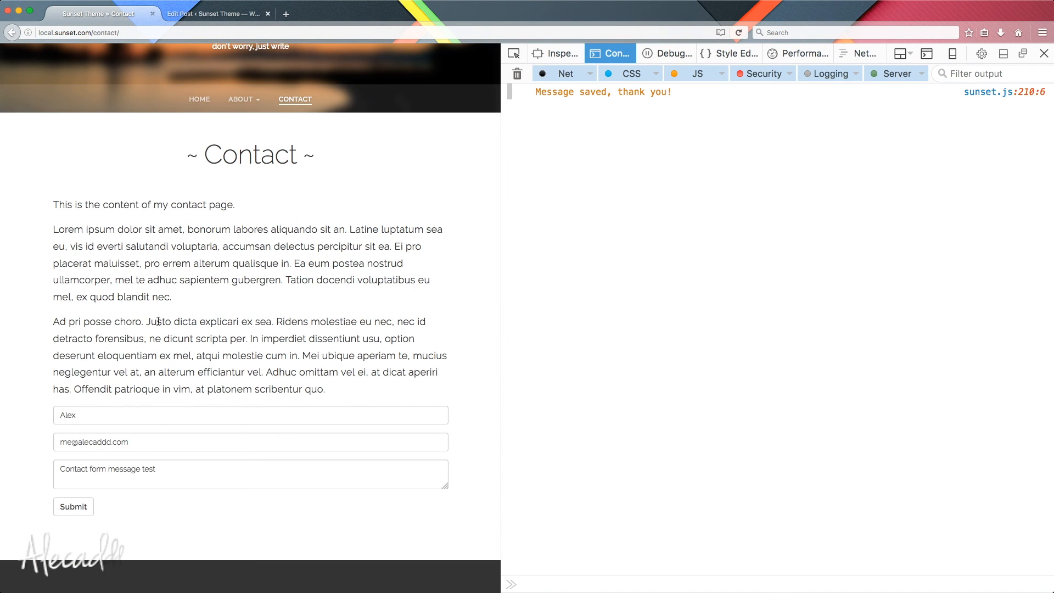
left_click(215, 13)
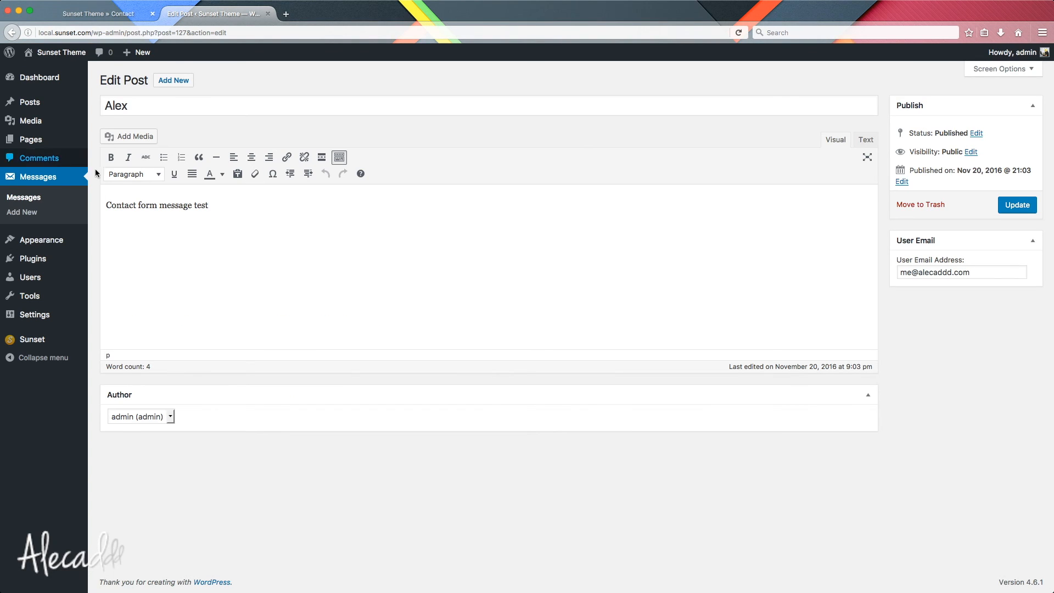
left_click(38, 176)
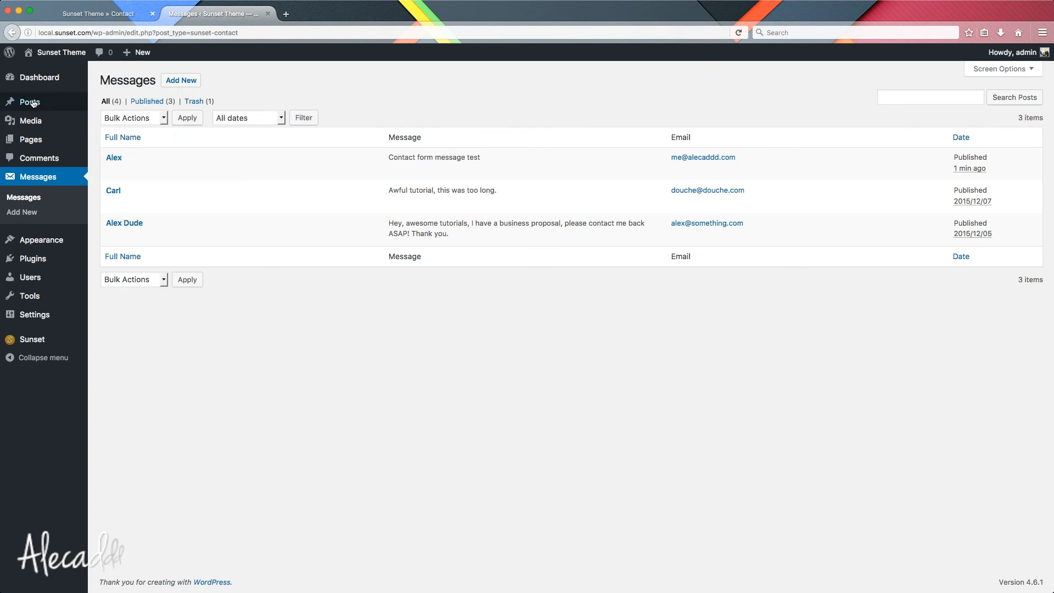
left_click(30, 101)
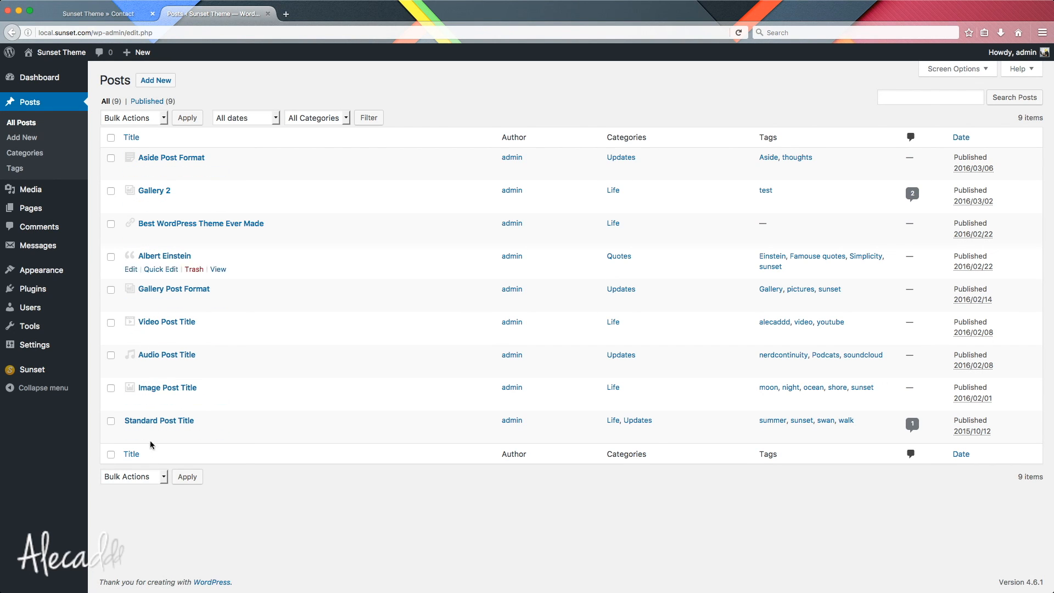
mouse_move(37, 245)
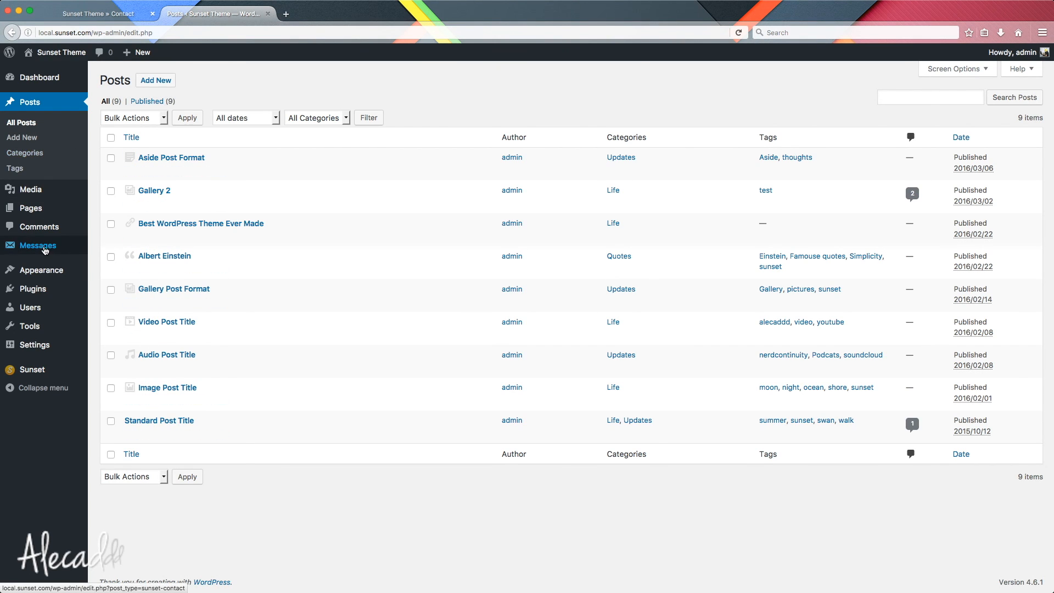
left_click(37, 244)
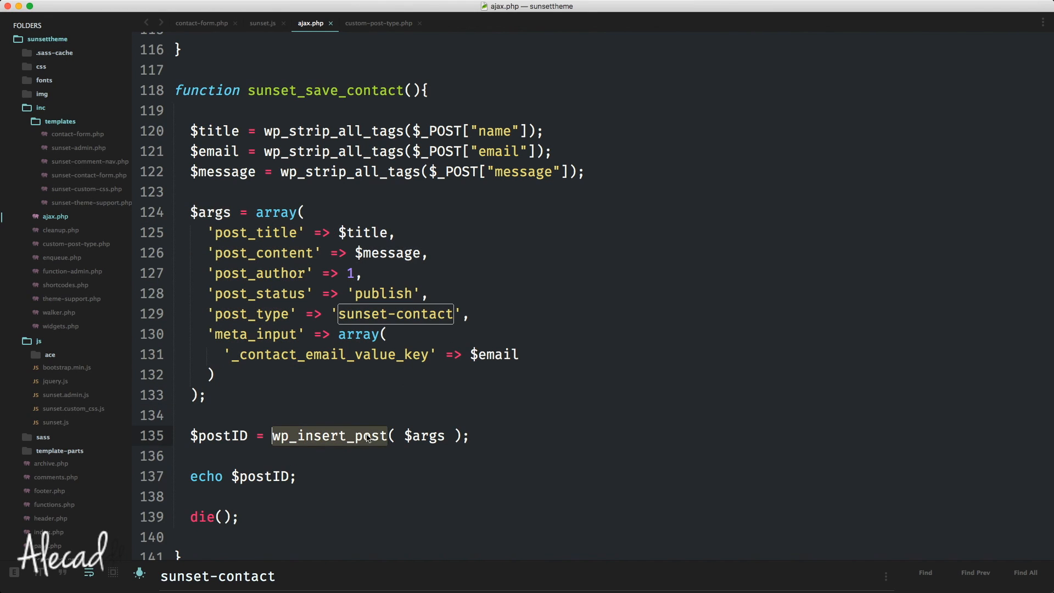
left_click(297, 475)
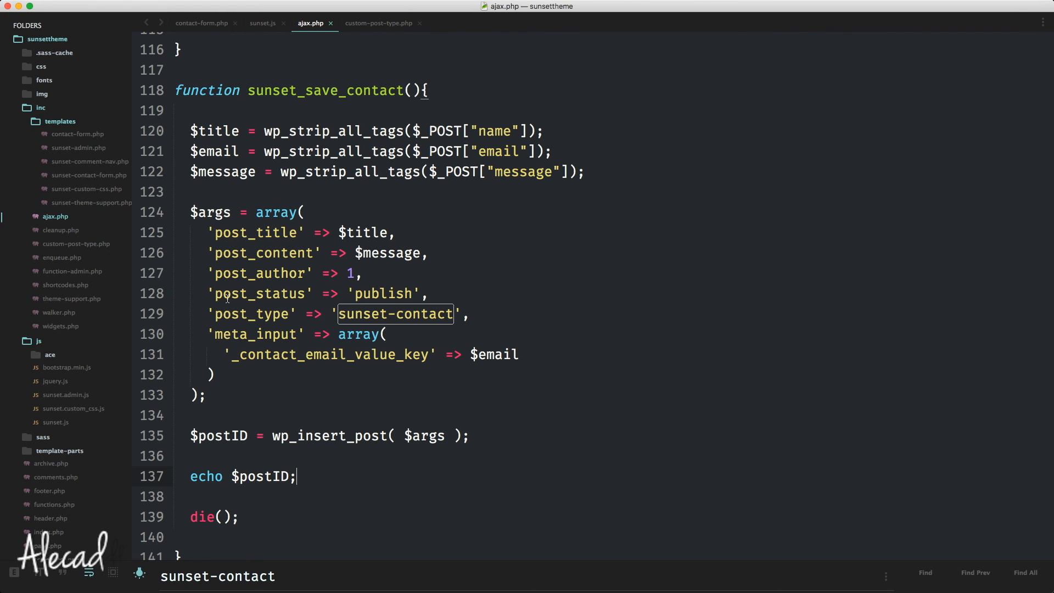
mouse_move(284, 400)
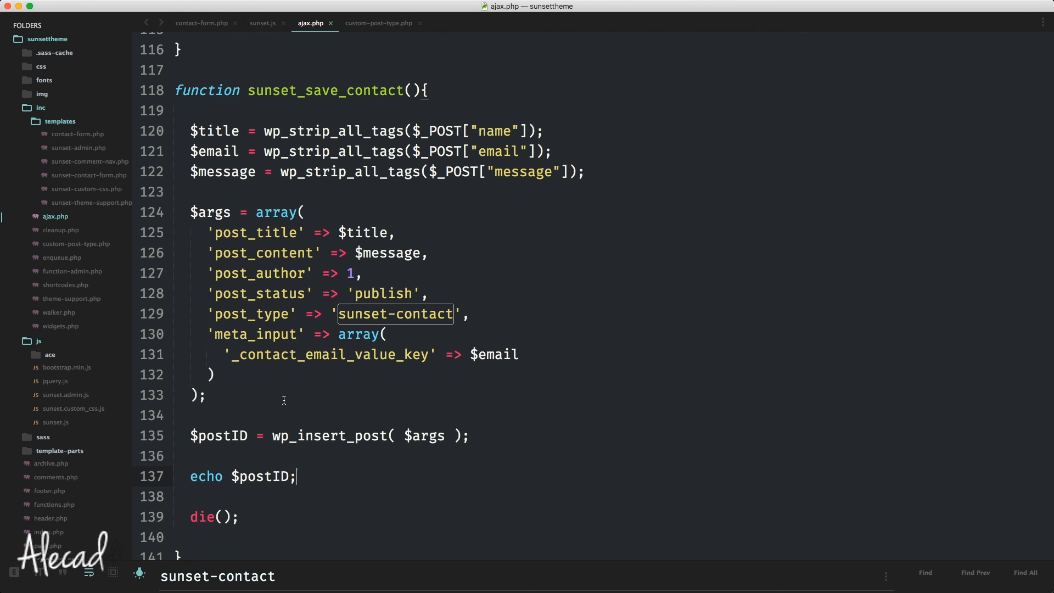
mouse_move(451, 369)
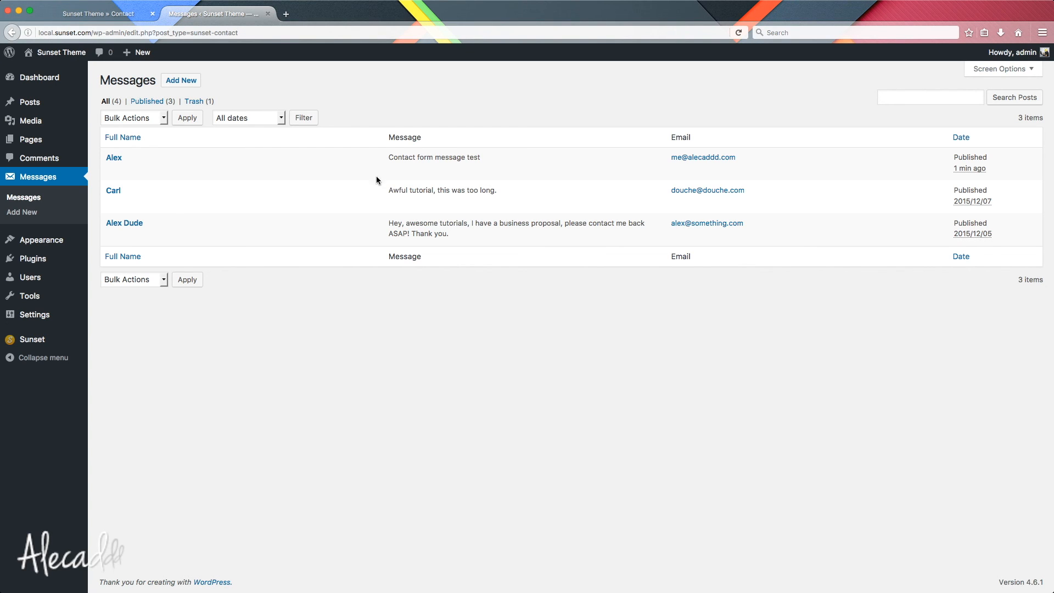
Step: Switch from the Messages list back to the Sunset Theme contact page
left_click(83, 13)
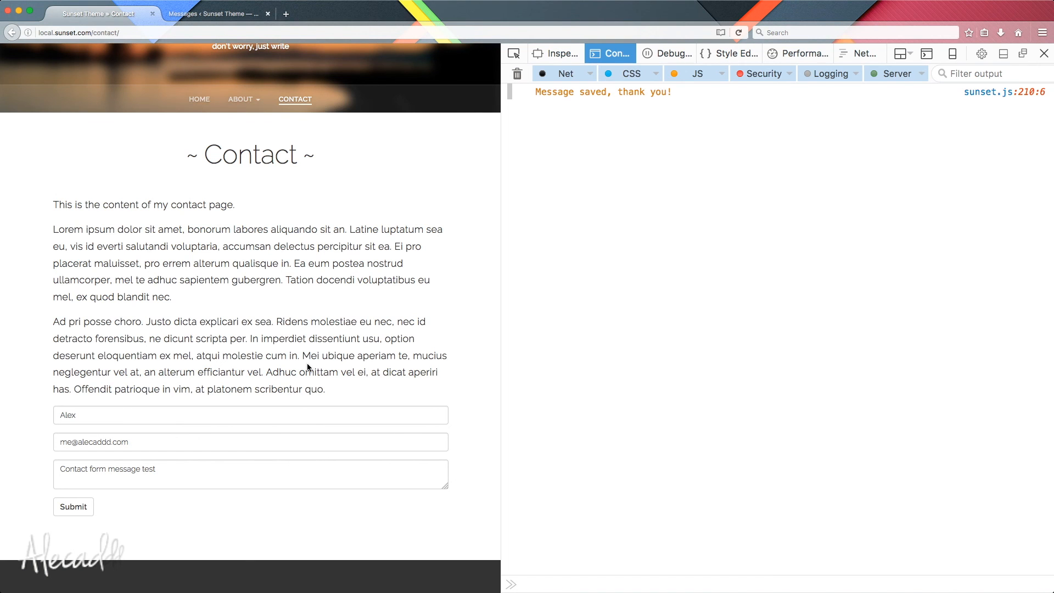